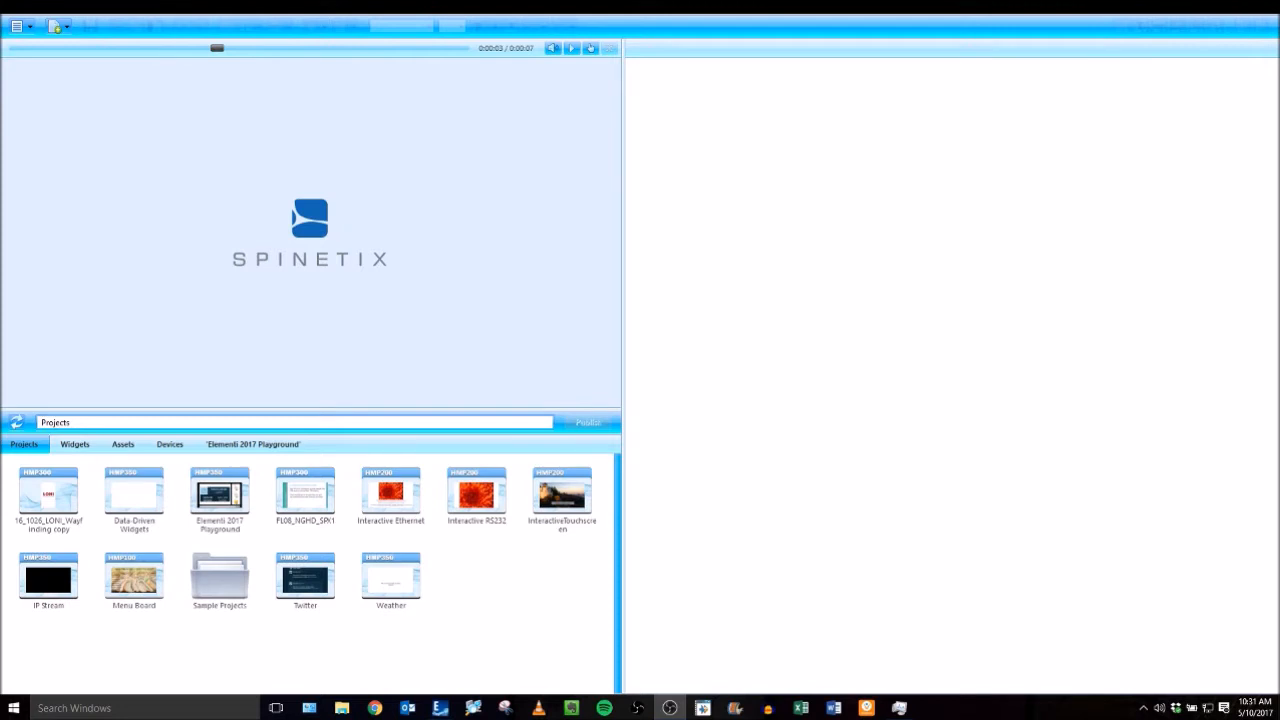
mouse_move(508, 598)
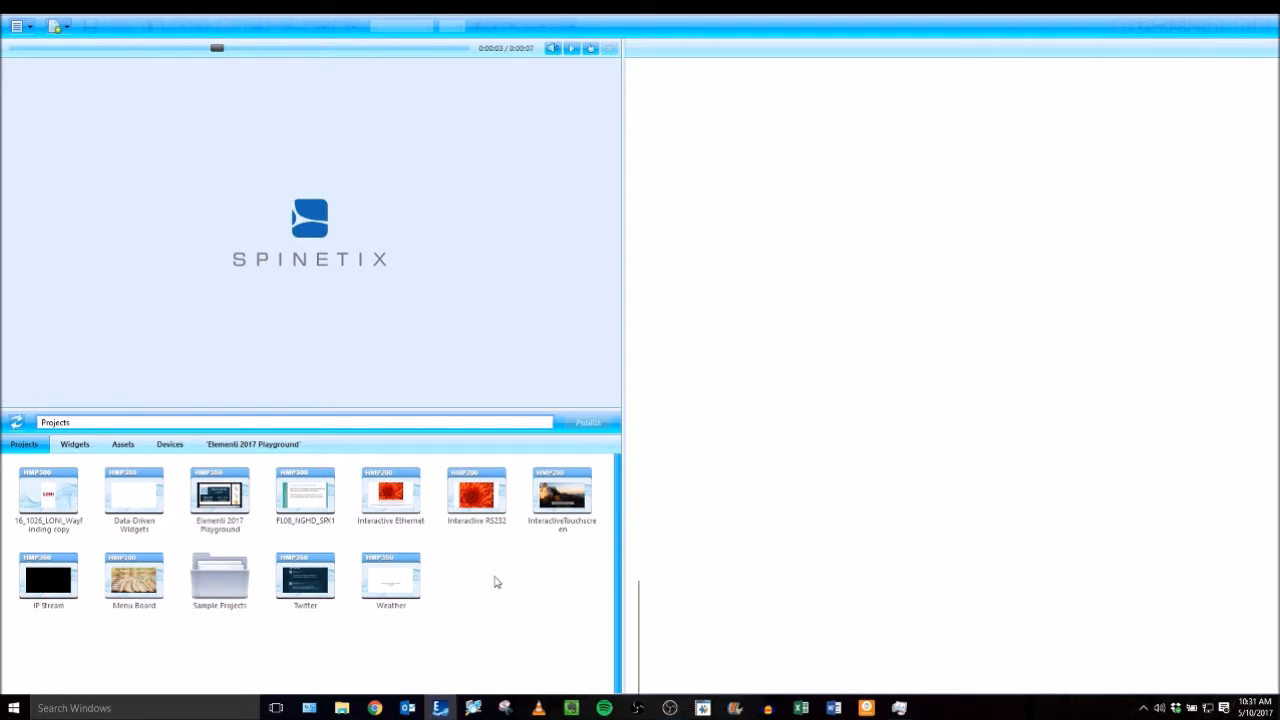
Create a new project named 'Project' with model HMP350 and 16:9 format
right_click(495, 582)
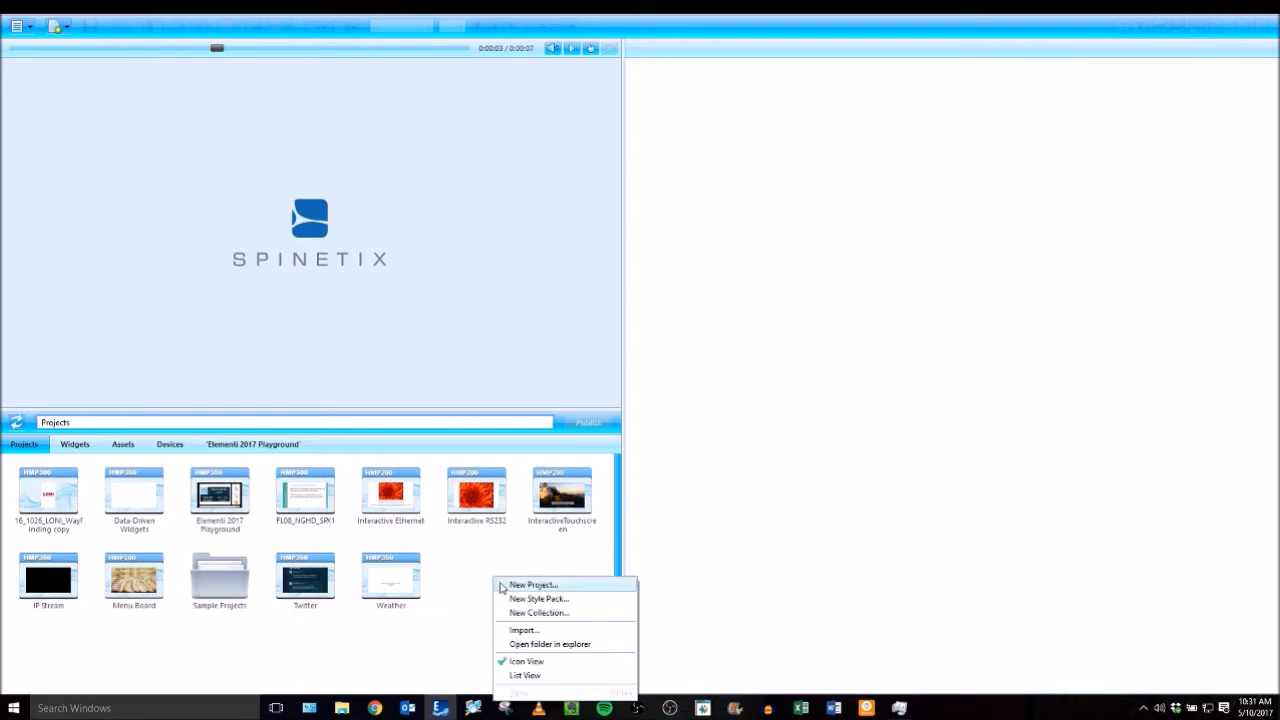
mouse_move(476, 580)
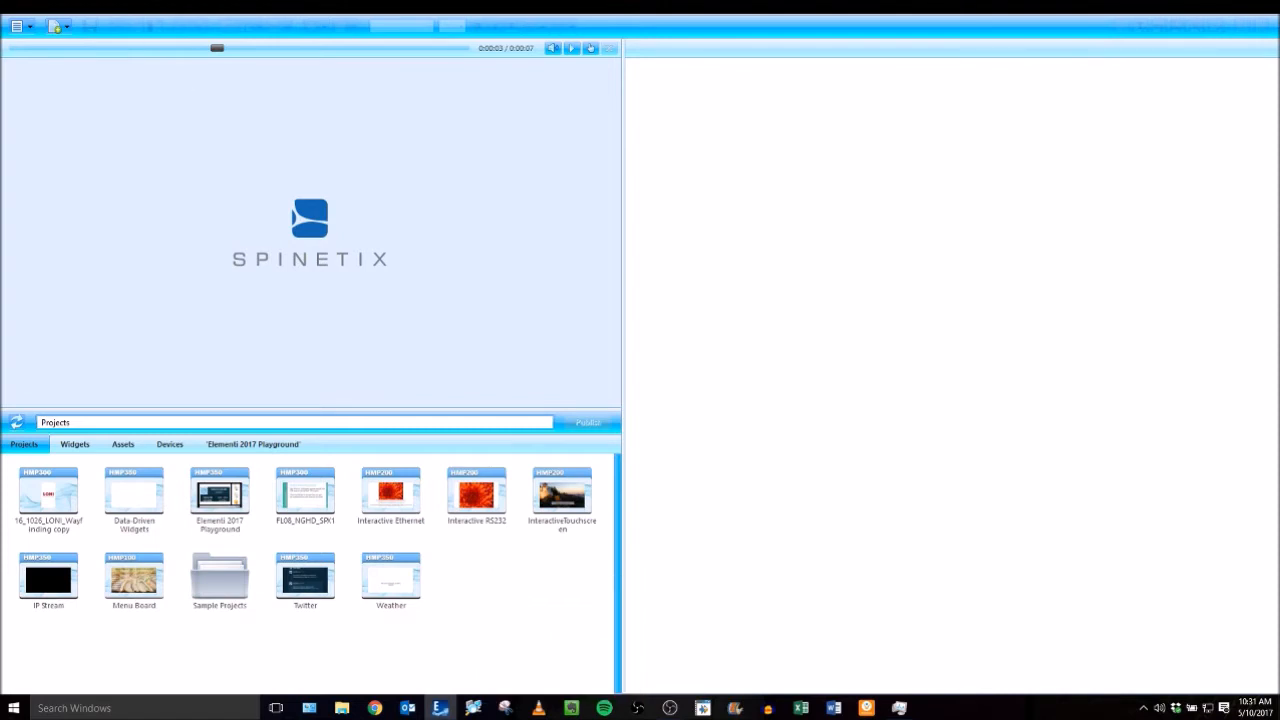
click(57, 26)
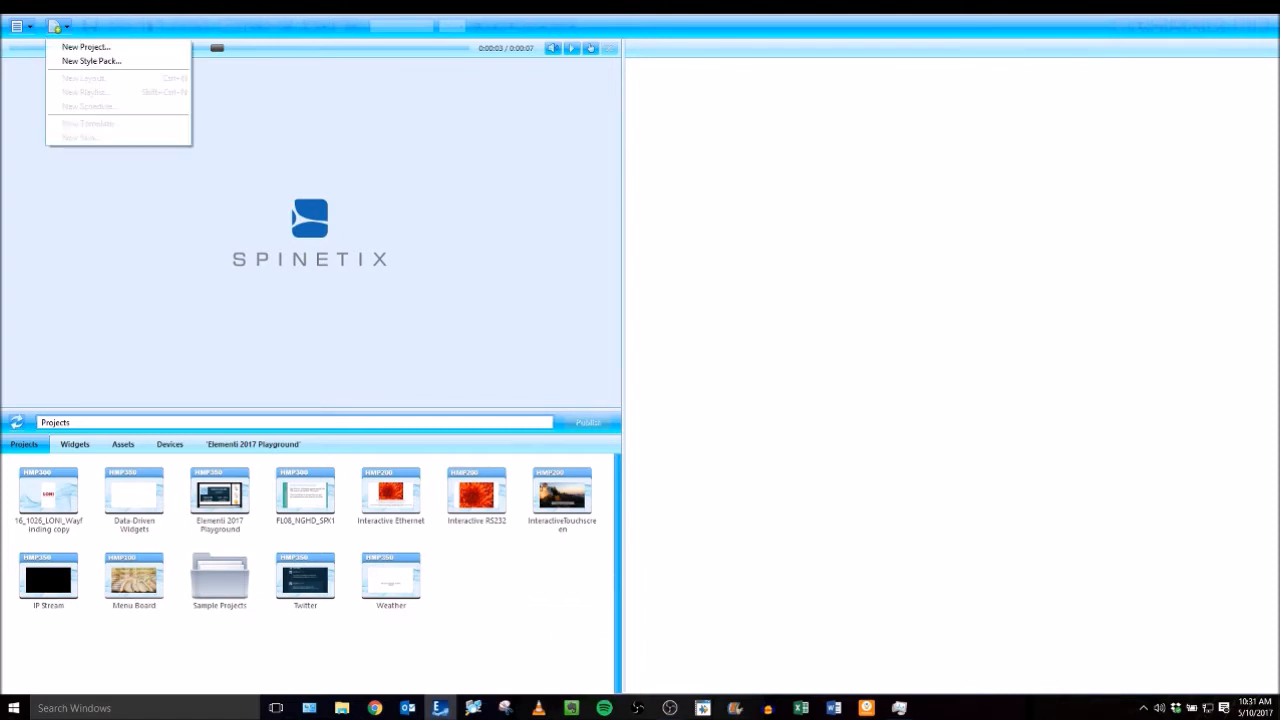
click(86, 47)
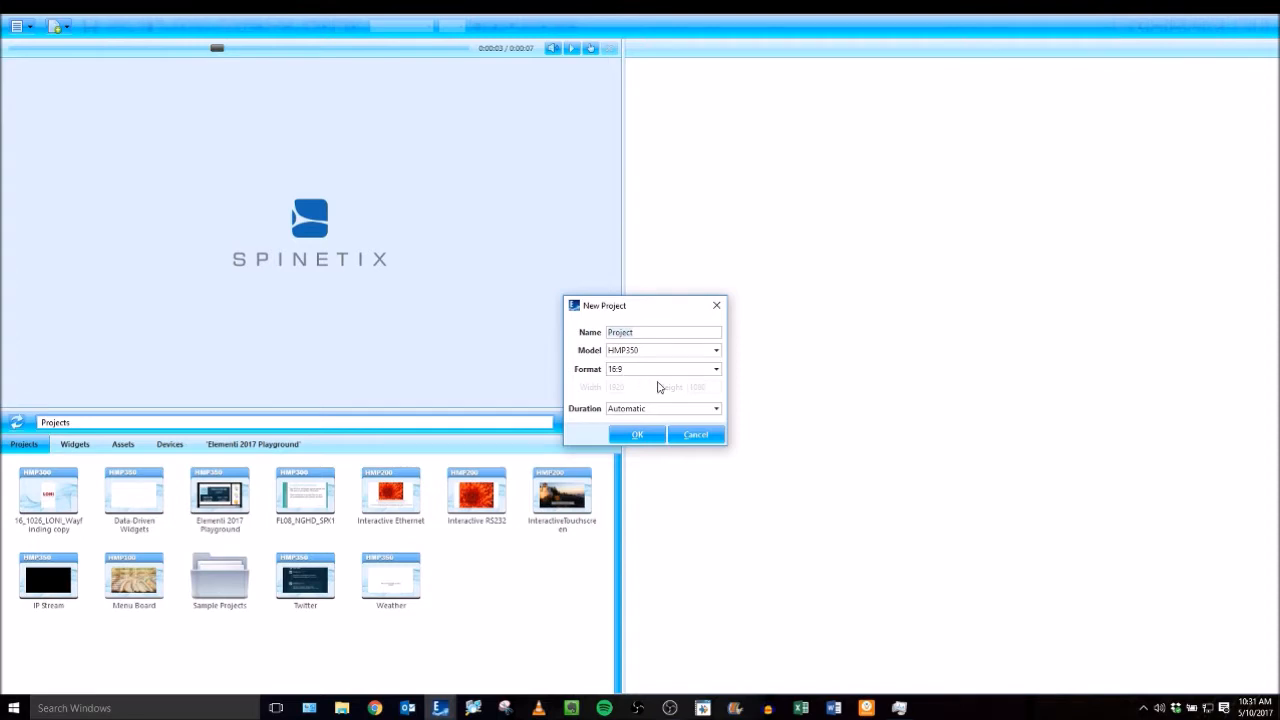
click(715, 369)
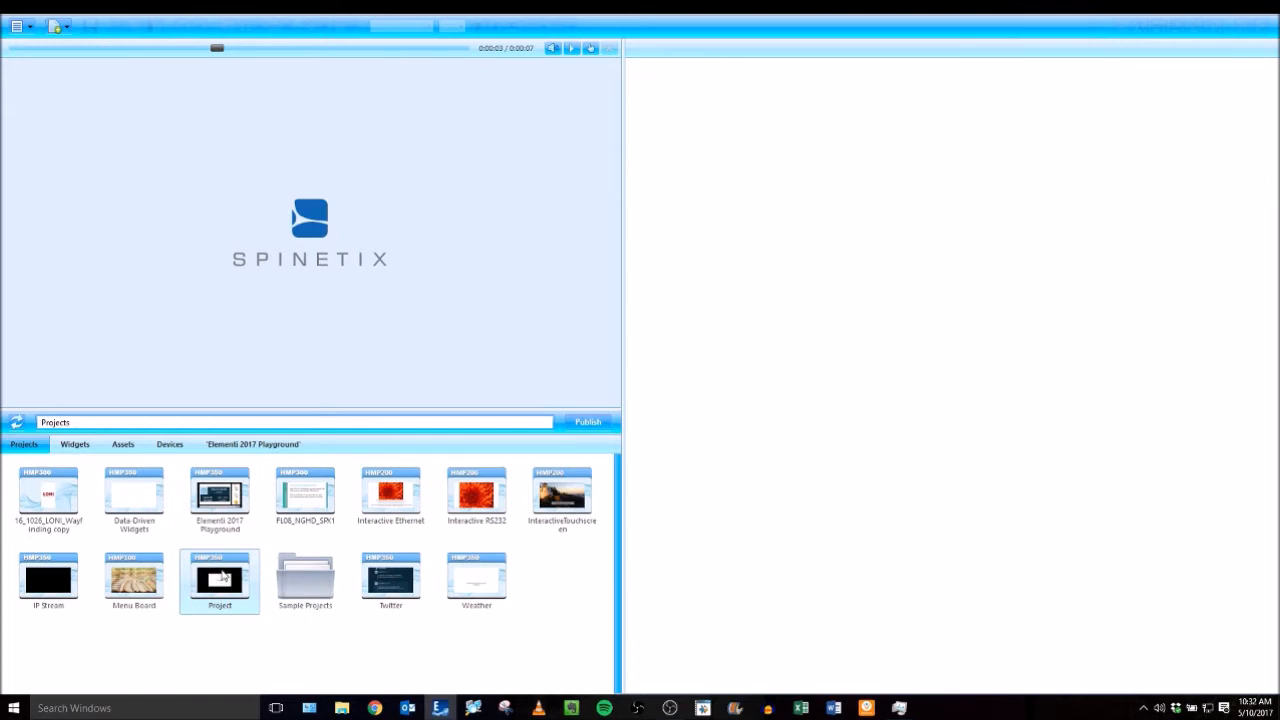
Open the Project thumbnail to load its blank index.svg layout
double_click(219, 580)
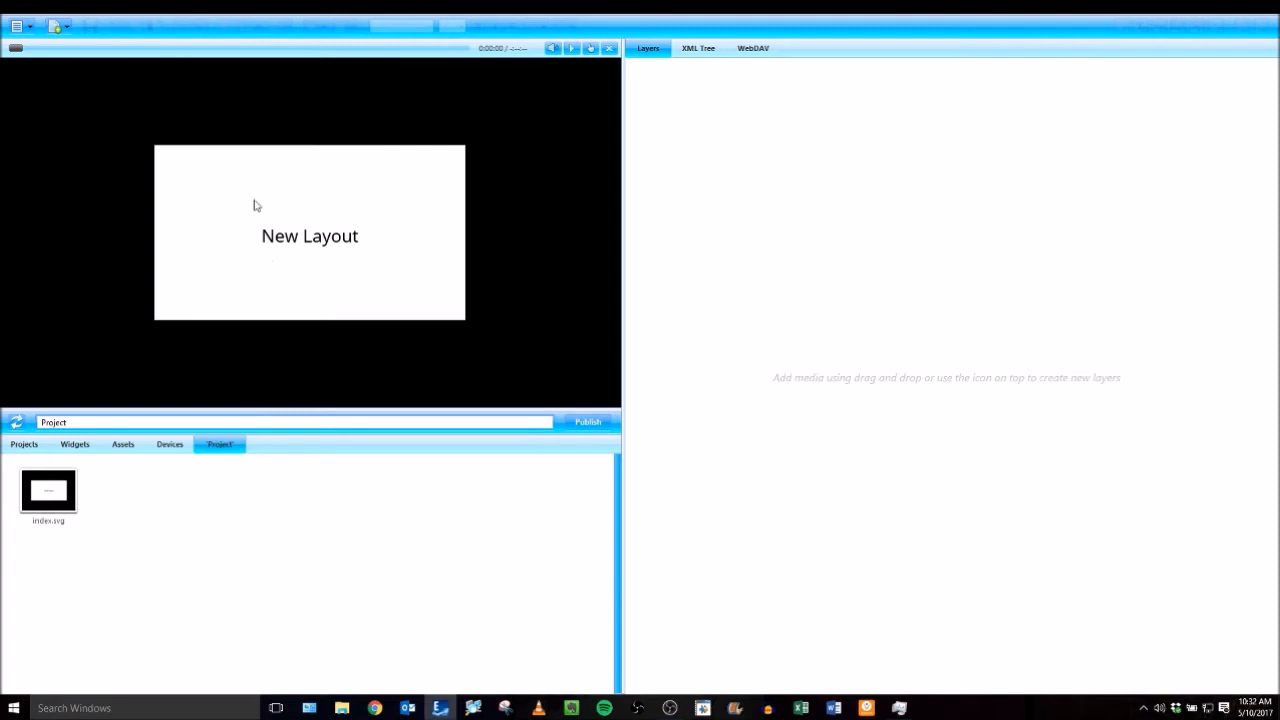
mouse_move(302, 235)
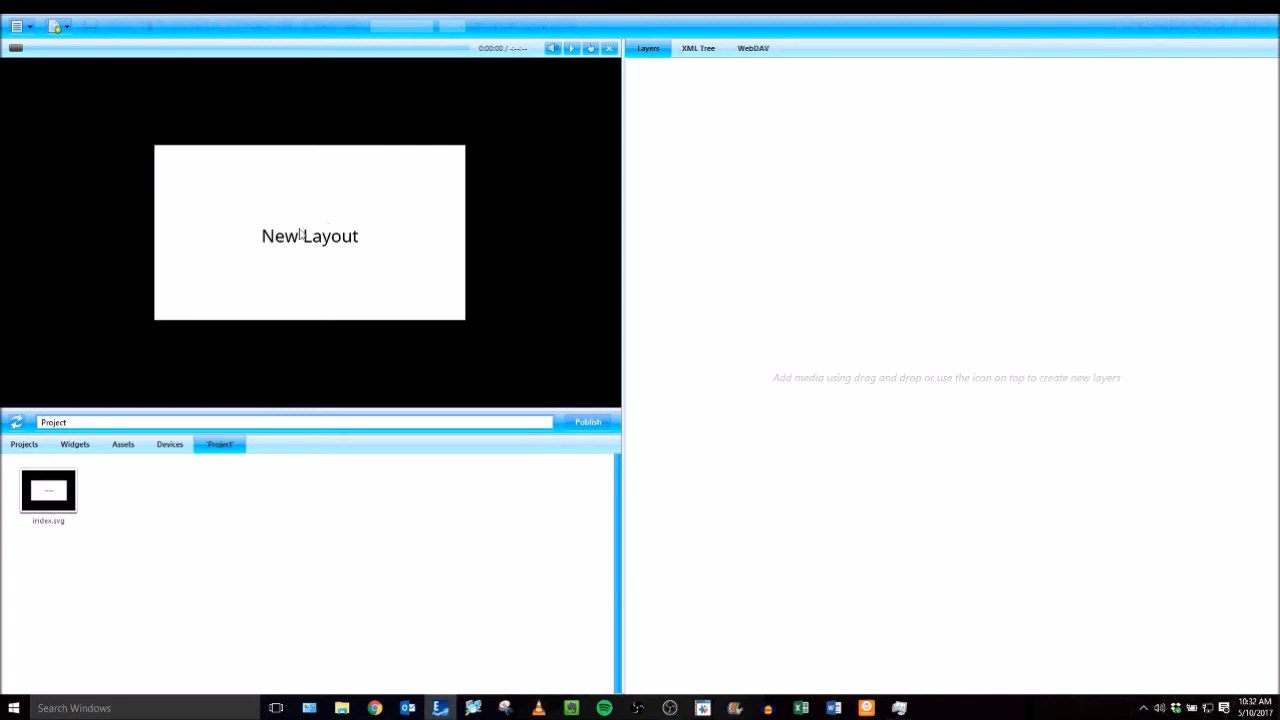
mouse_move(303, 245)
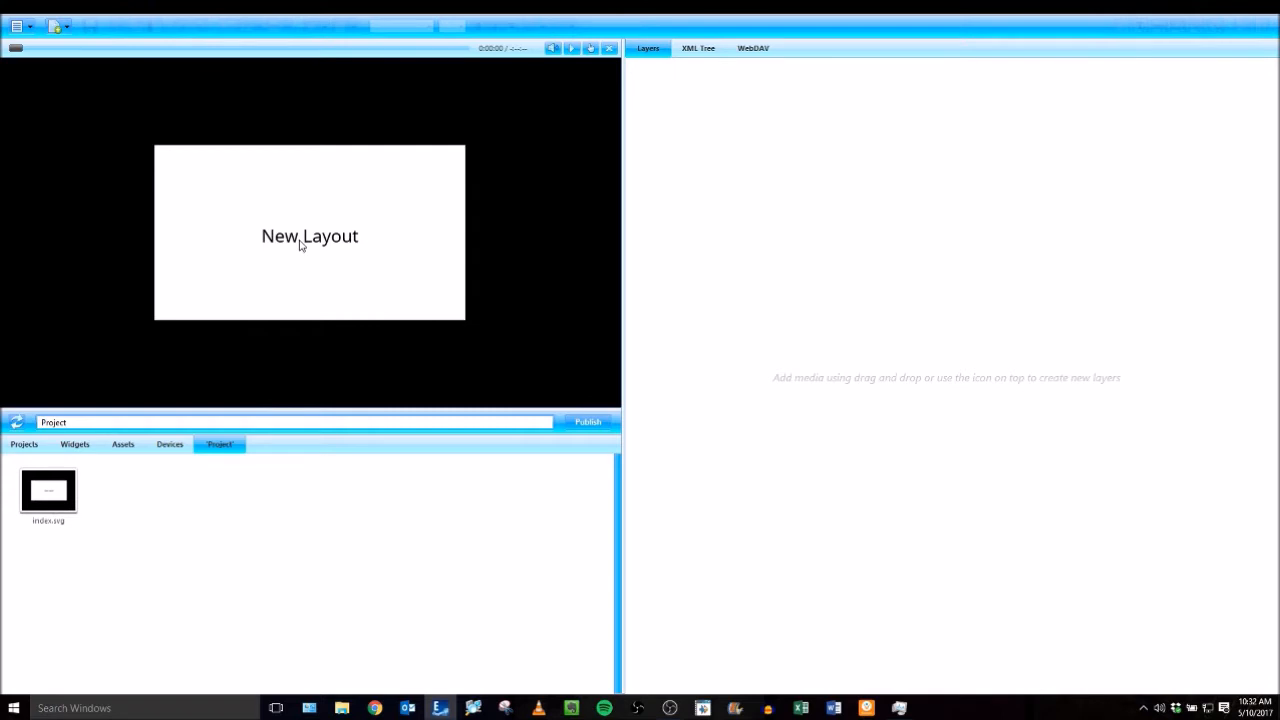
mouse_move(375, 212)
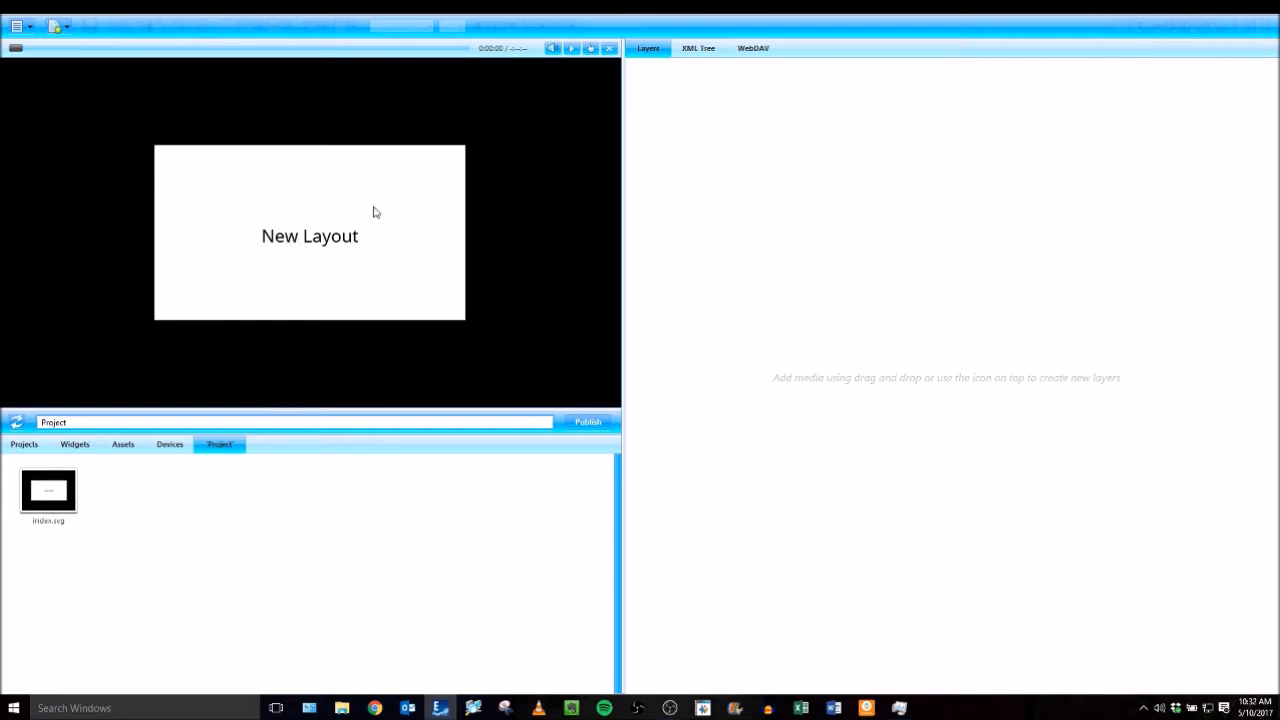
mouse_move(893, 334)
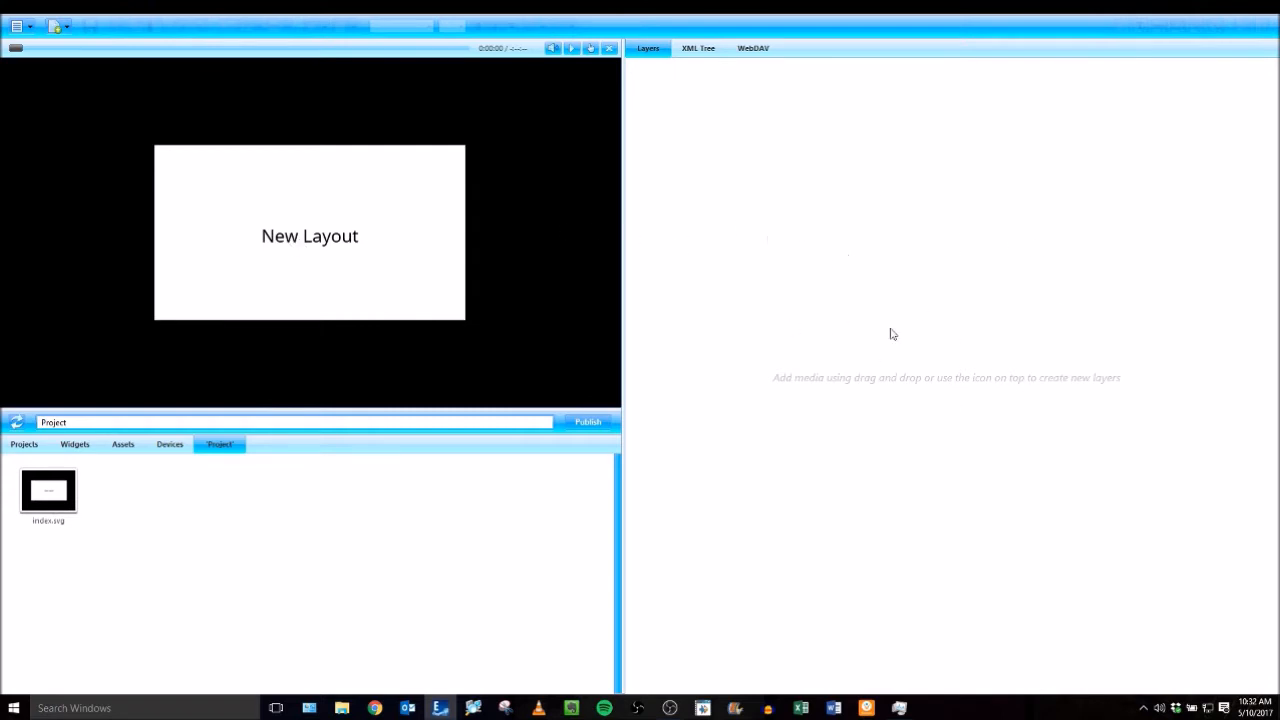
mouse_move(837, 305)
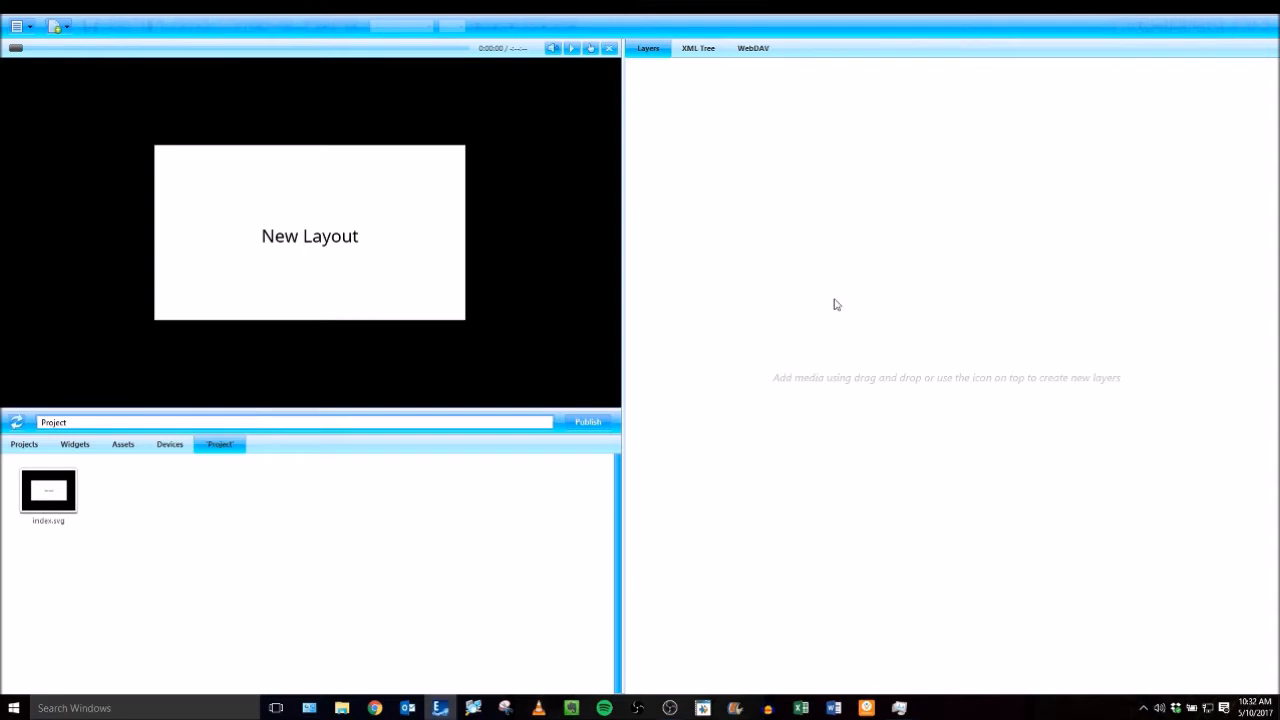
mouse_move(828, 289)
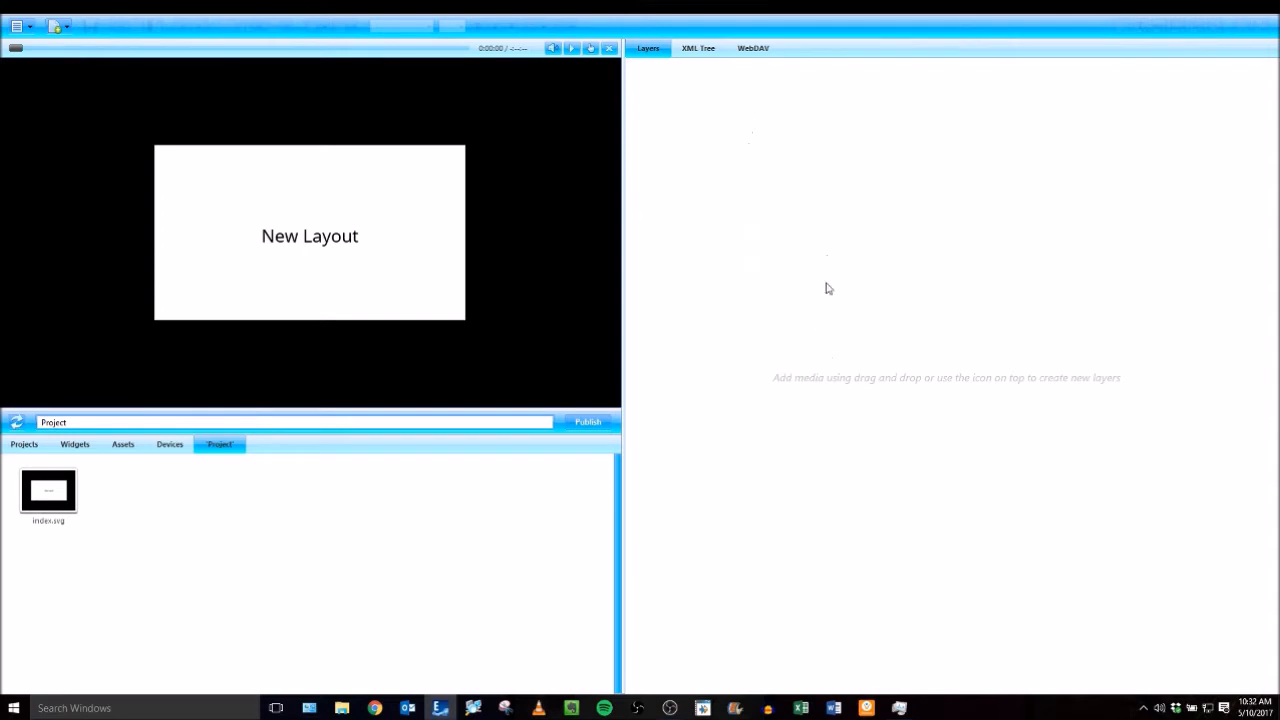
mouse_move(363, 376)
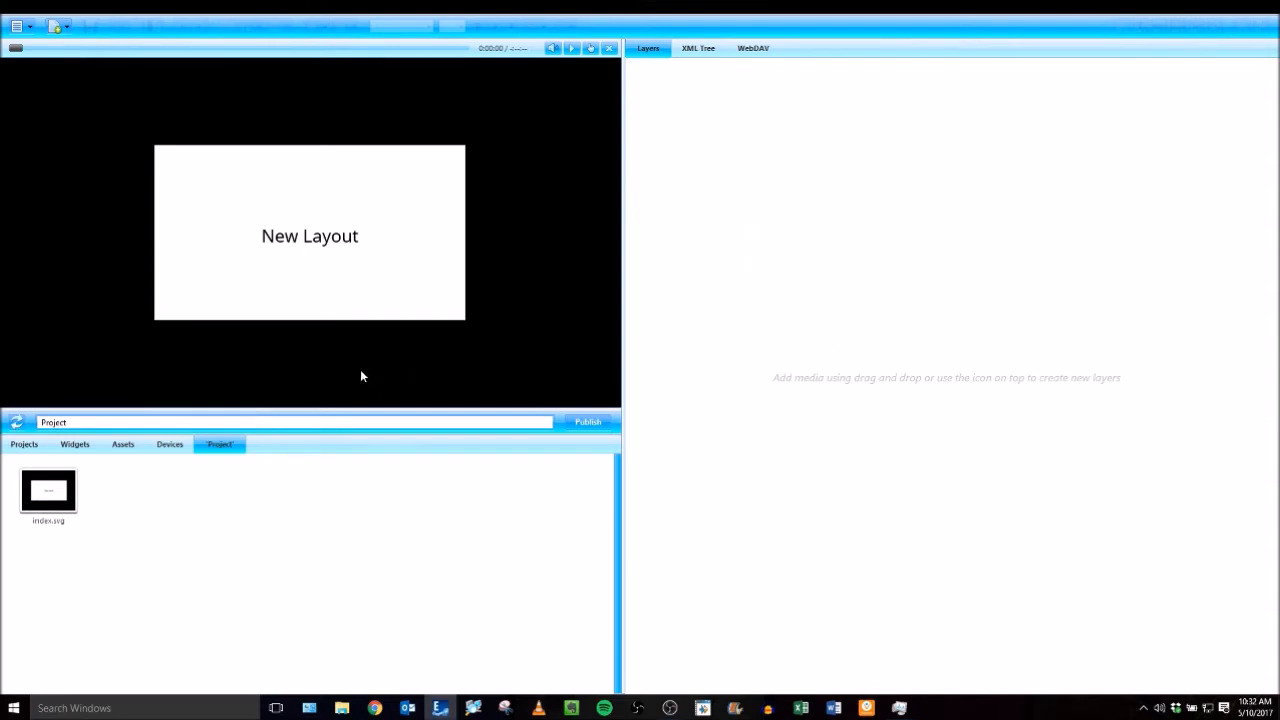
mouse_move(84, 510)
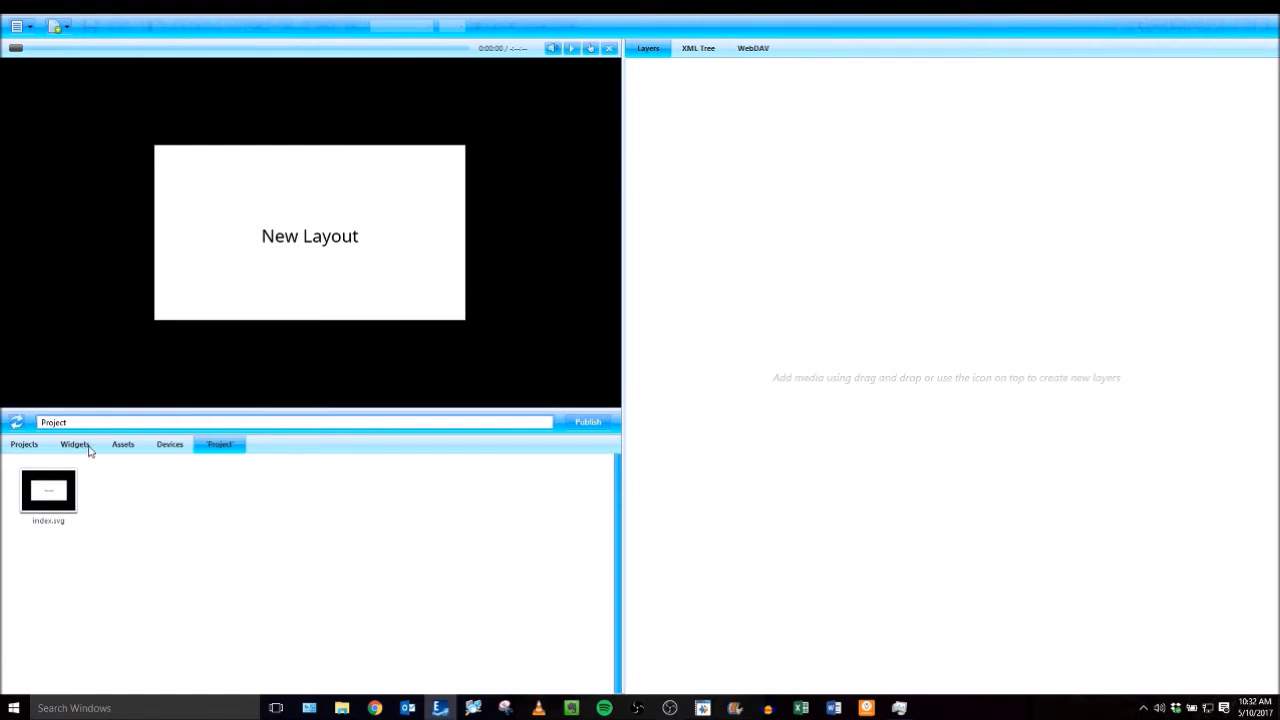
Add Solid.svg from Widgets > Backgrounds as a layer and stretch it across the canvas
click(75, 444)
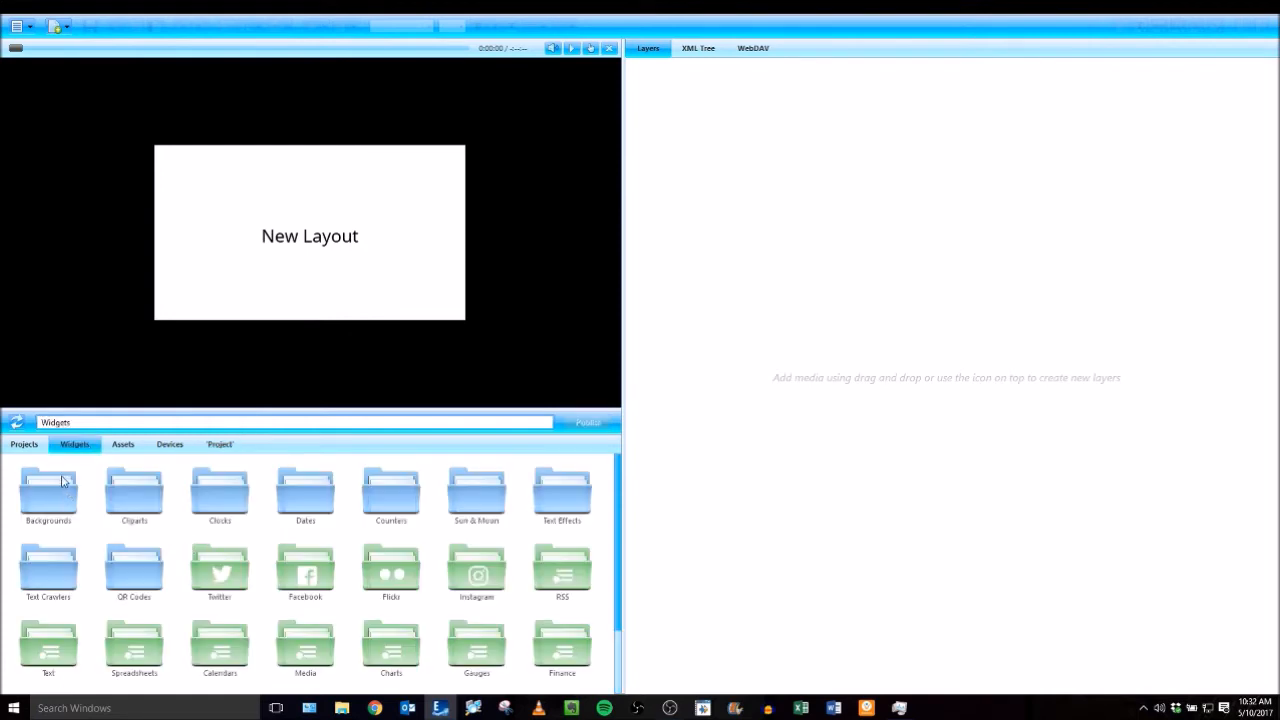
click(48, 495)
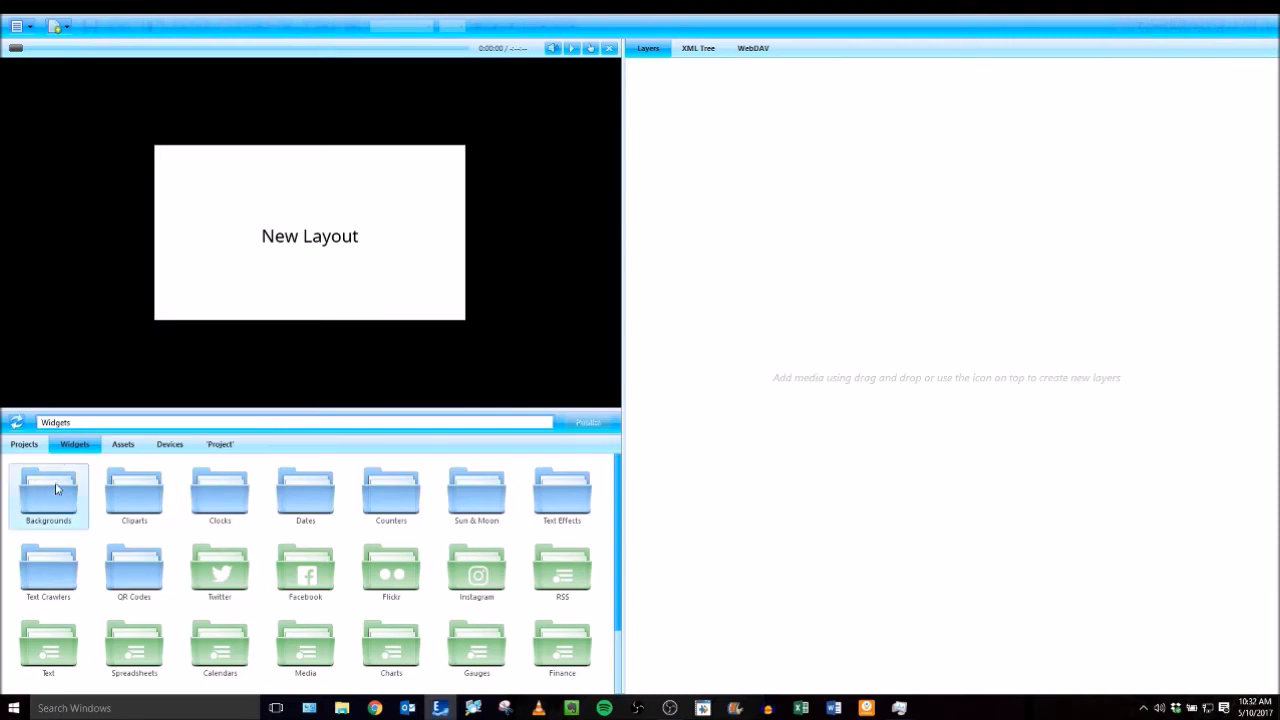
double_click(48, 490)
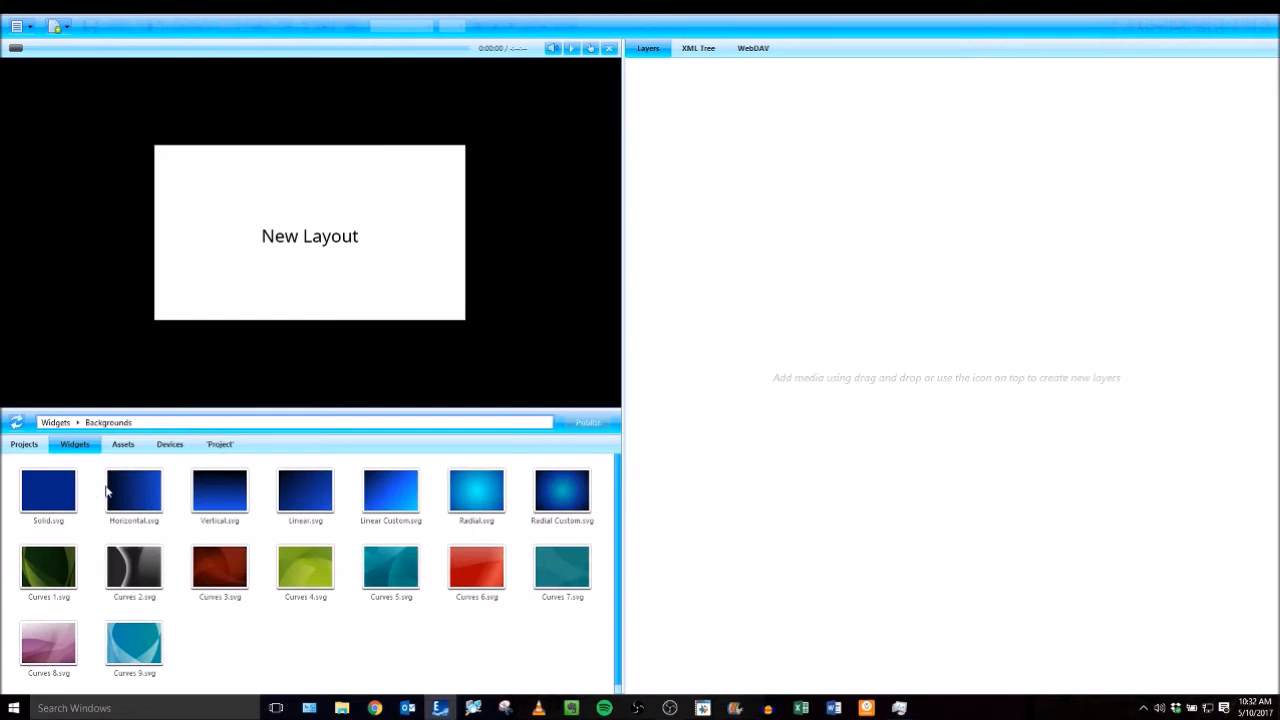
mouse_move(351, 518)
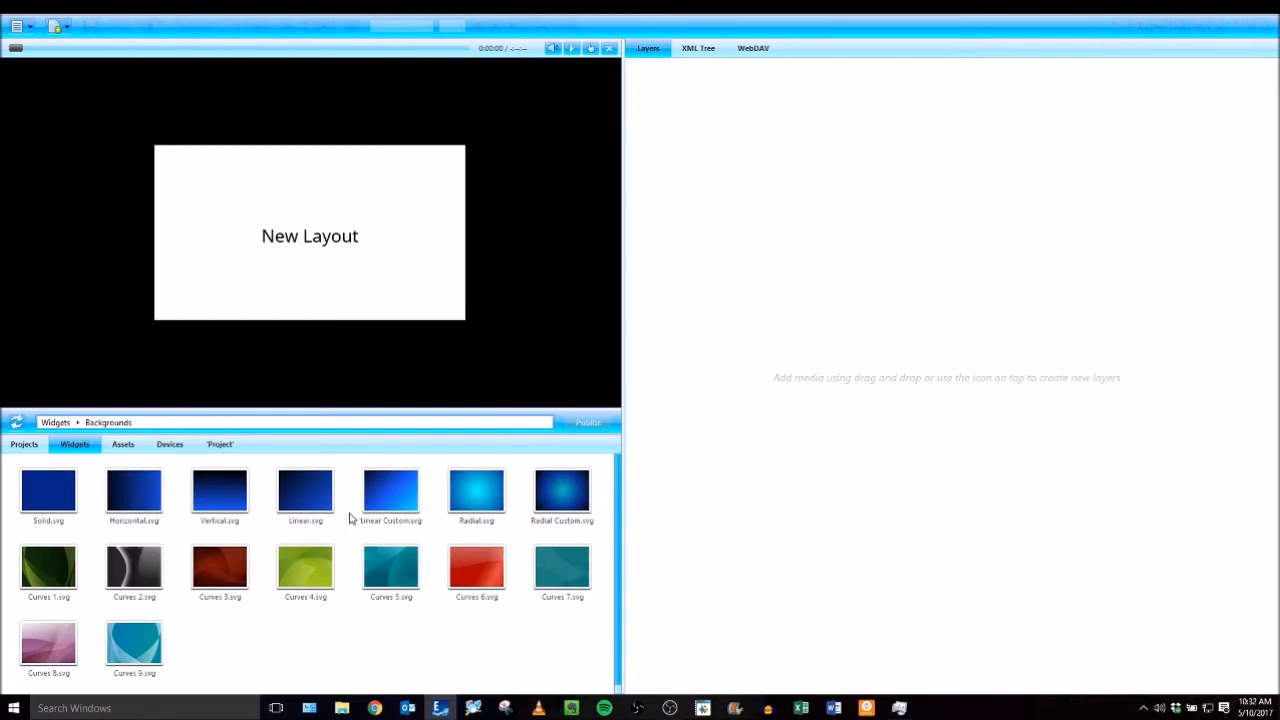
mouse_move(233, 502)
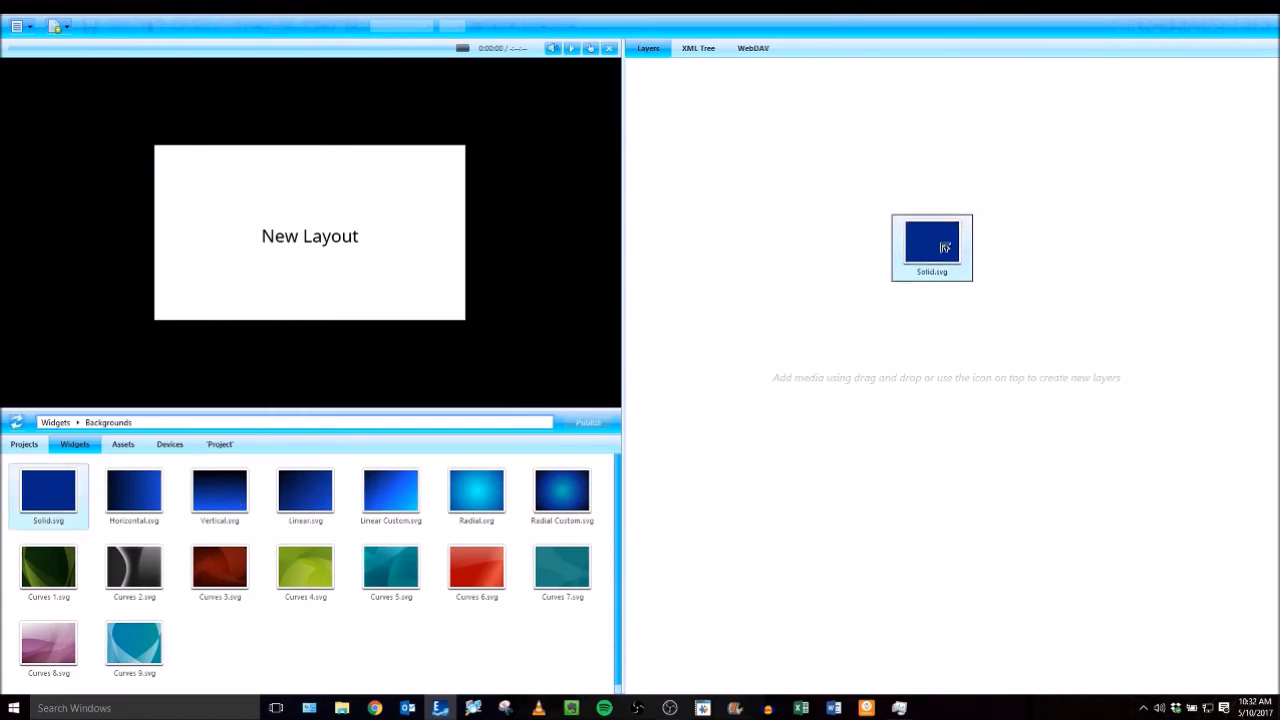
drag(931, 248, 759, 205)
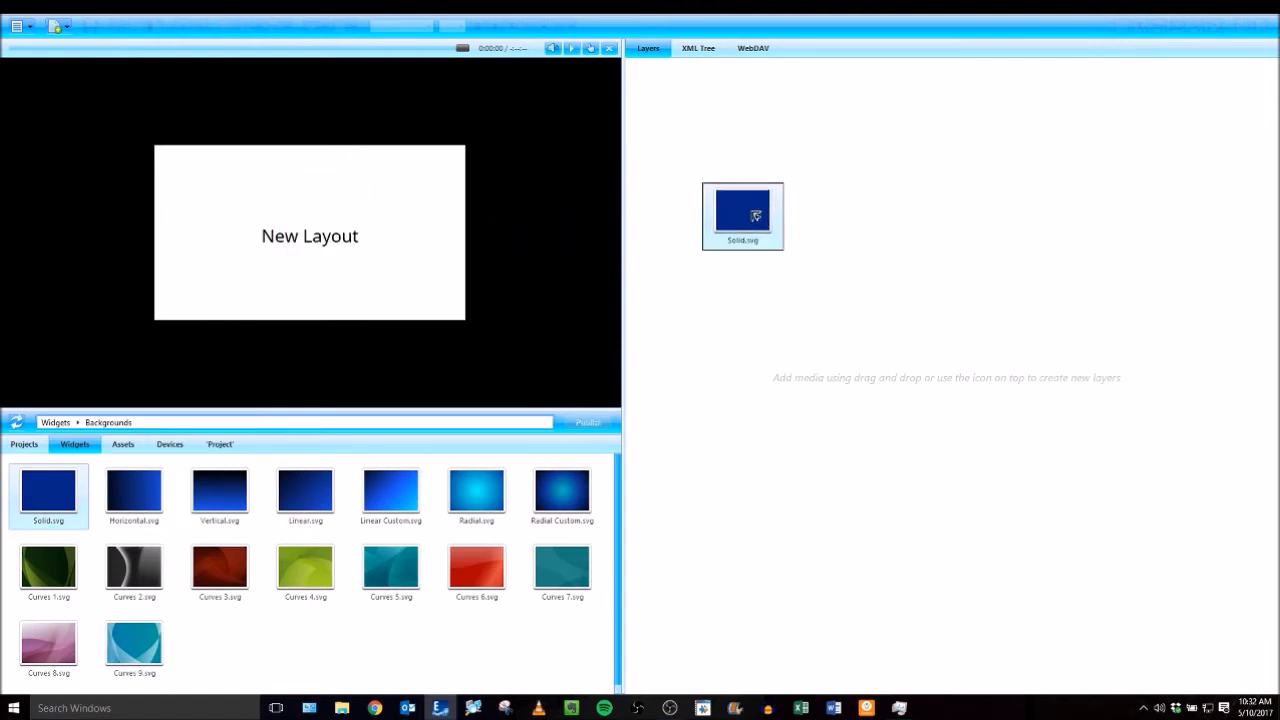
double_click(742, 211)
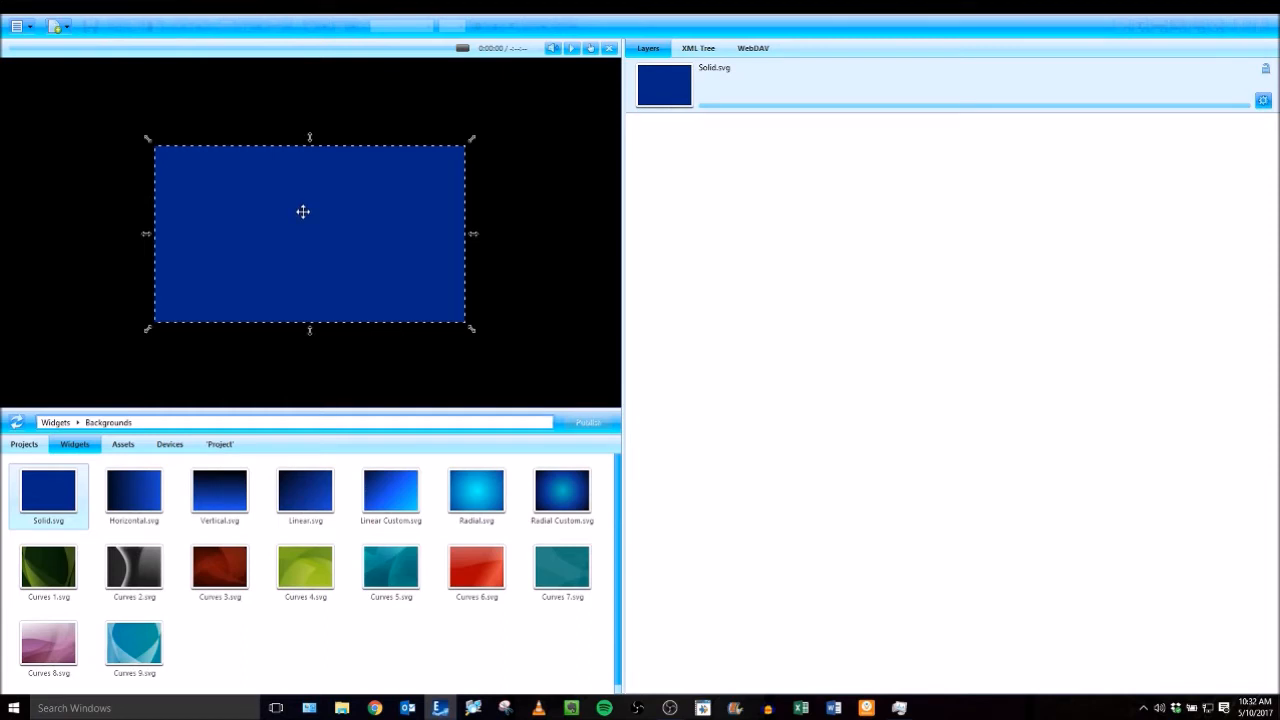
drag(303, 211, 295, 239)
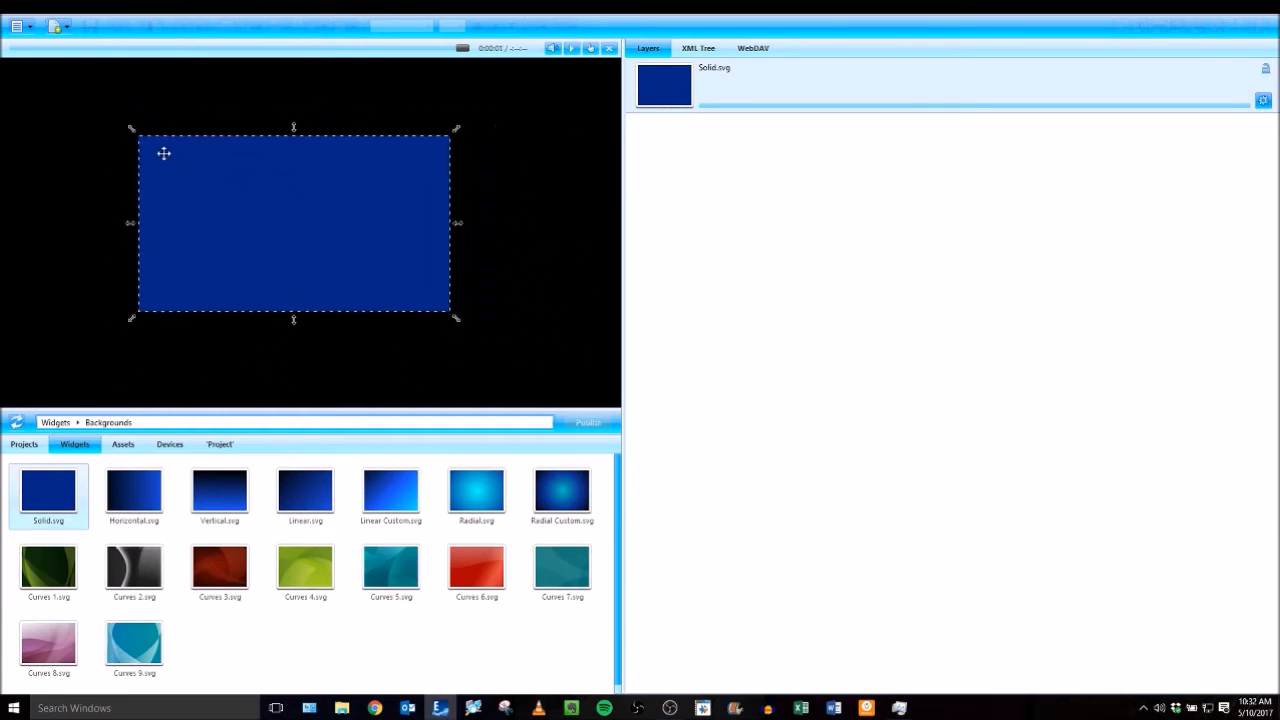
drag(293, 223, 265, 218)
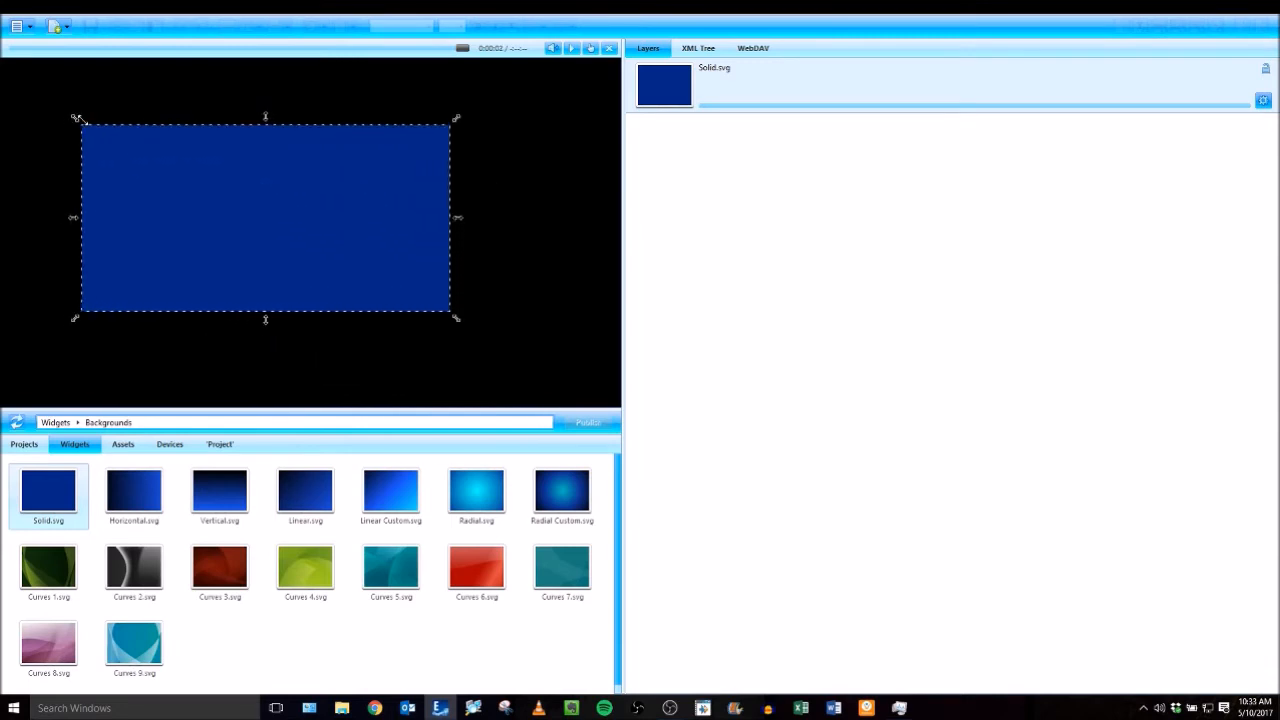
drag(265, 217, 277, 210)
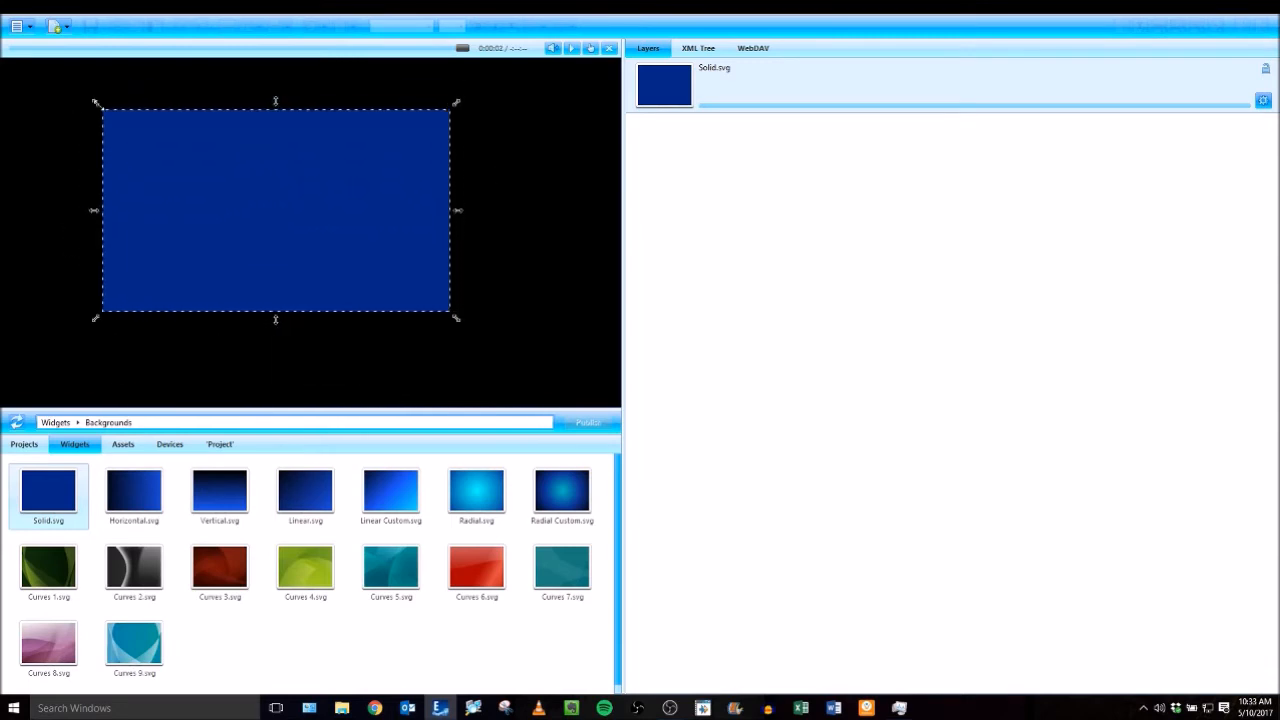
mouse_move(284, 193)
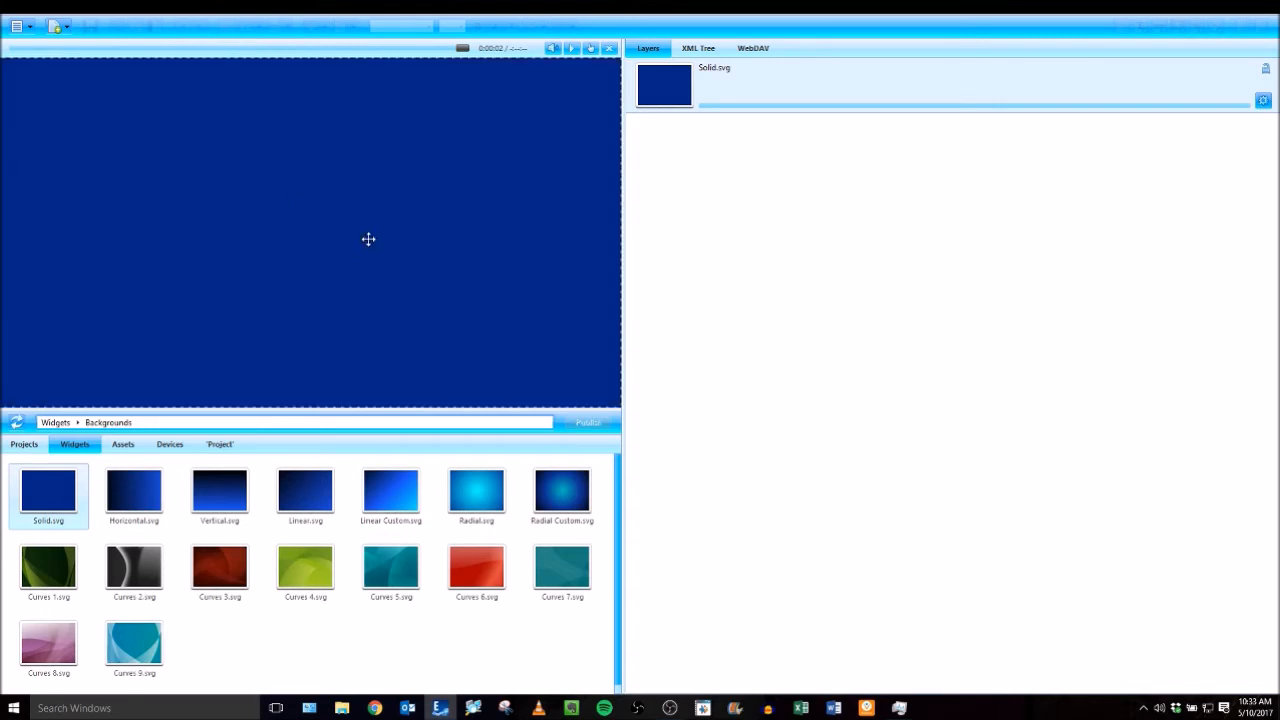
mouse_move(371, 239)
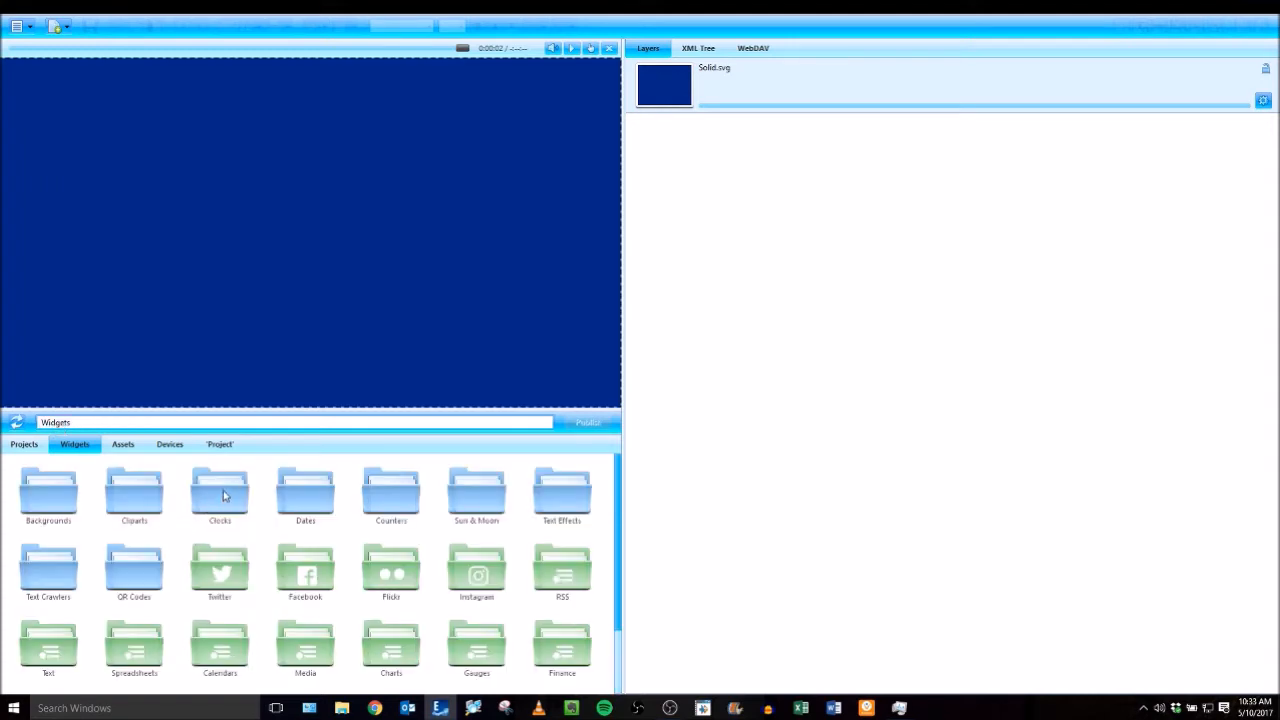
Place 7 Segments Seconds.svg from the Clocks folder in the layout's top-right corner
double_click(219, 495)
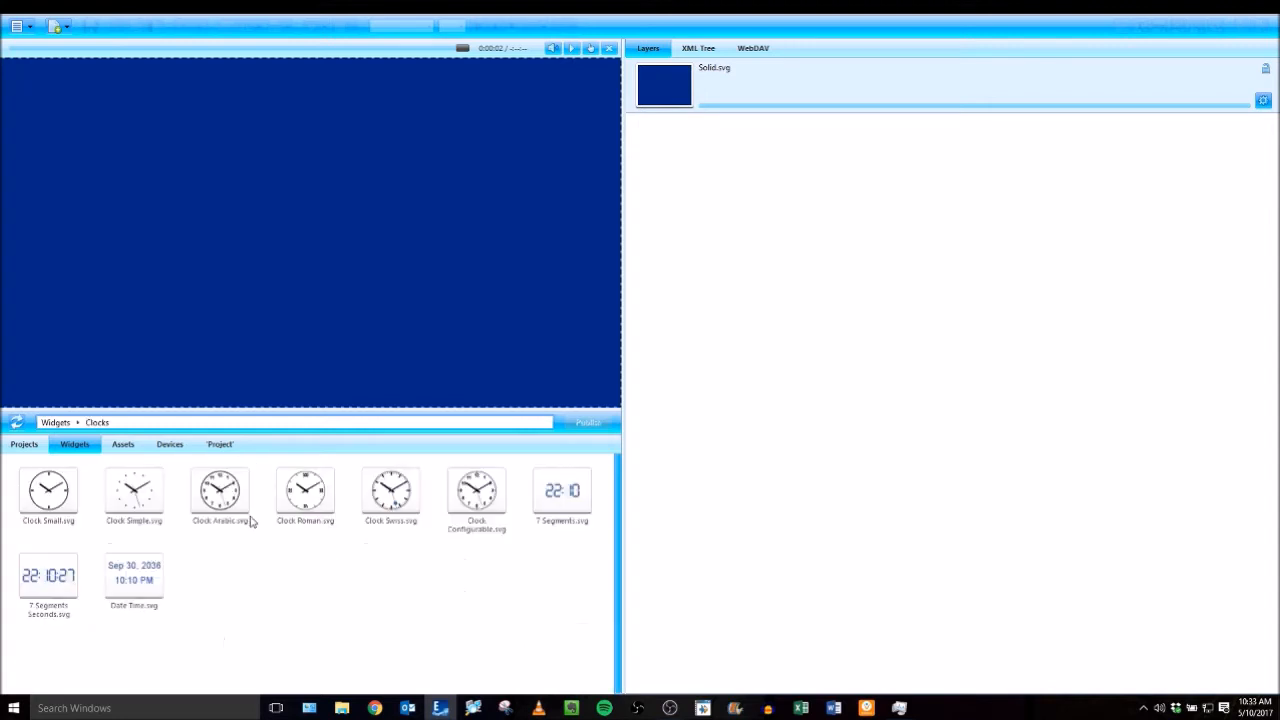
mouse_move(48, 578)
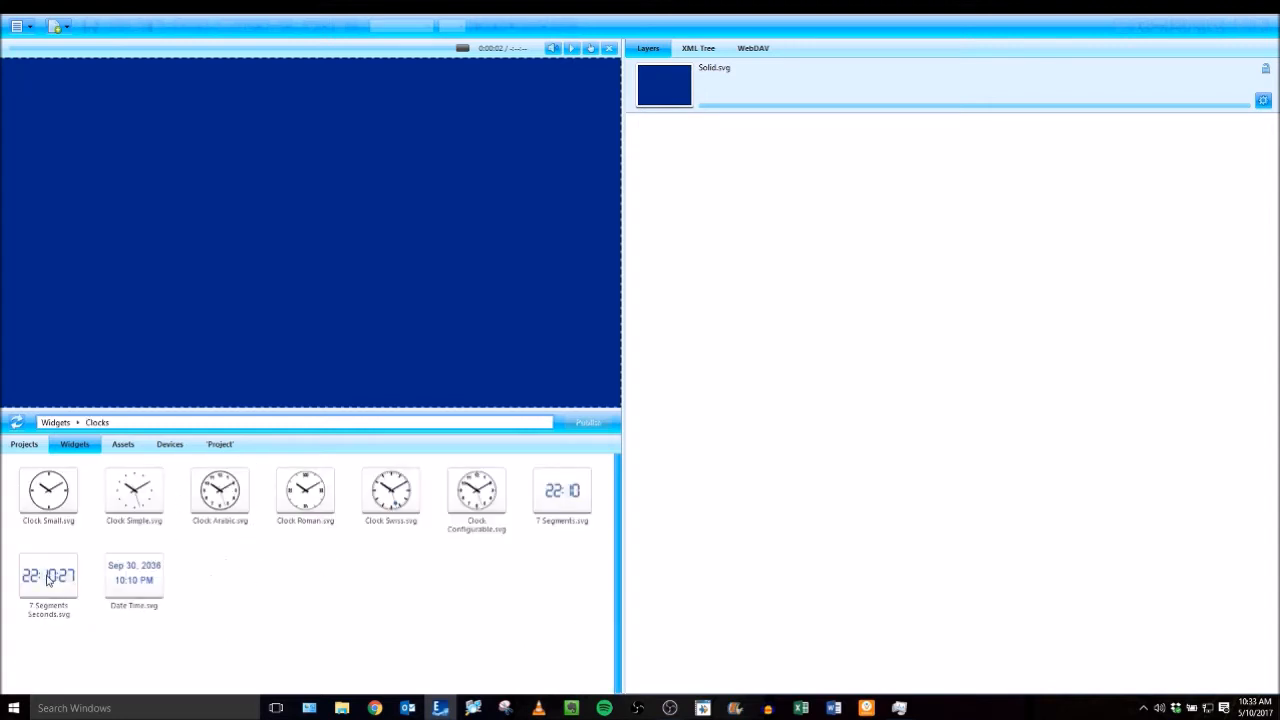
click(48, 575)
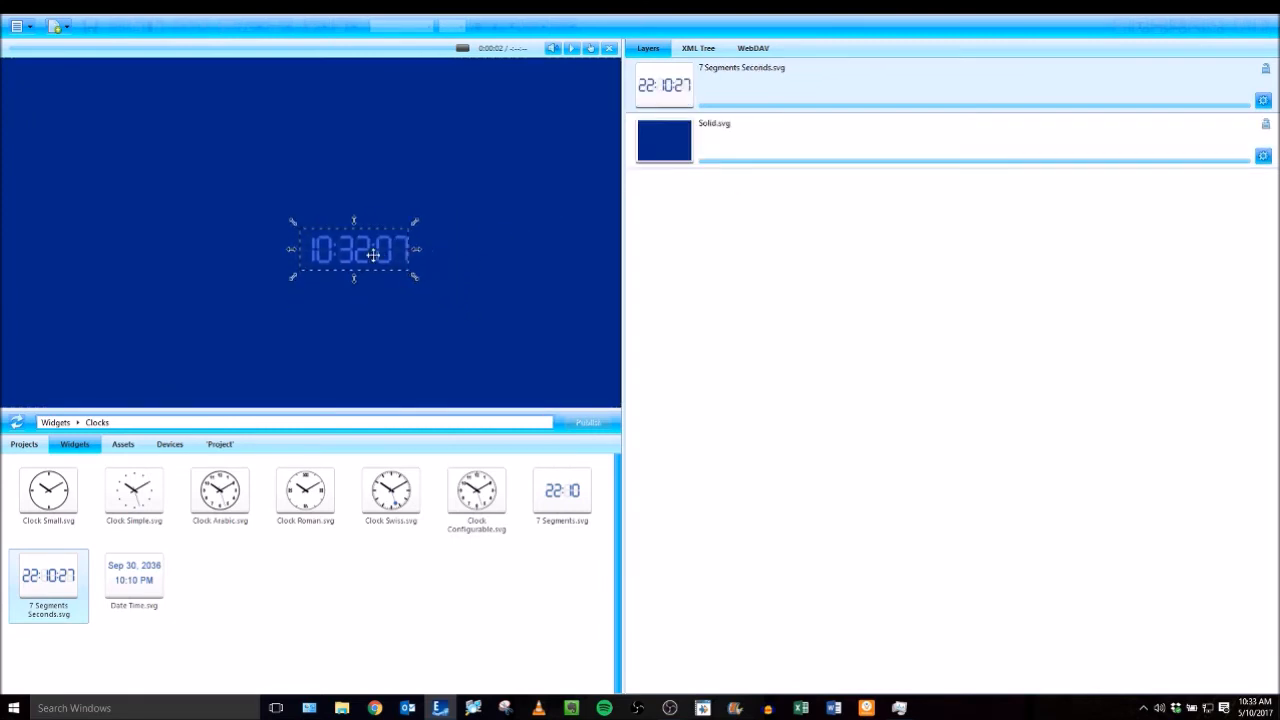
drag(355, 248, 567, 84)
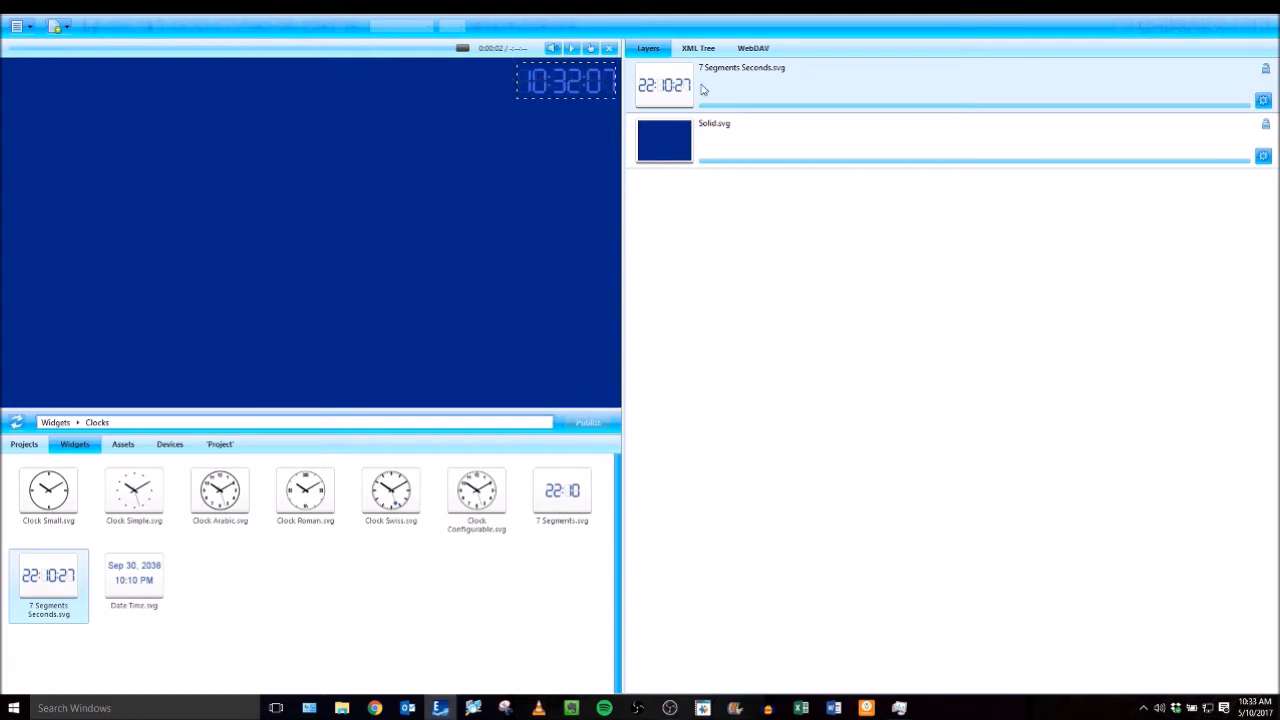
mouse_move(759, 88)
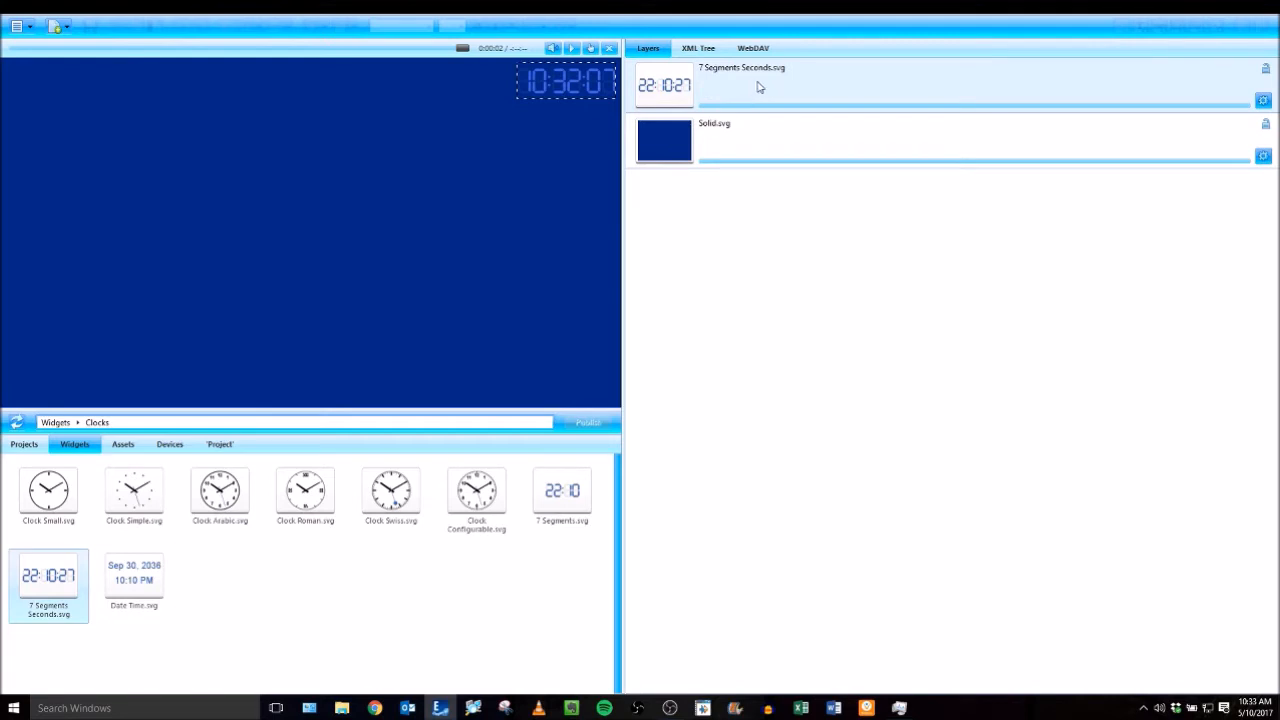
Set the clock's Mode to 12h and its colour to #FFFFFF
click(654, 47)
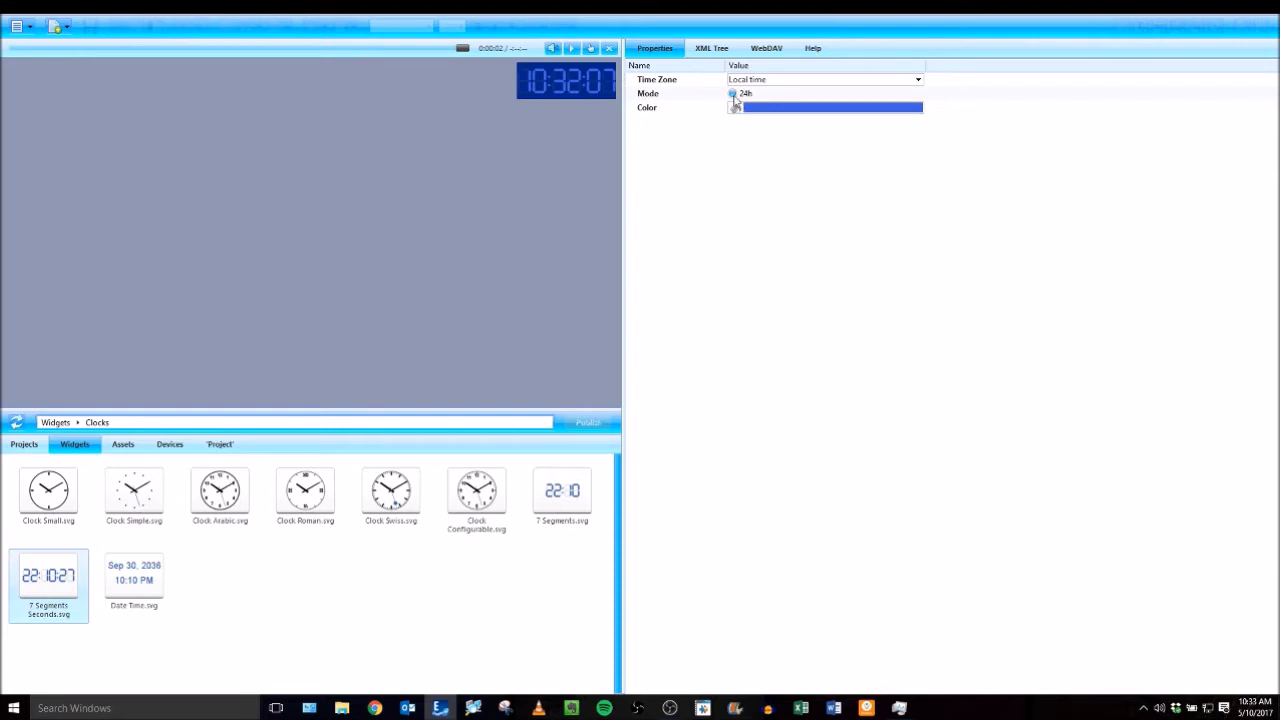
click(733, 93)
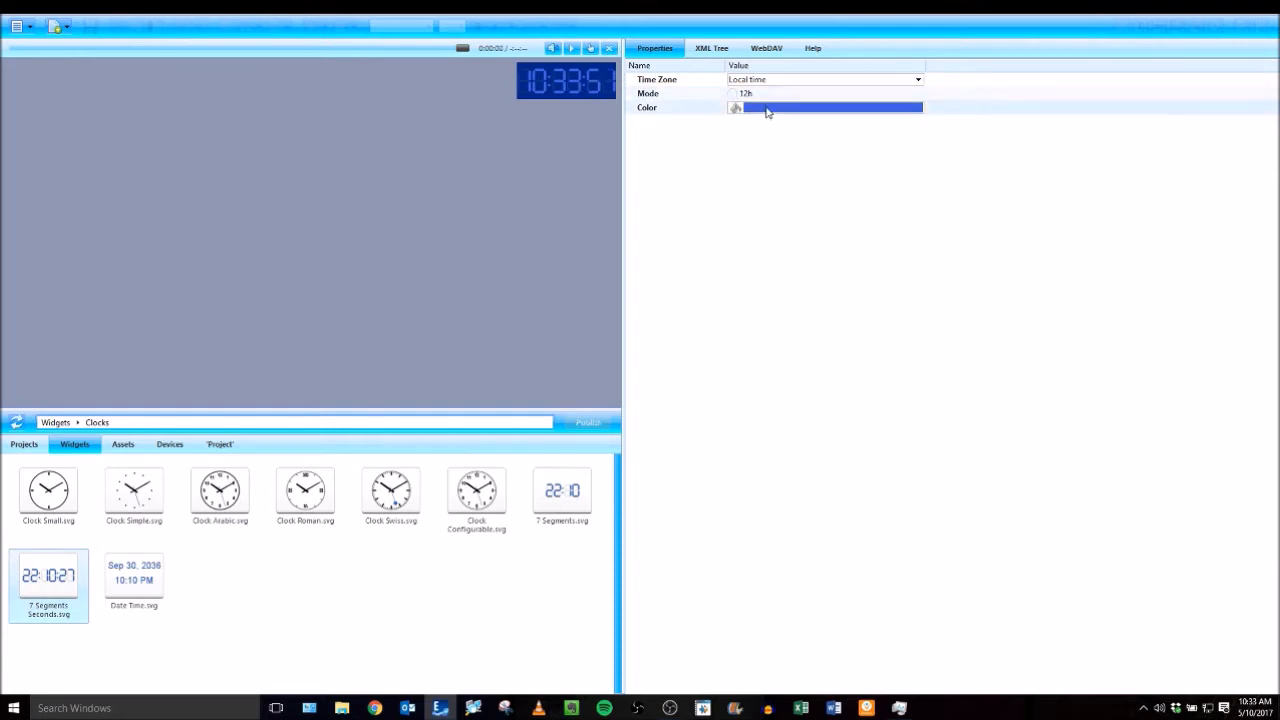
click(830, 107)
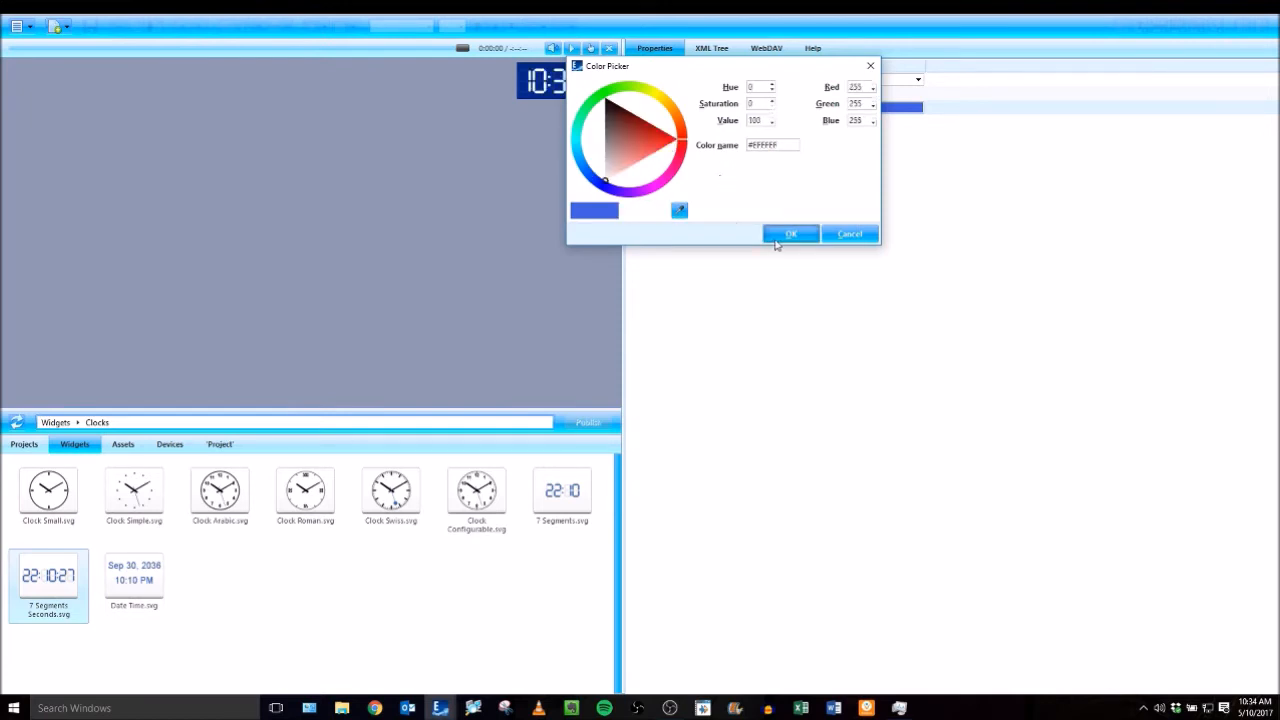
click(790, 233)
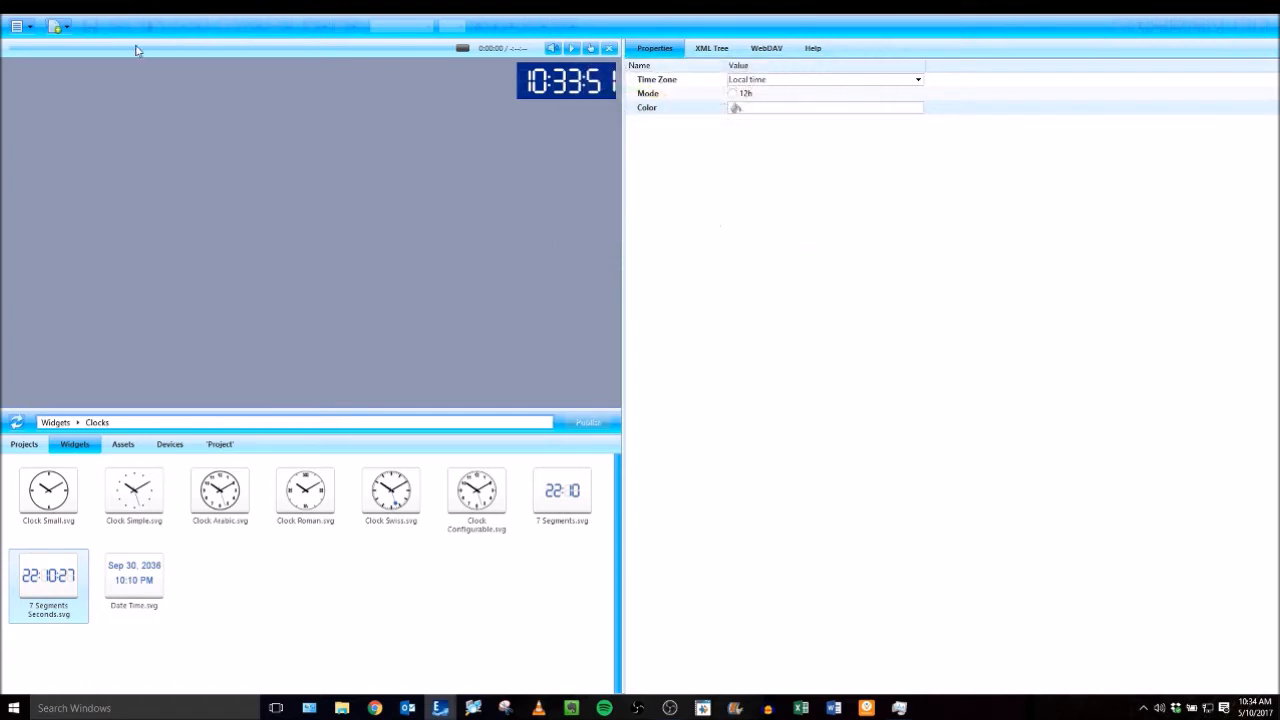
mouse_move(797, 204)
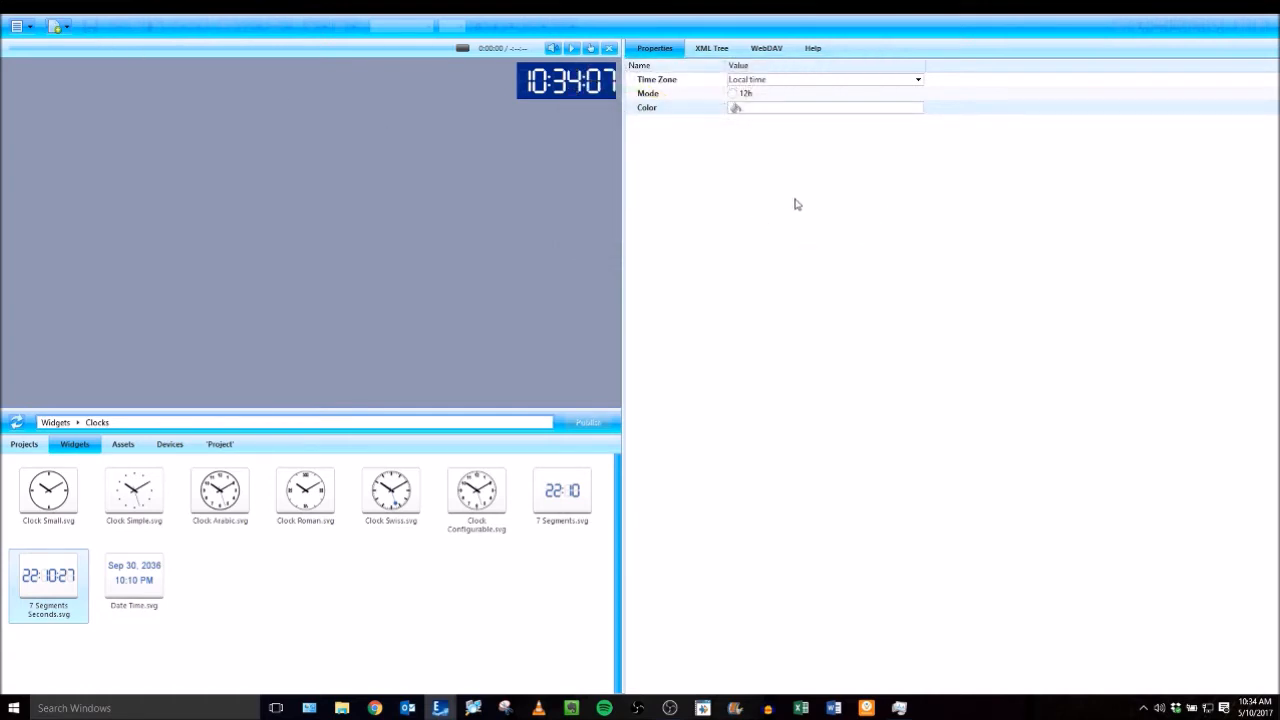
mouse_move(812, 205)
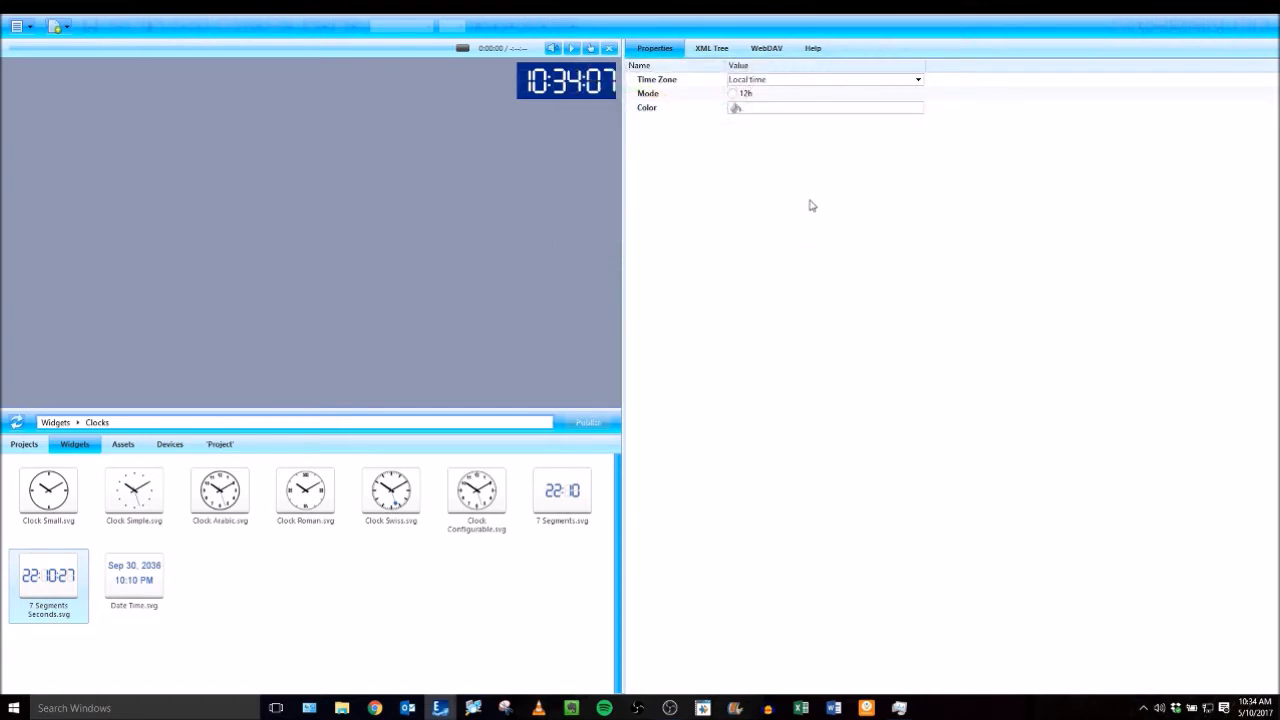
mouse_move(965, 179)
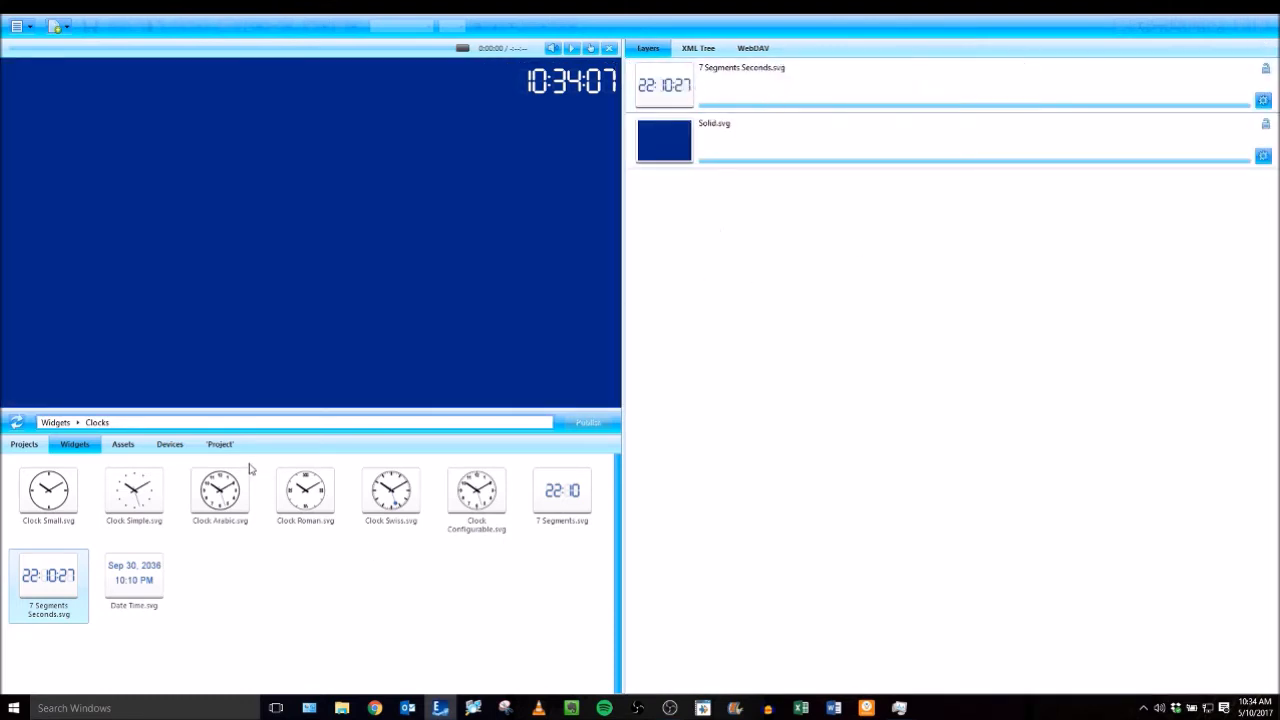
mouse_move(196, 451)
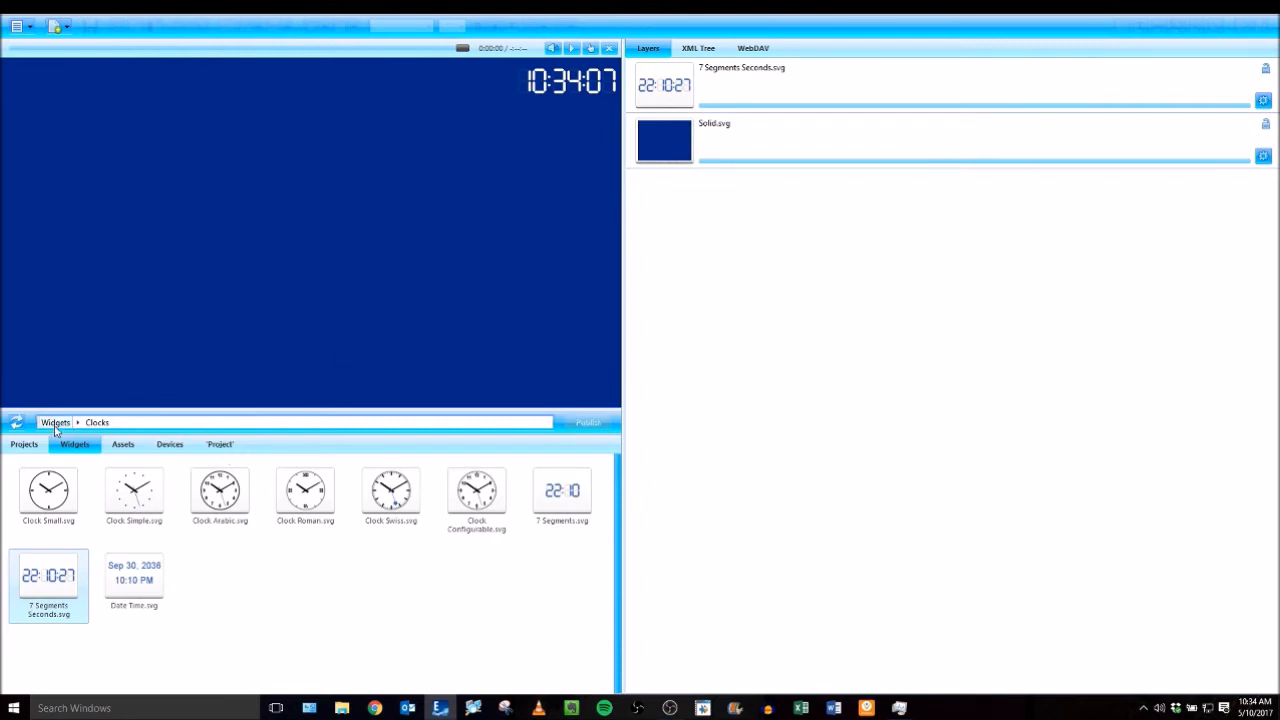
Return to the widget categories and open the Text Crawlers folder
click(55, 422)
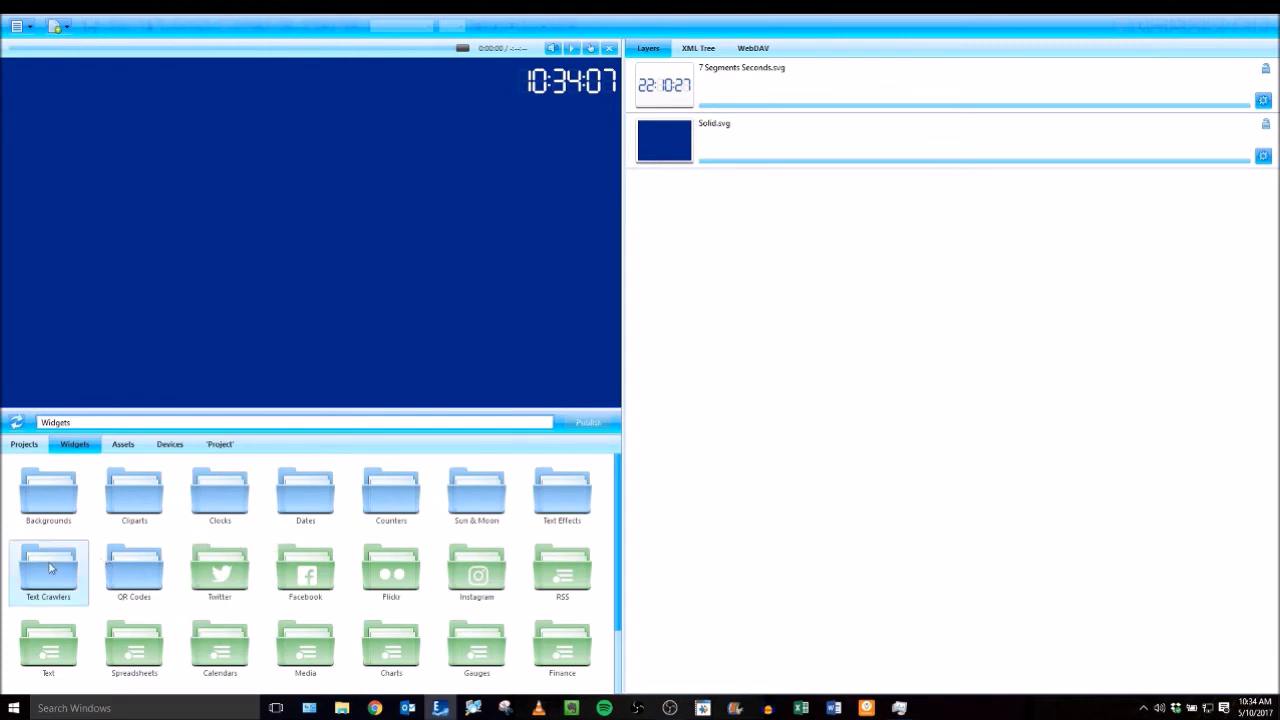
double_click(48, 570)
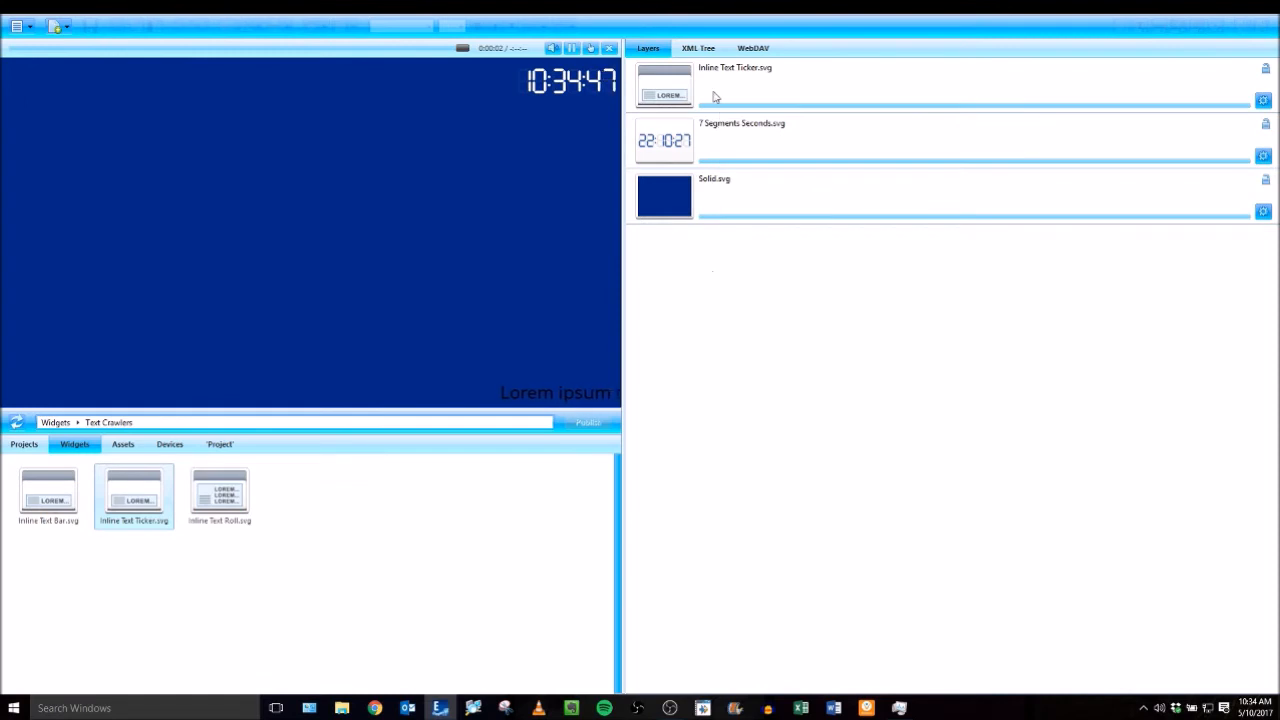
mouse_move(722, 90)
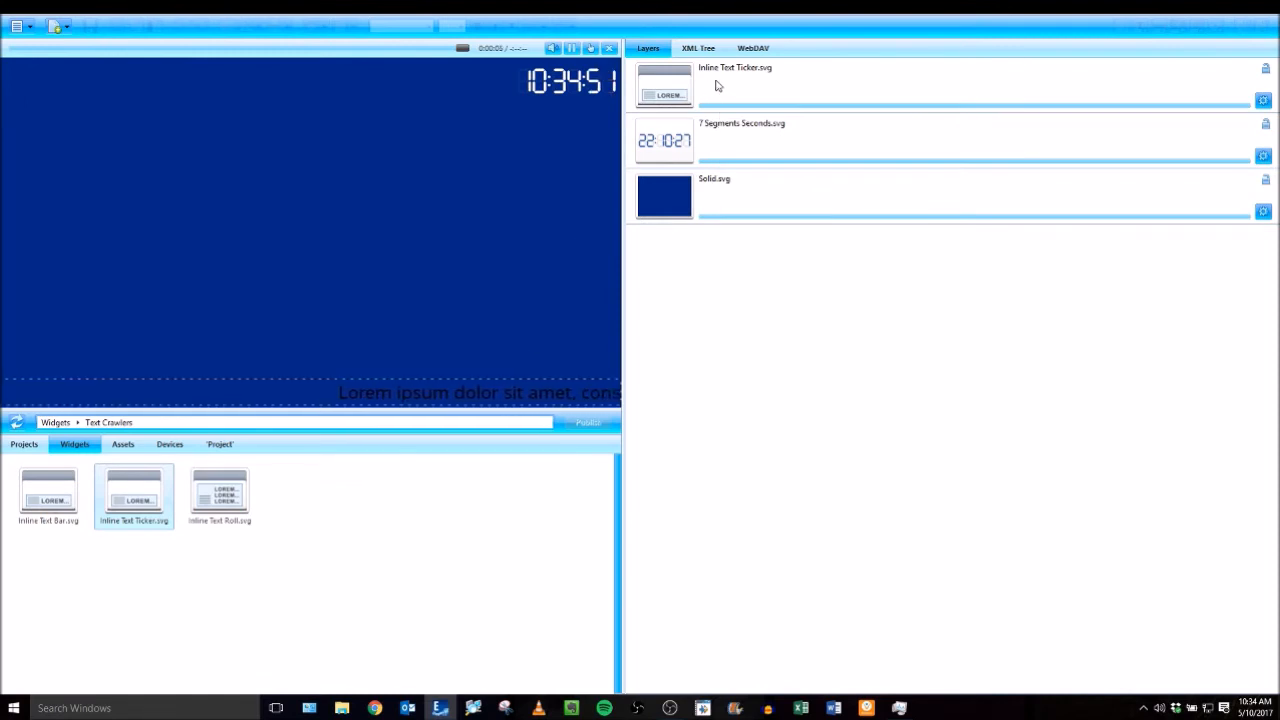
Change the ticker text to 'Hello those watching!' in Impact font
click(663, 83)
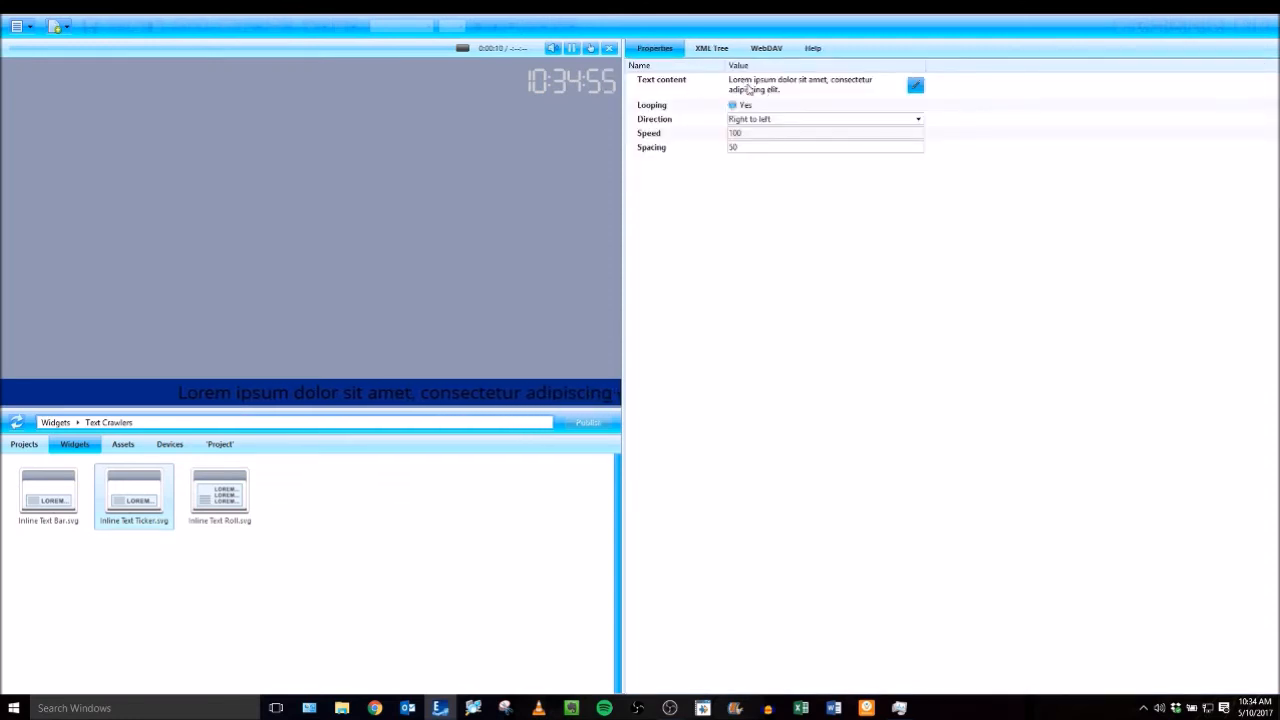
click(914, 85)
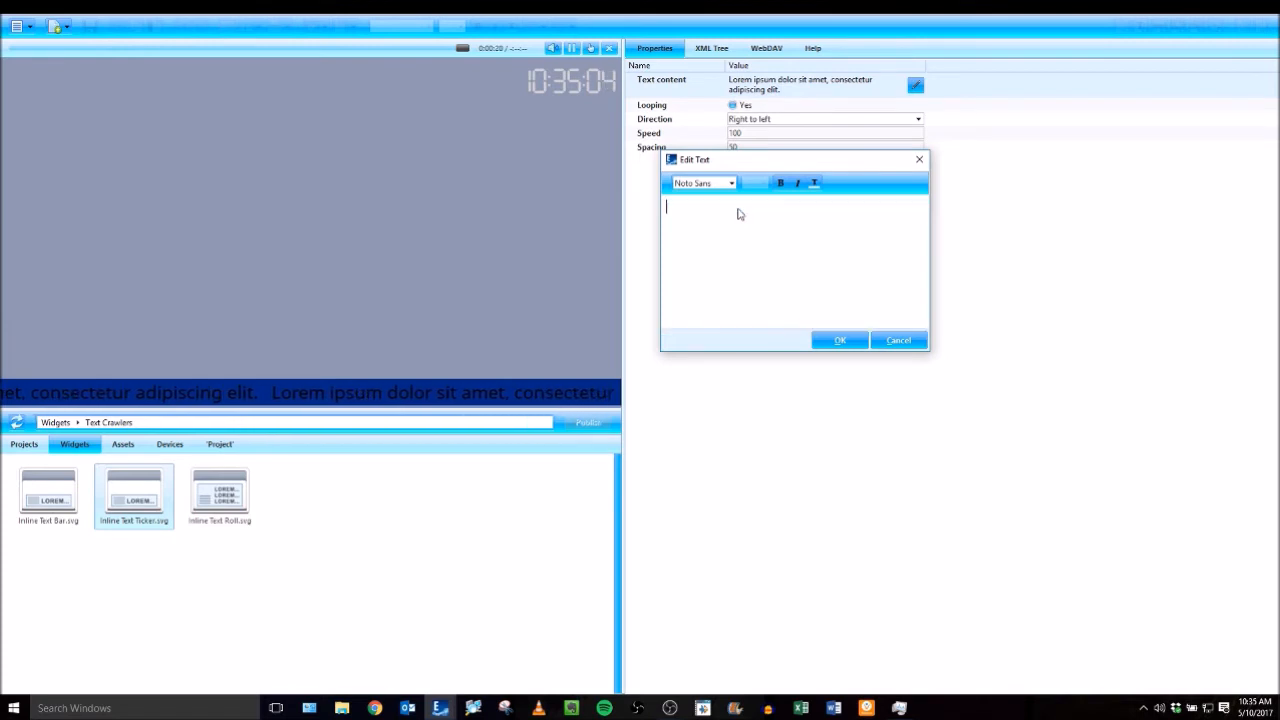
text(H)
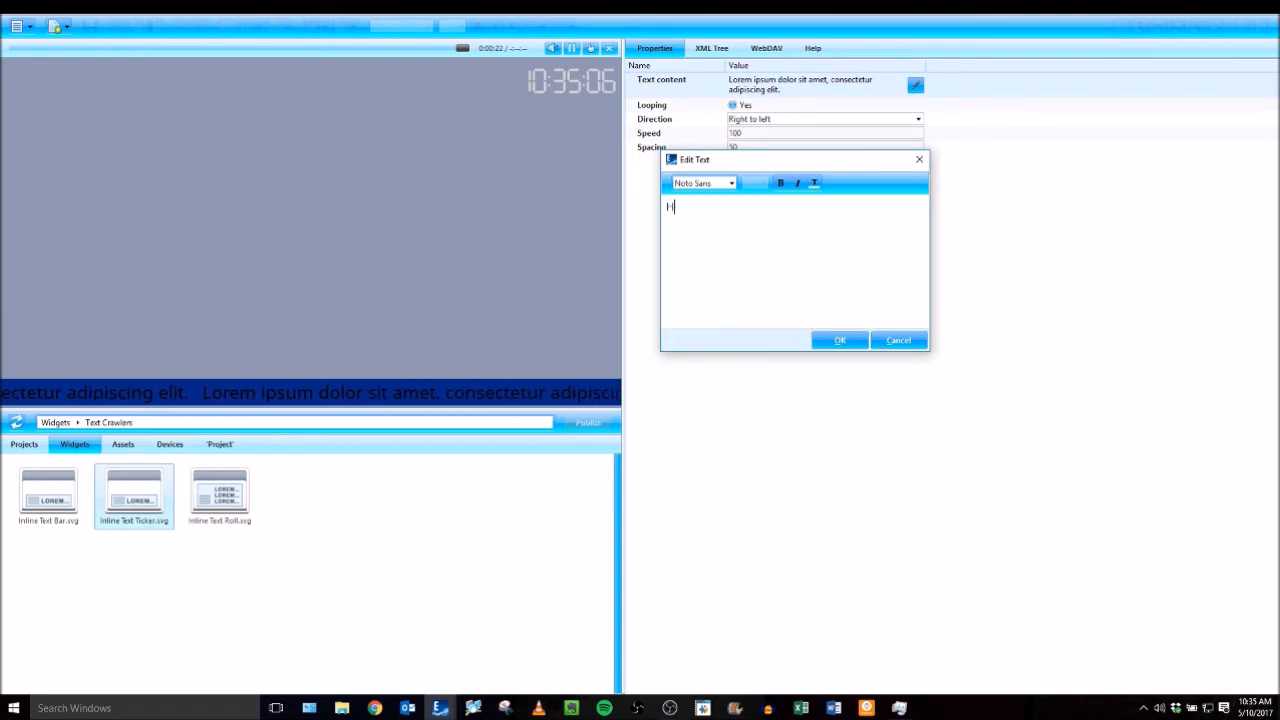
text(ello those)
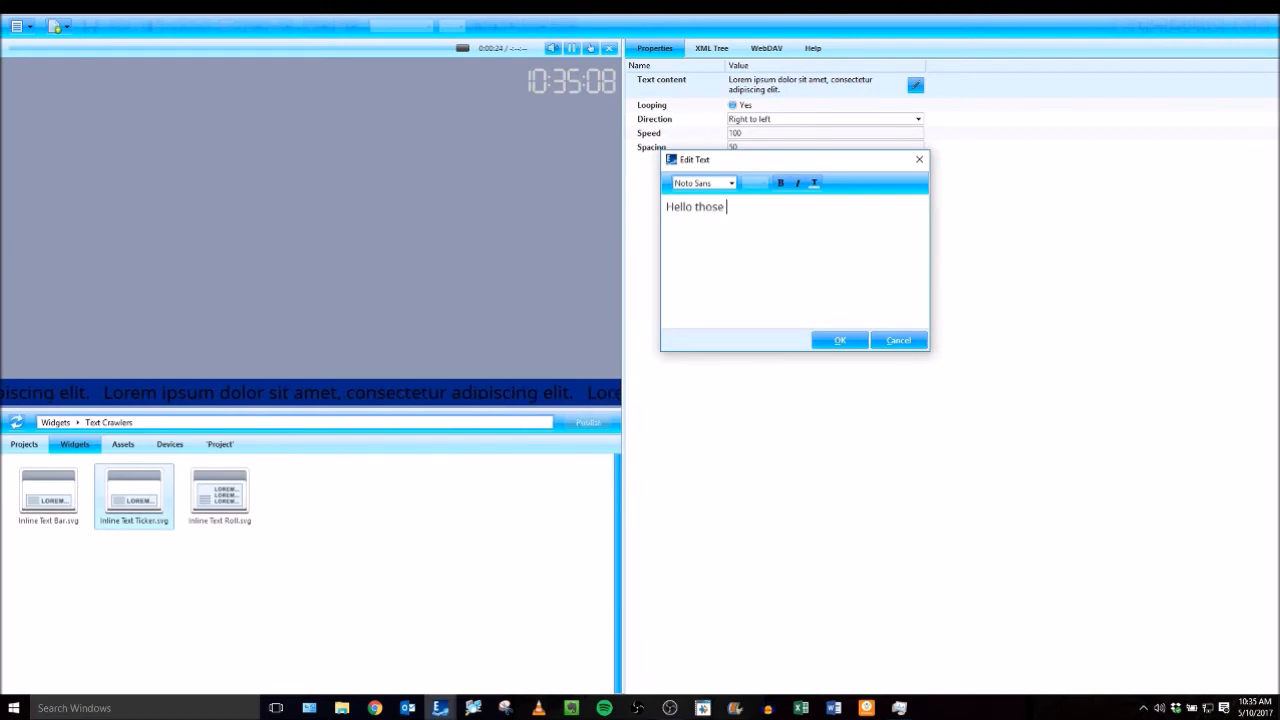
text(watching!)
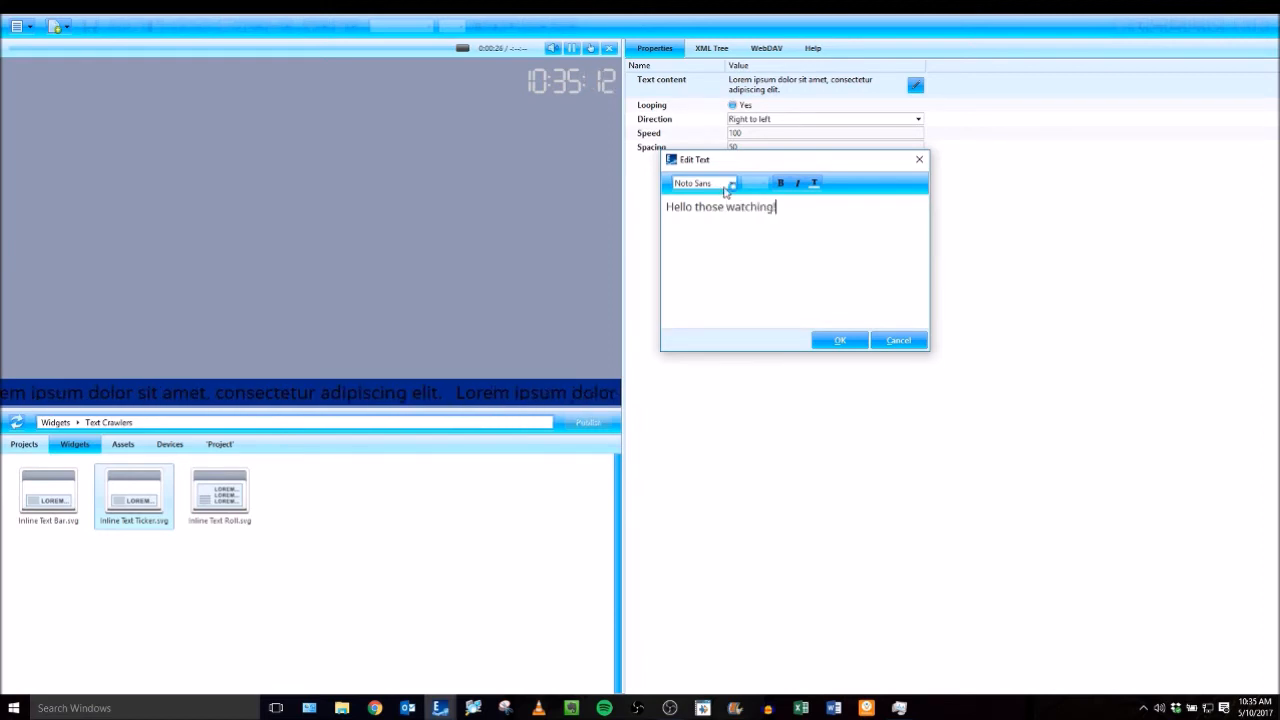
click(732, 183)
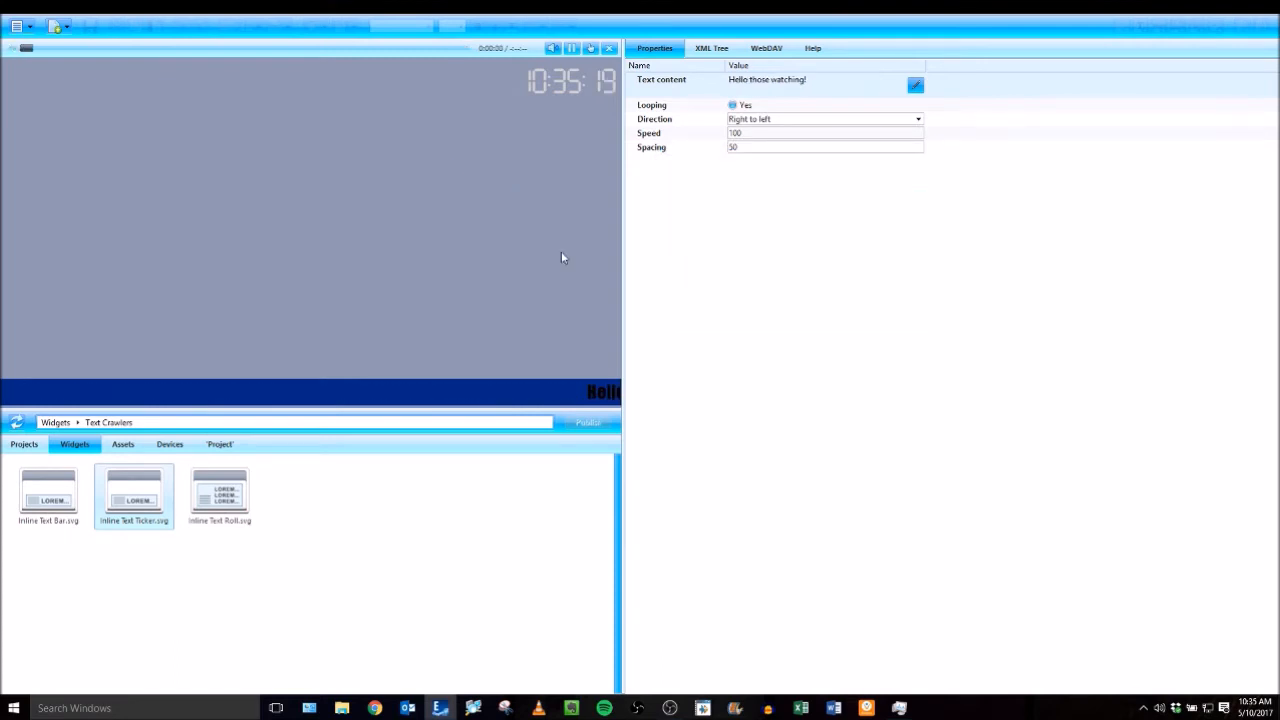
mouse_move(681, 248)
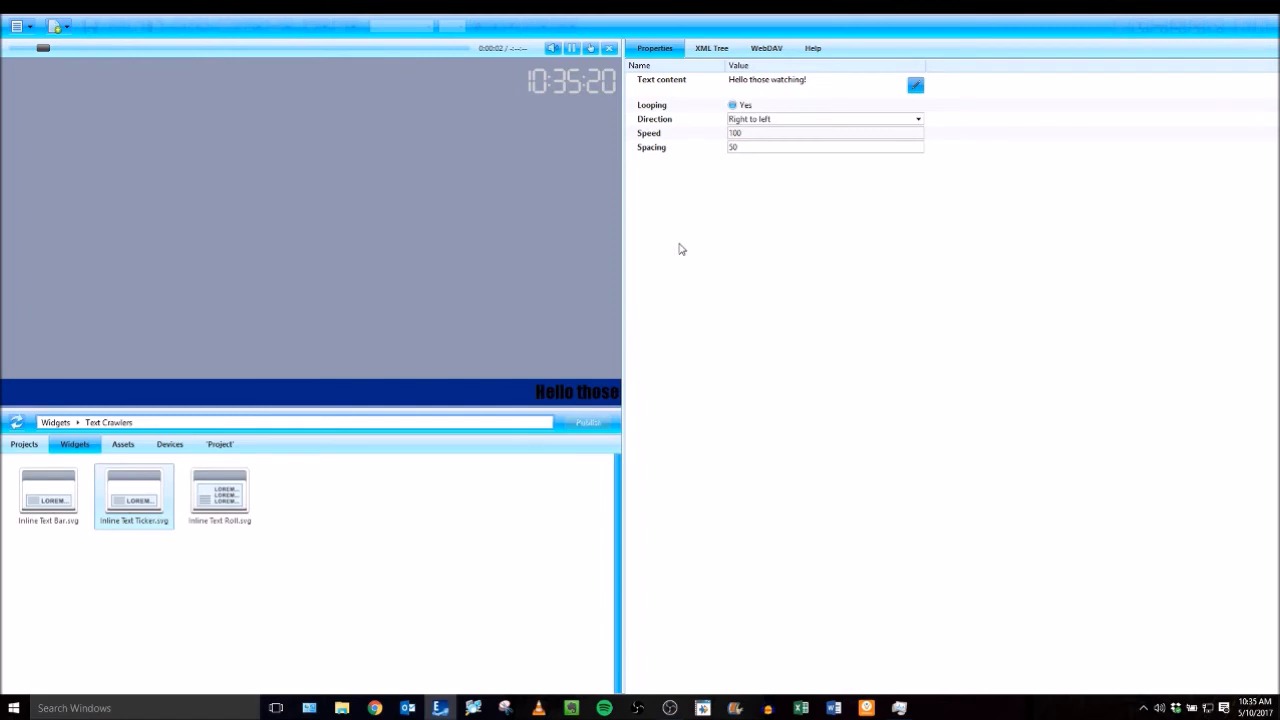
click(914, 85)
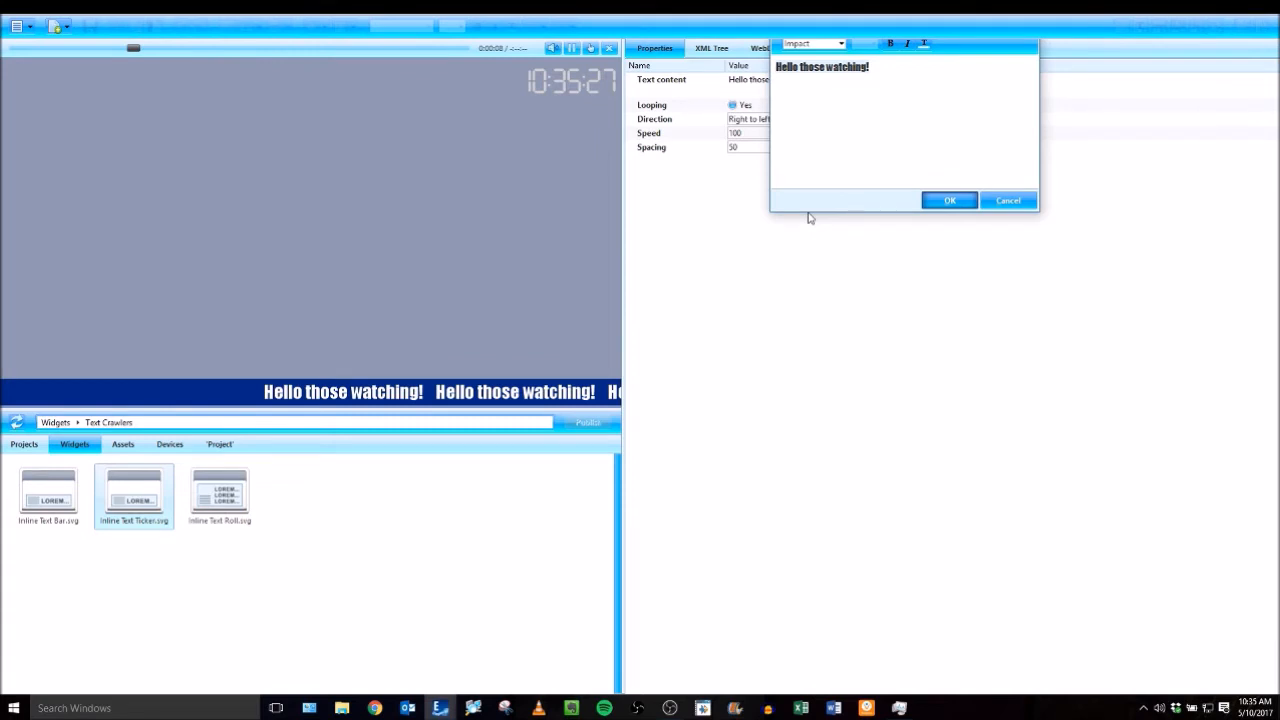
Apply the white Impact ticker text and show the Project files with three MP4 videos
click(948, 200)
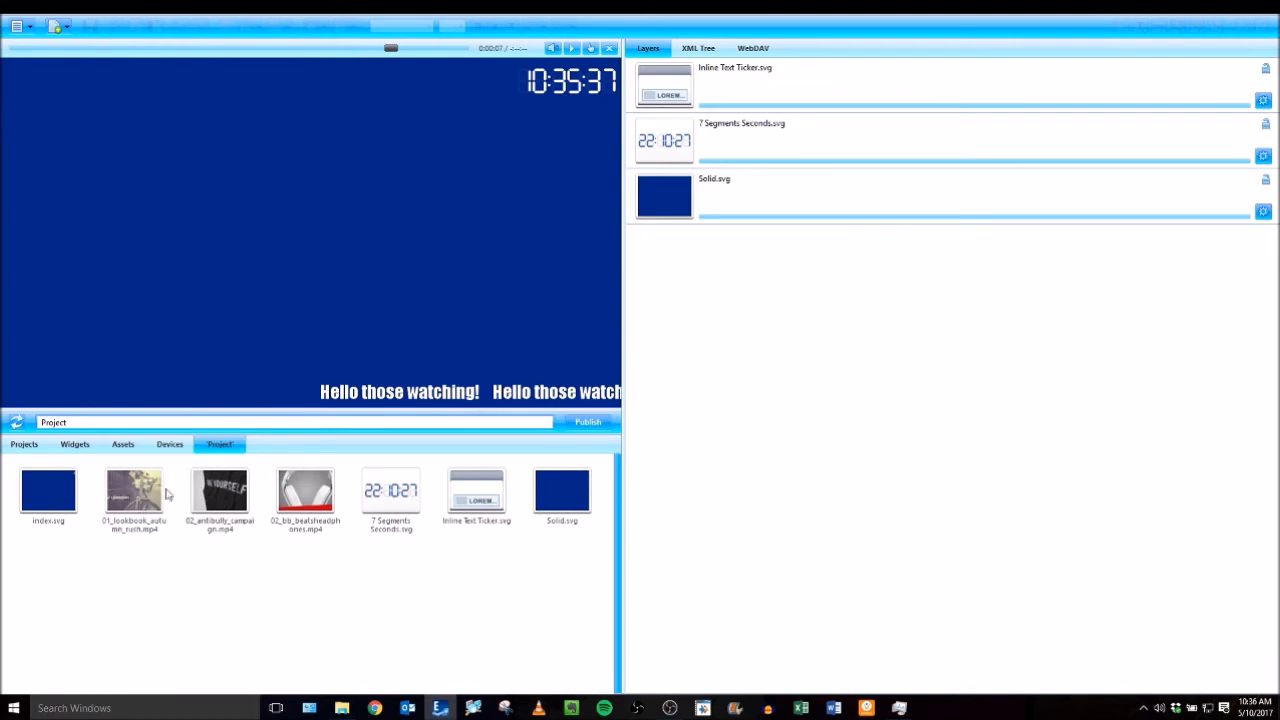
click(306, 495)
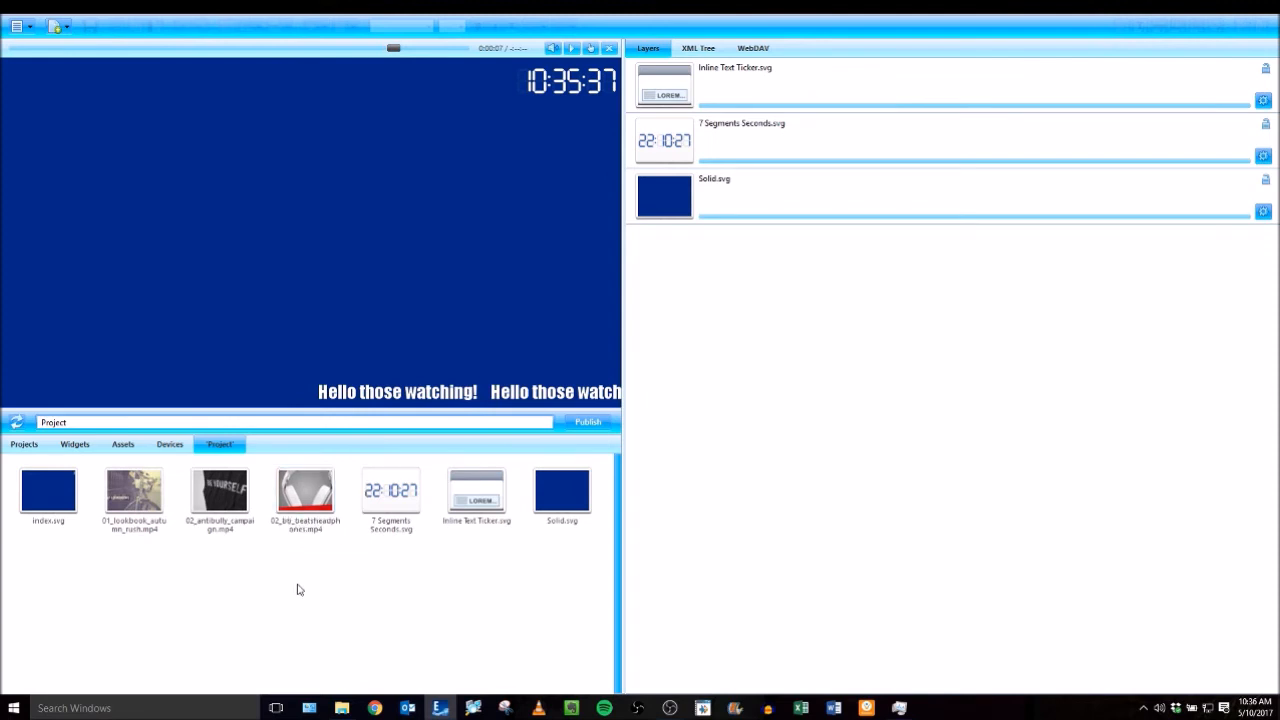
mouse_move(160, 500)
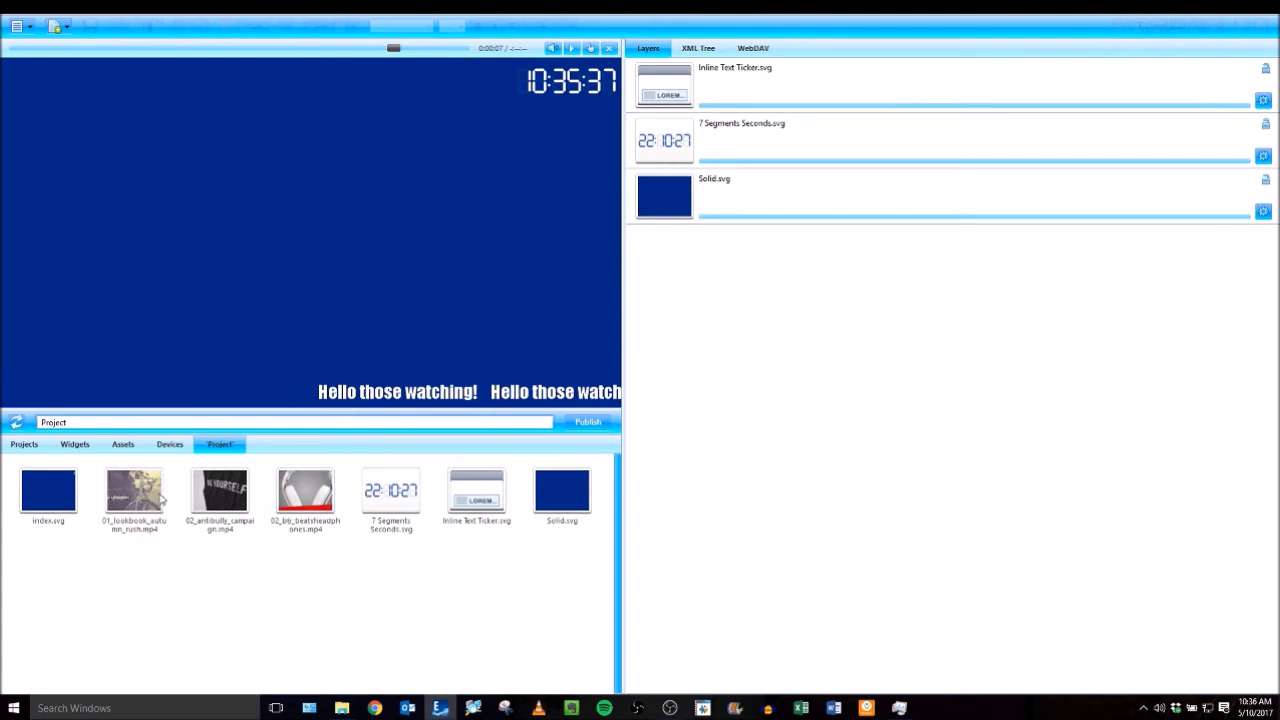
mouse_move(282, 582)
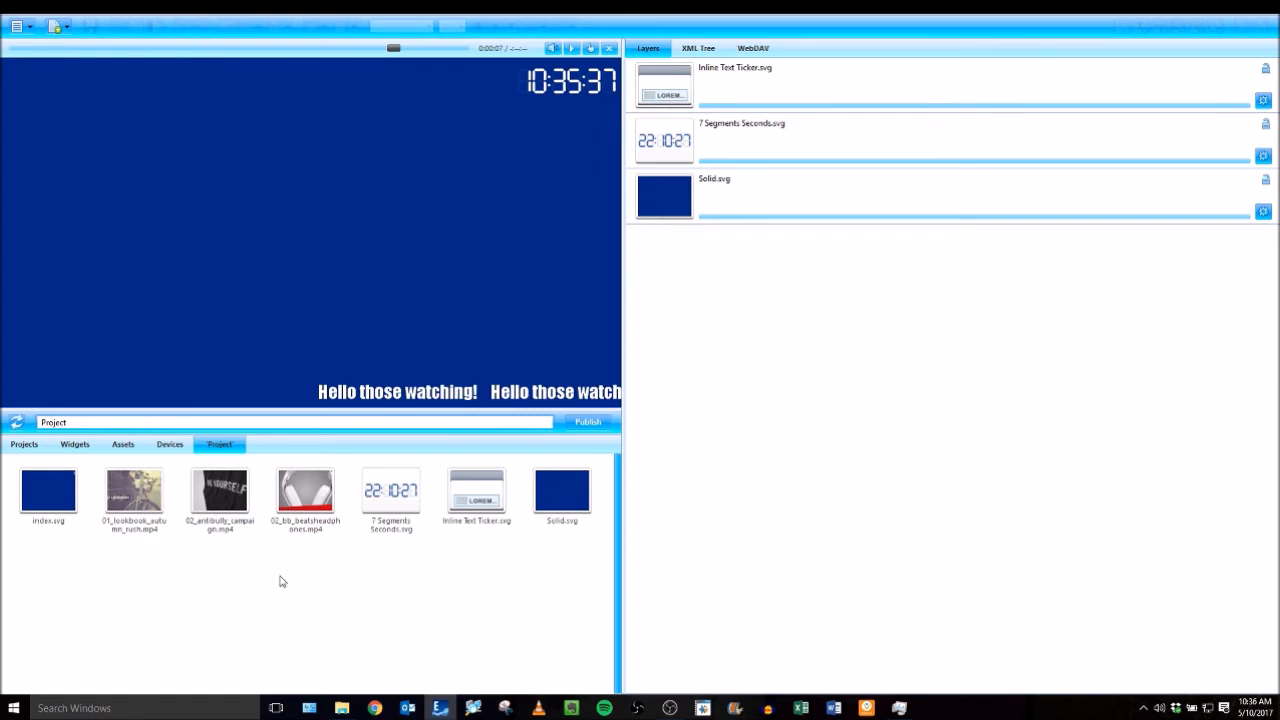
mouse_move(250, 570)
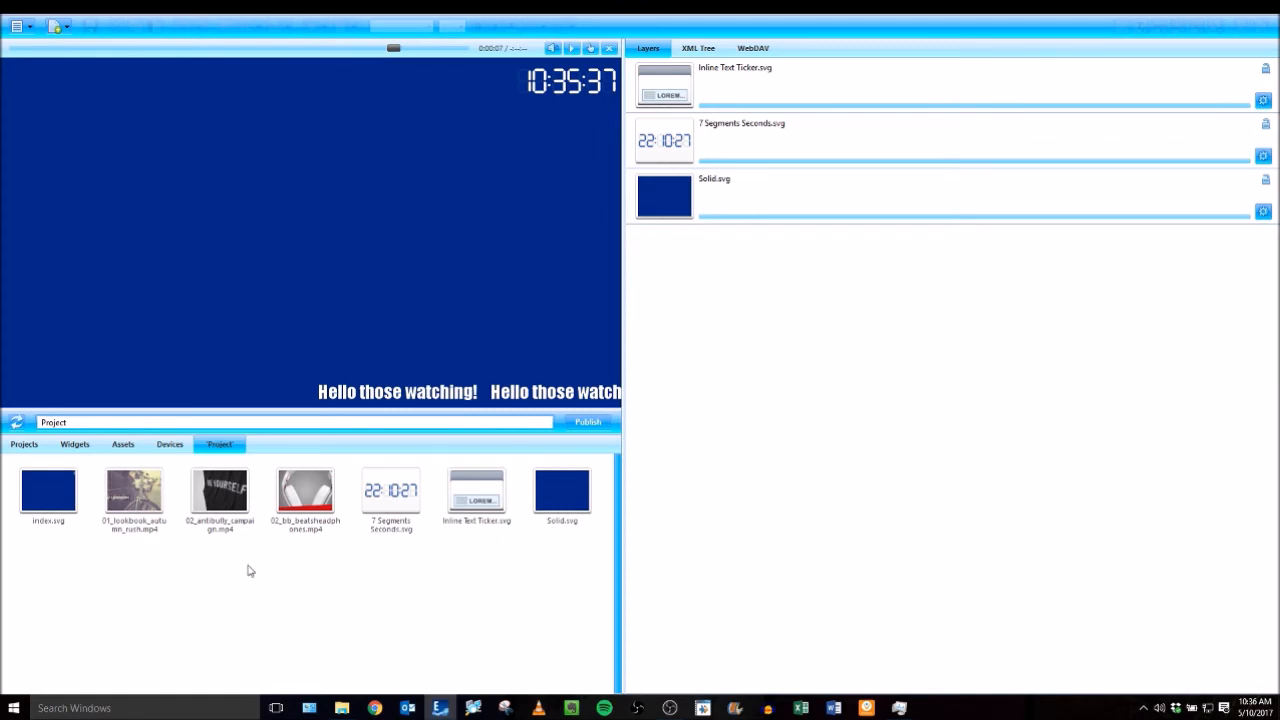
Create a new Playlist in the project files and drag it onto the layout
right_click(250, 570)
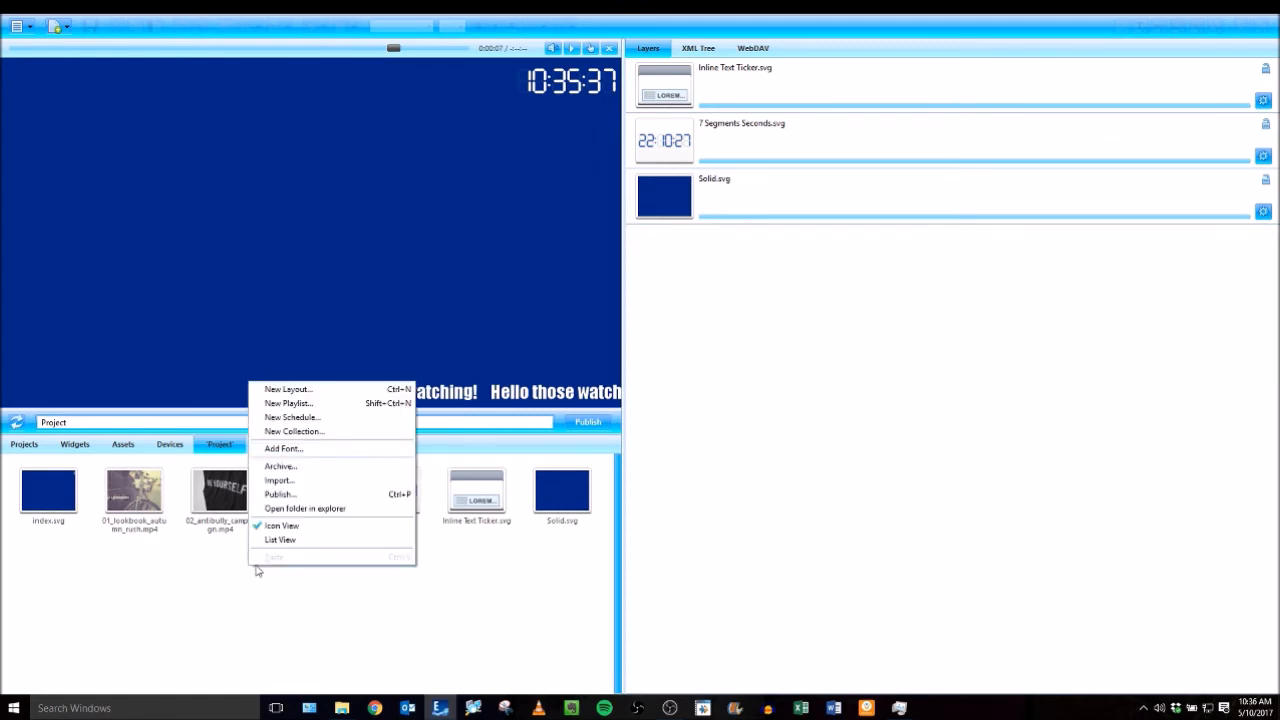
click(288, 403)
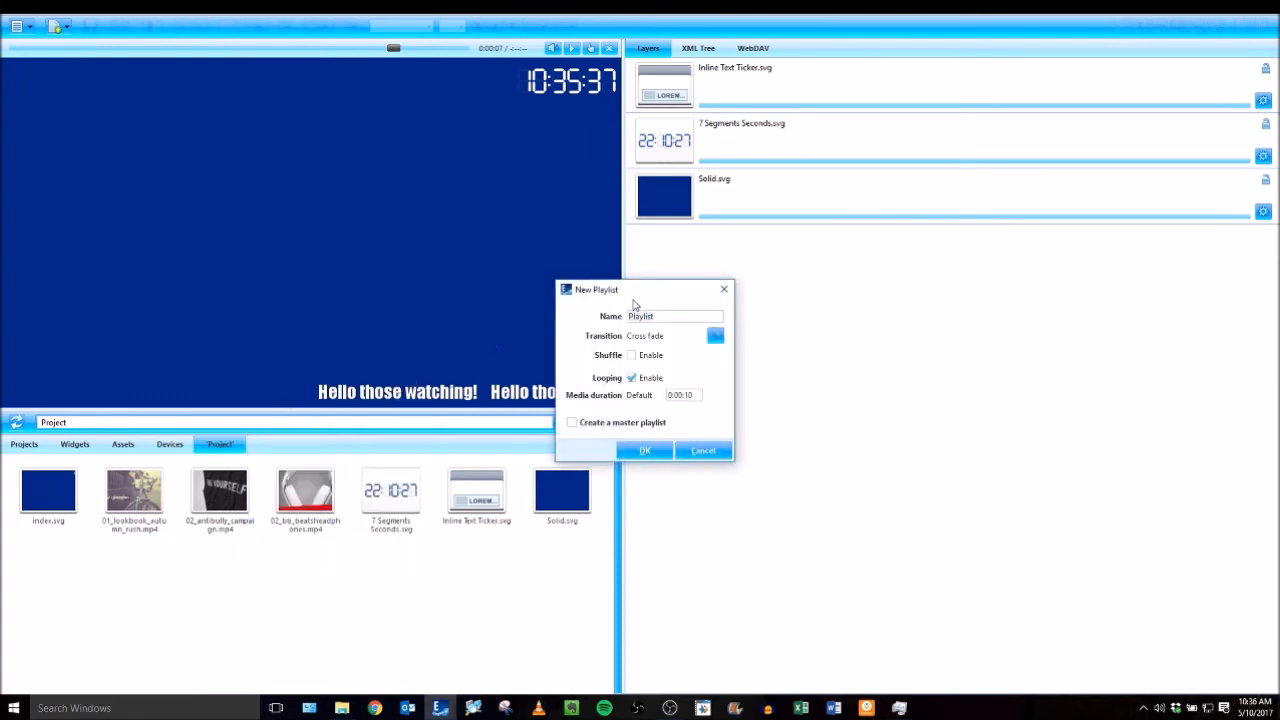
click(670, 316)
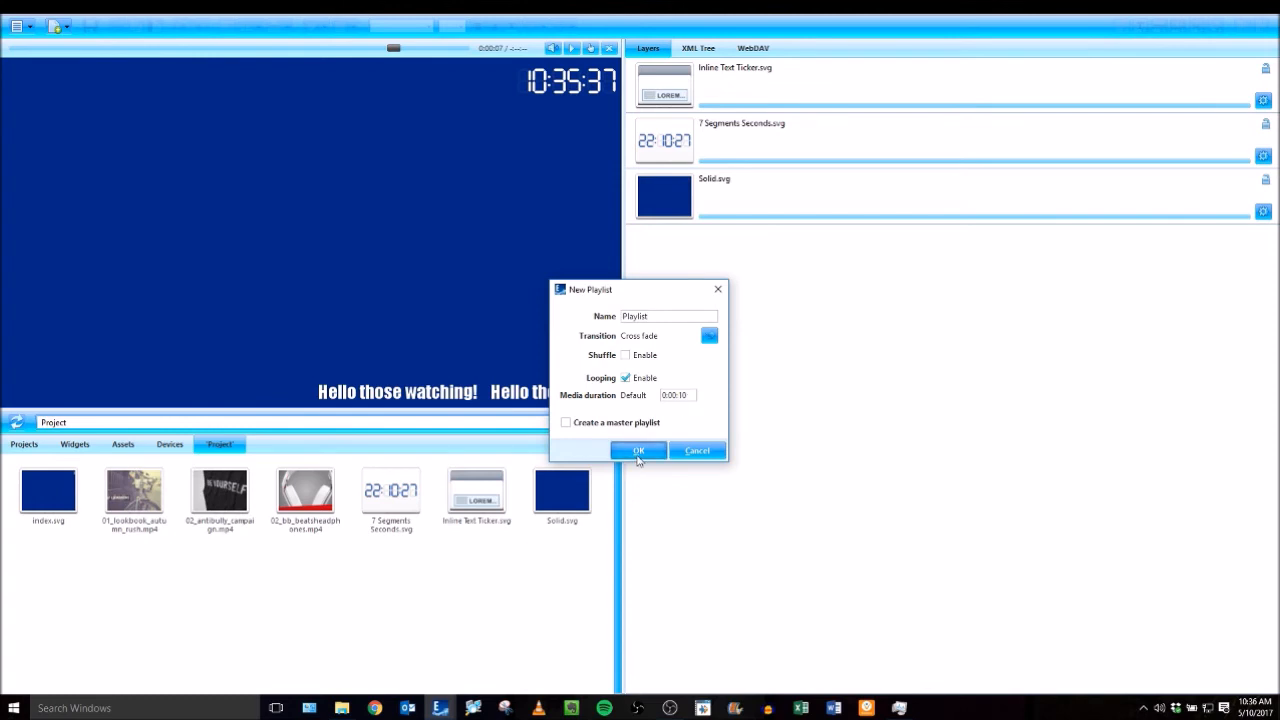
click(638, 450)
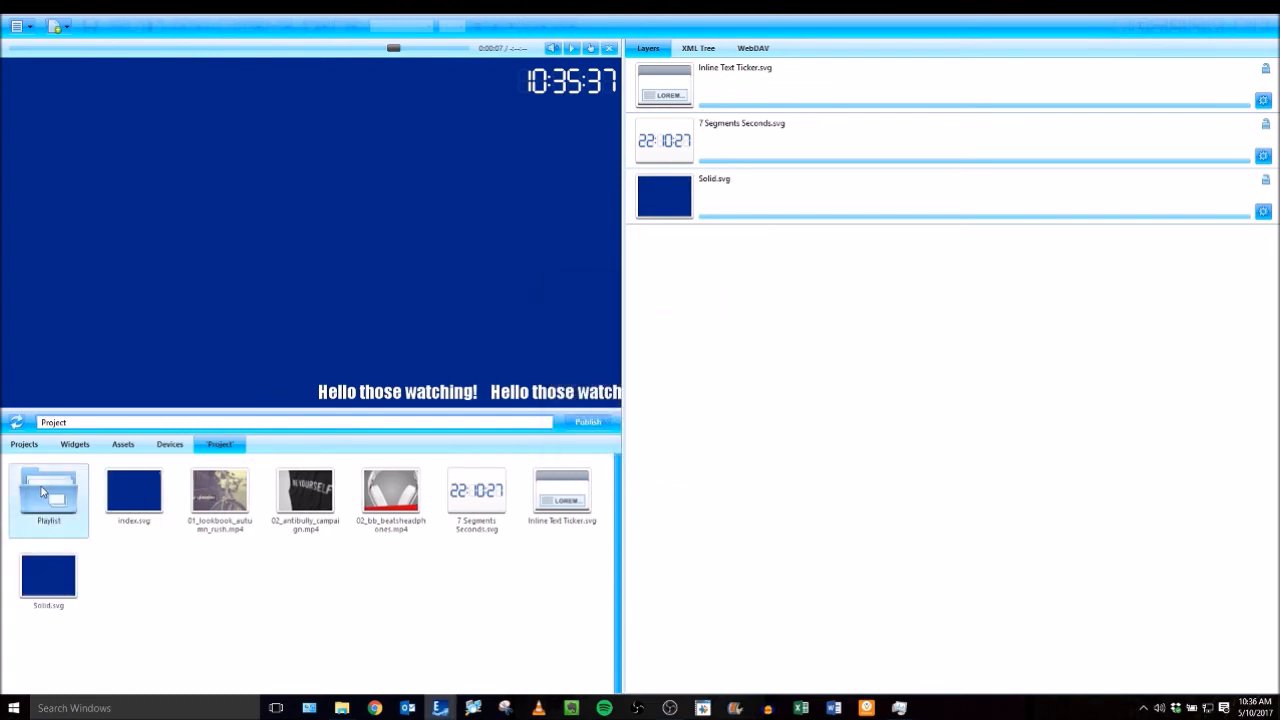
drag(49, 490, 742, 315)
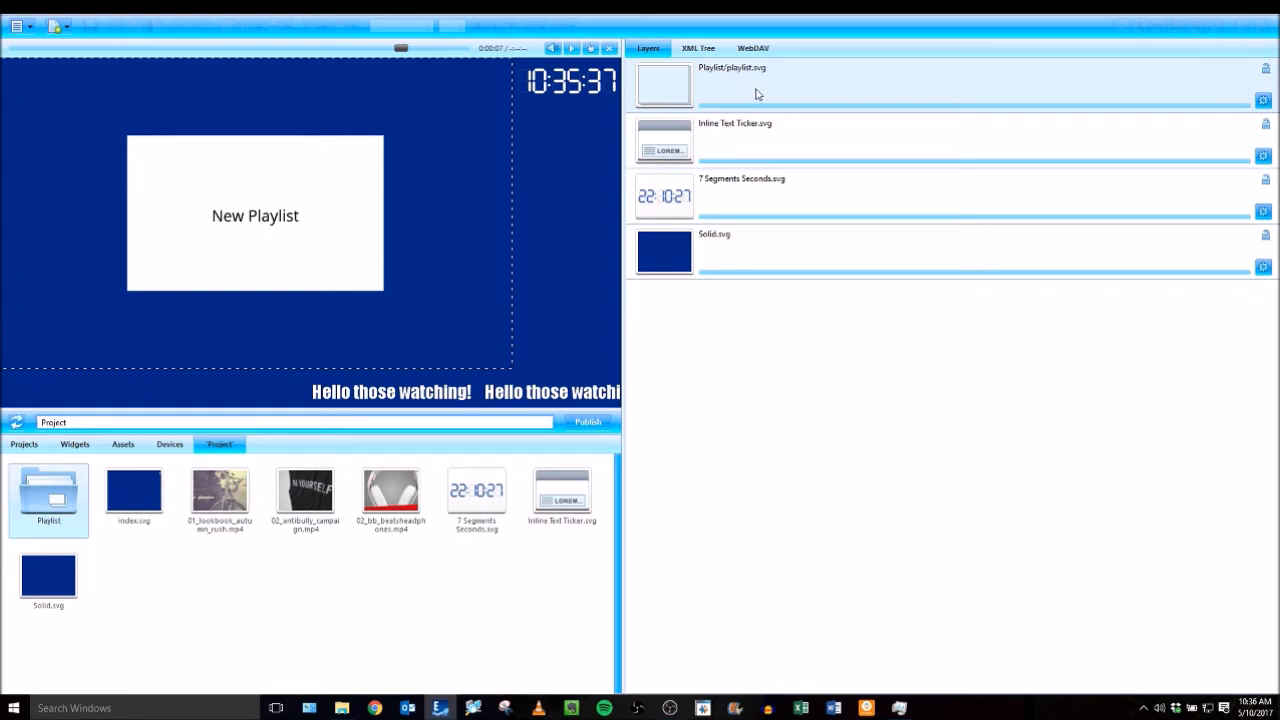
mouse_move(754, 80)
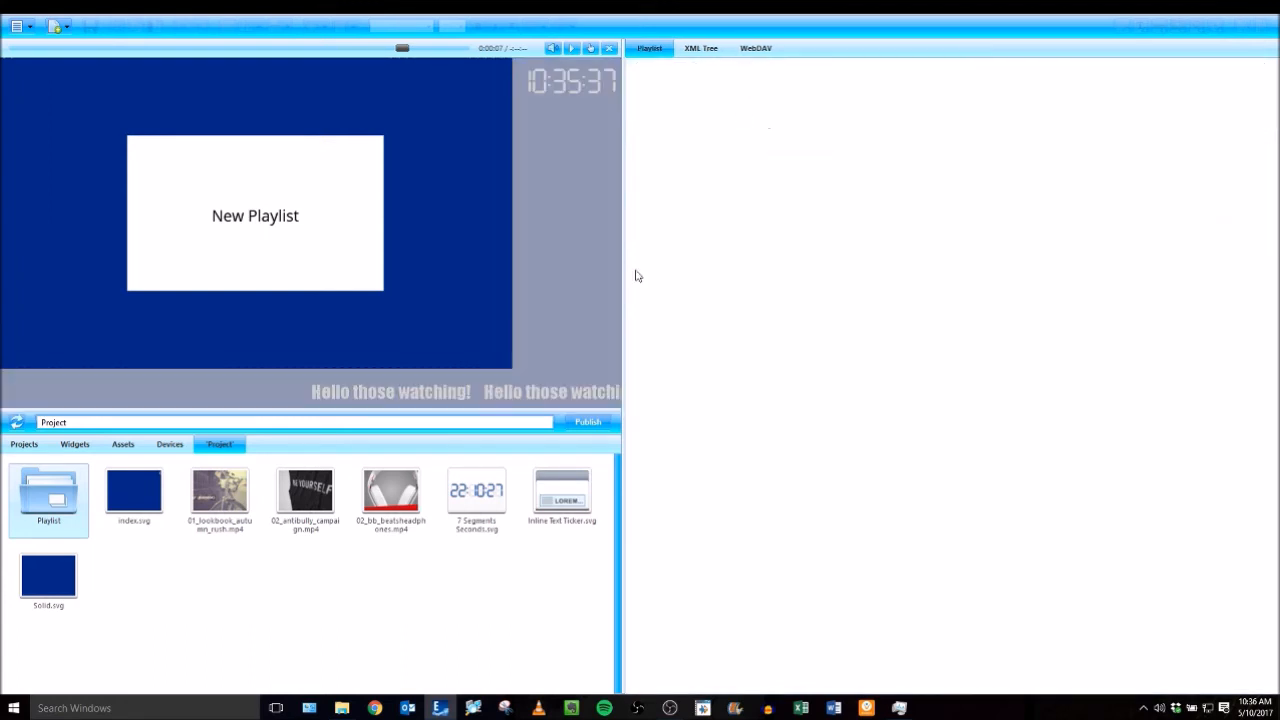
mouse_move(276, 428)
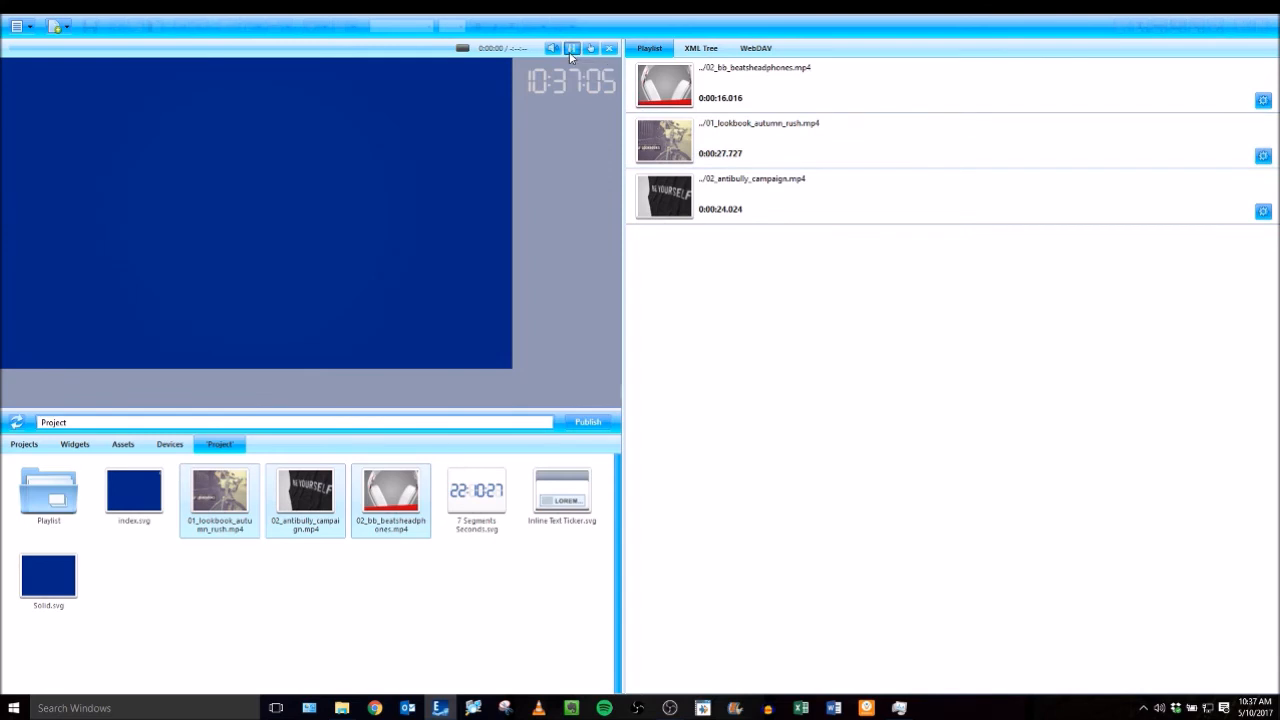
Preview the three MP4 videos in the playlist, then return to index.svg
click(572, 48)
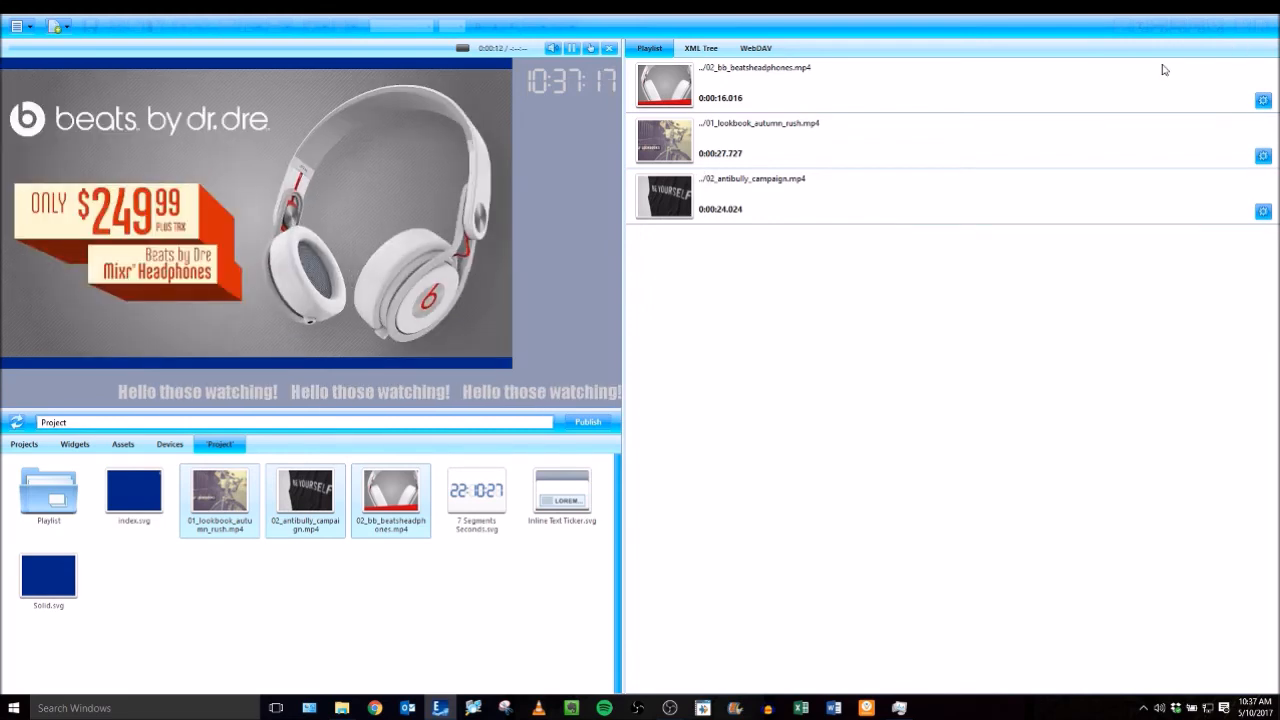
click(648, 48)
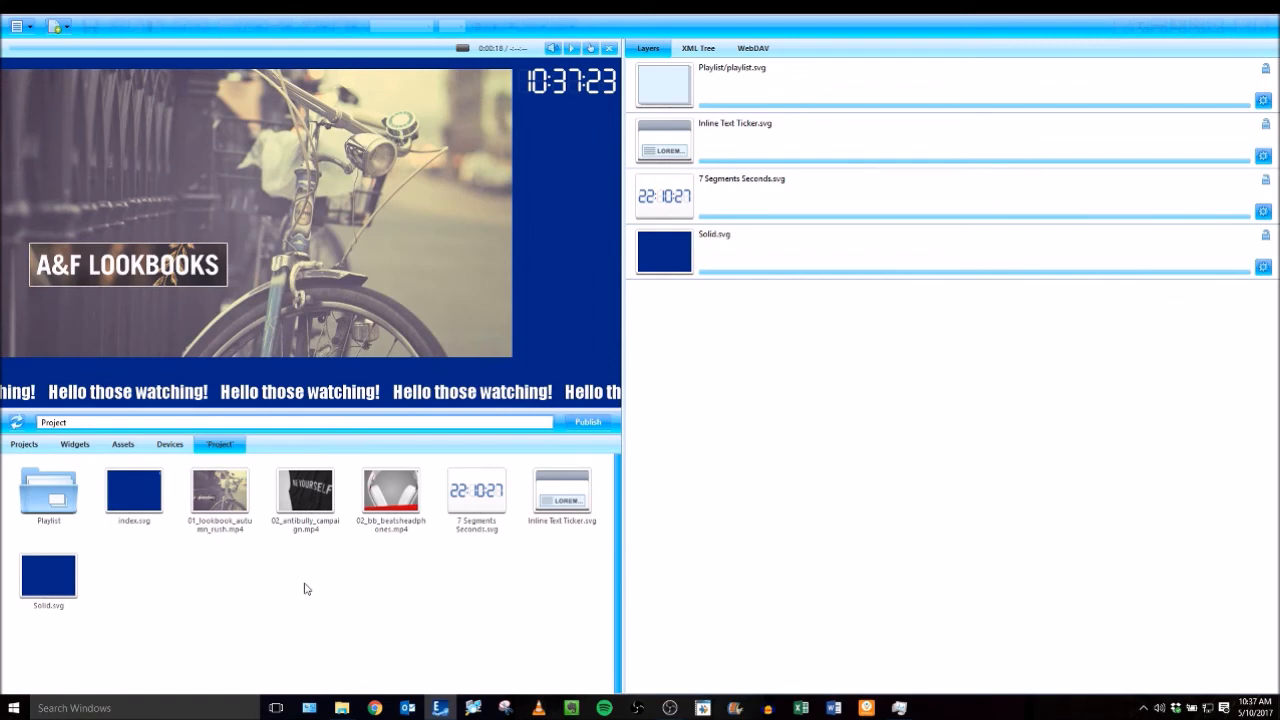
mouse_move(300, 588)
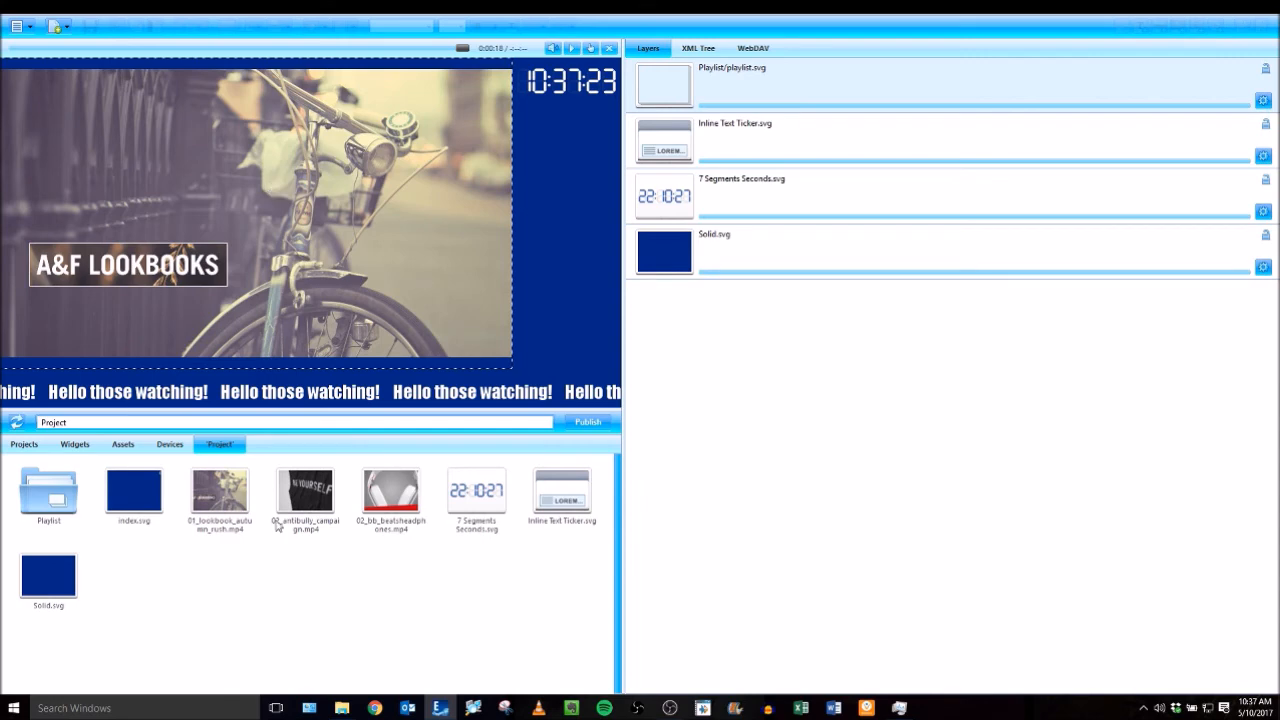
mouse_move(297, 574)
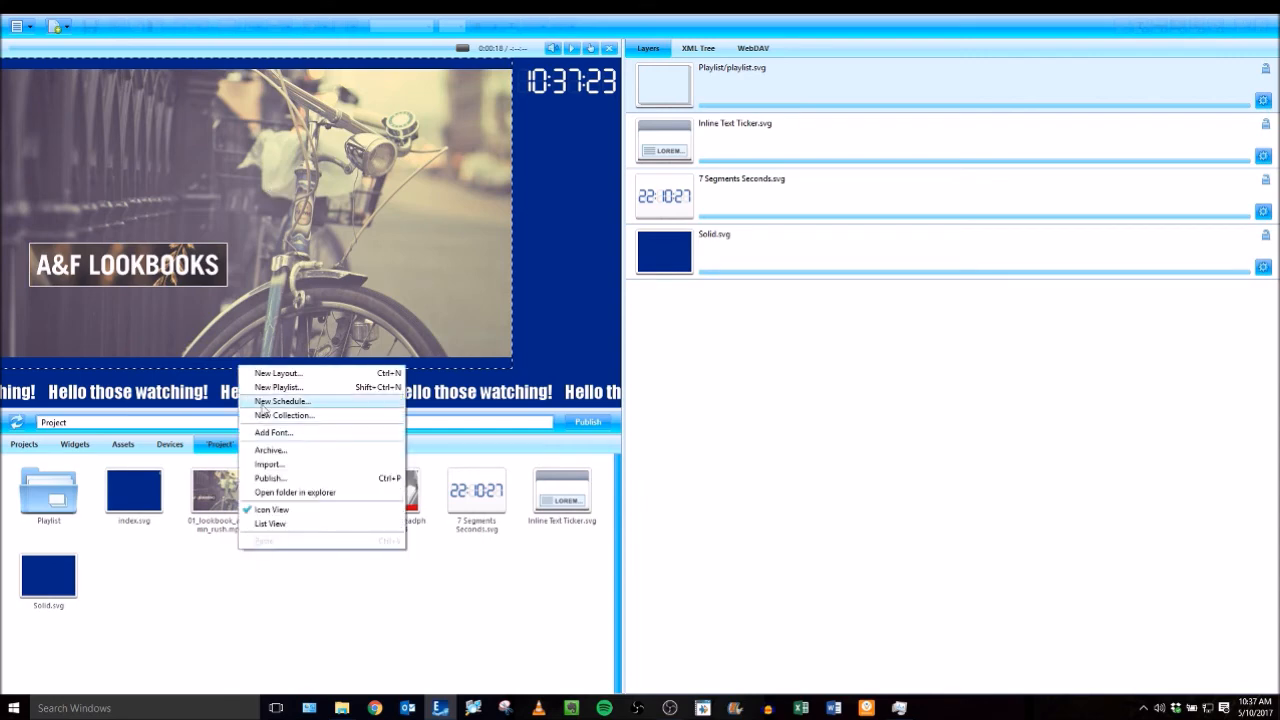
Create a master Schedule.ics and drop it onto the video region, replacing the playlist
click(282, 401)
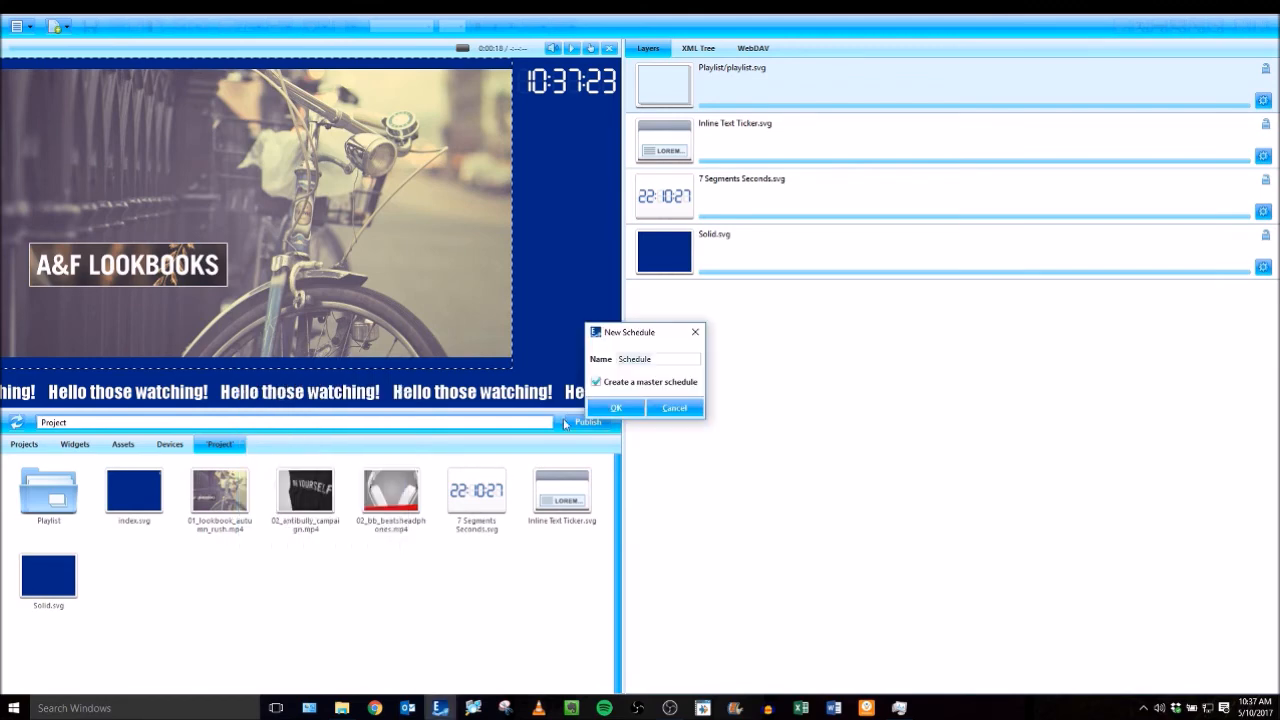
click(616, 408)
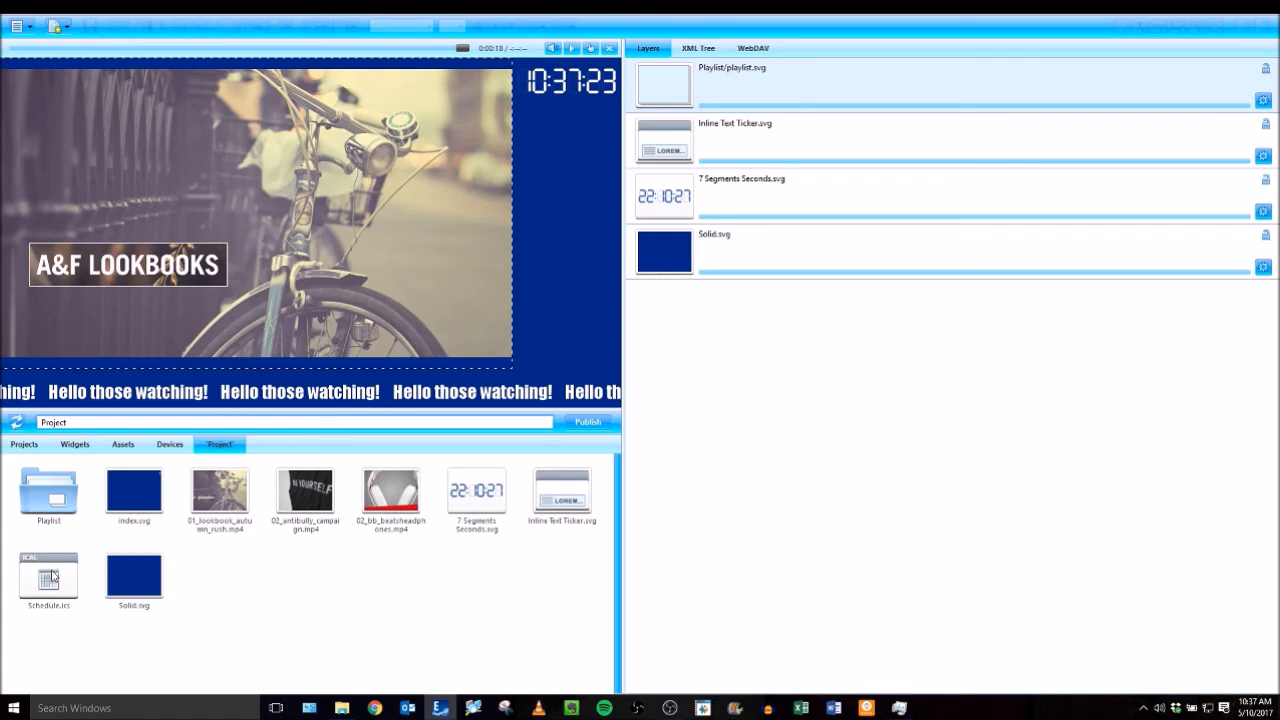
drag(48, 575, 884, 387)
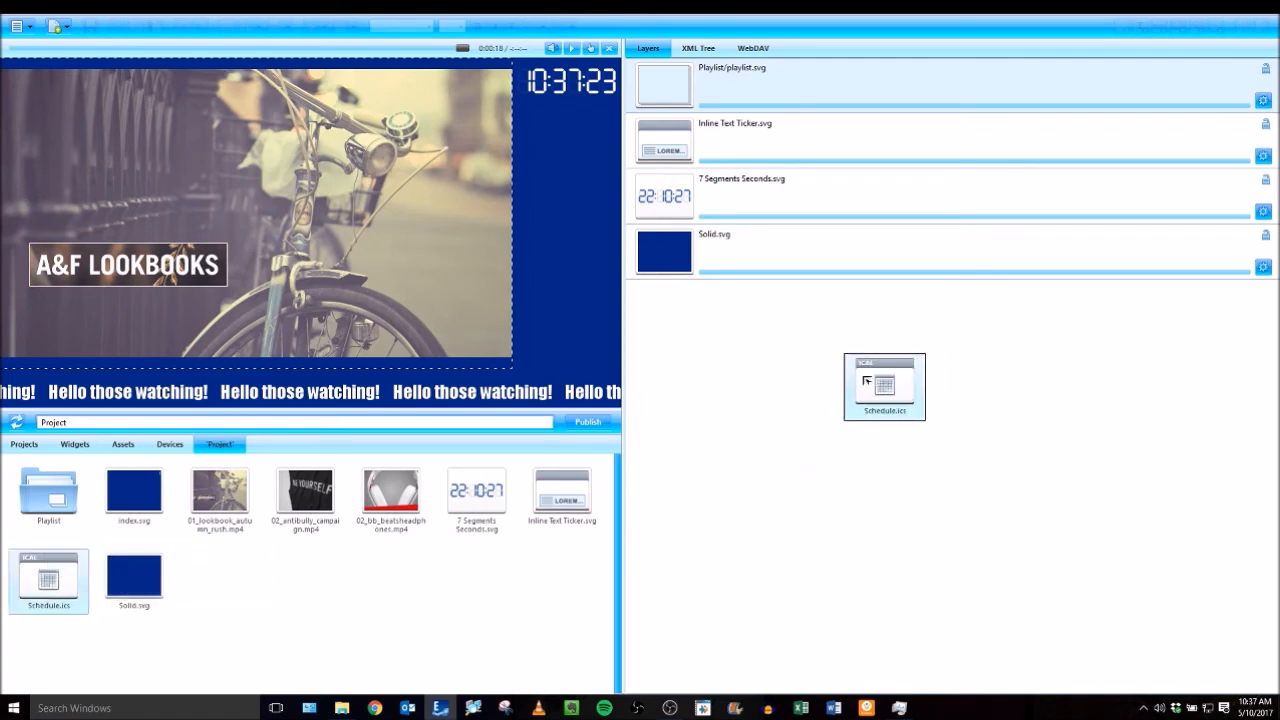
drag(884, 387, 821, 380)
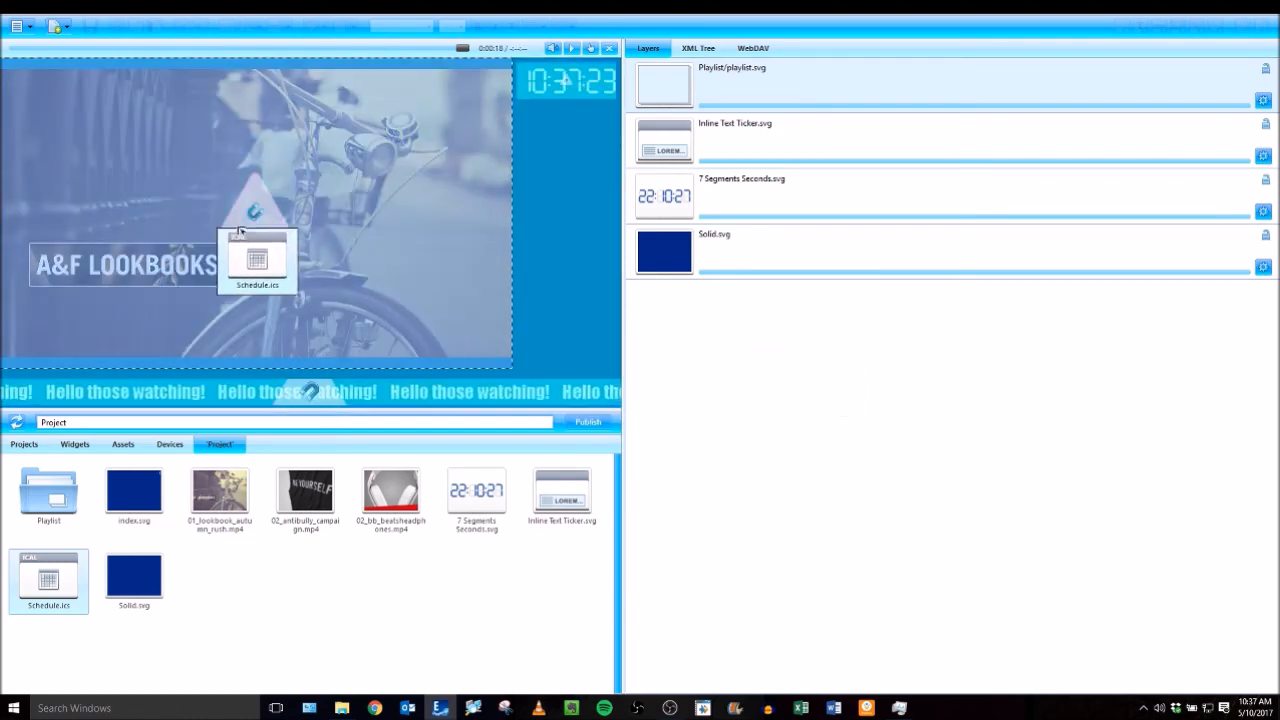
drag(257, 260, 235, 210)
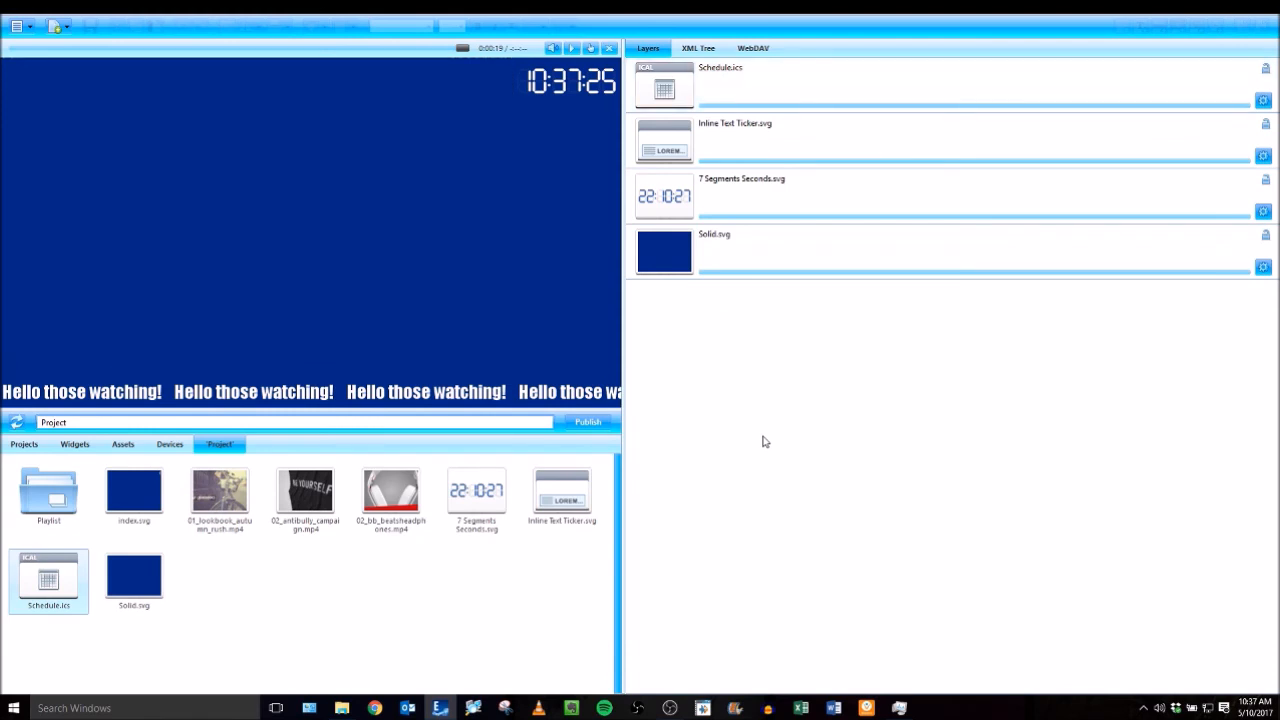
mouse_move(399, 607)
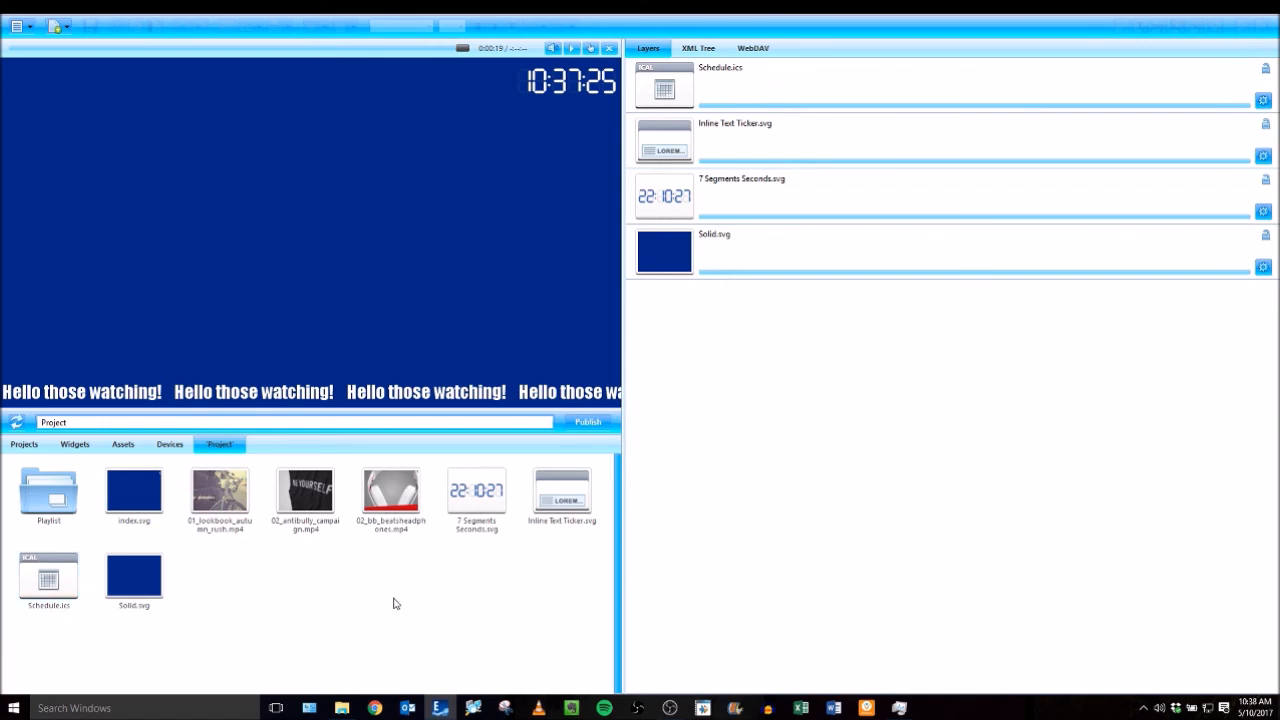
mouse_move(368, 600)
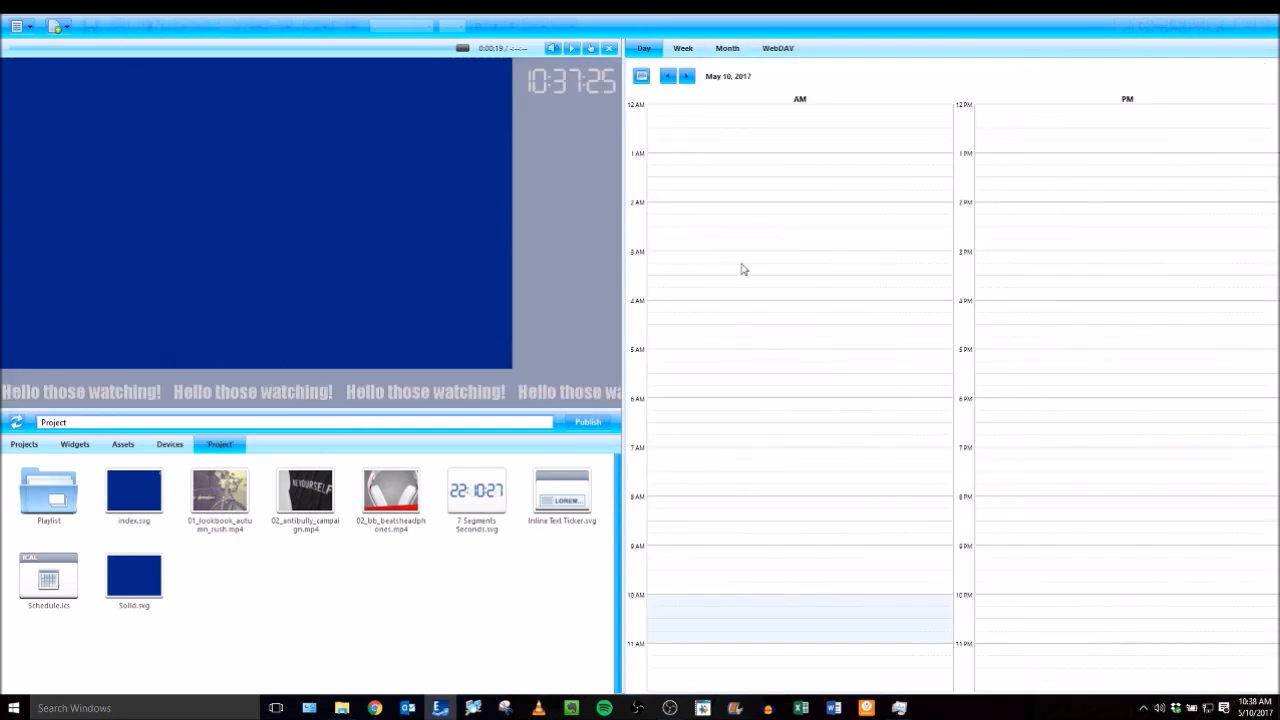
mouse_move(247, 513)
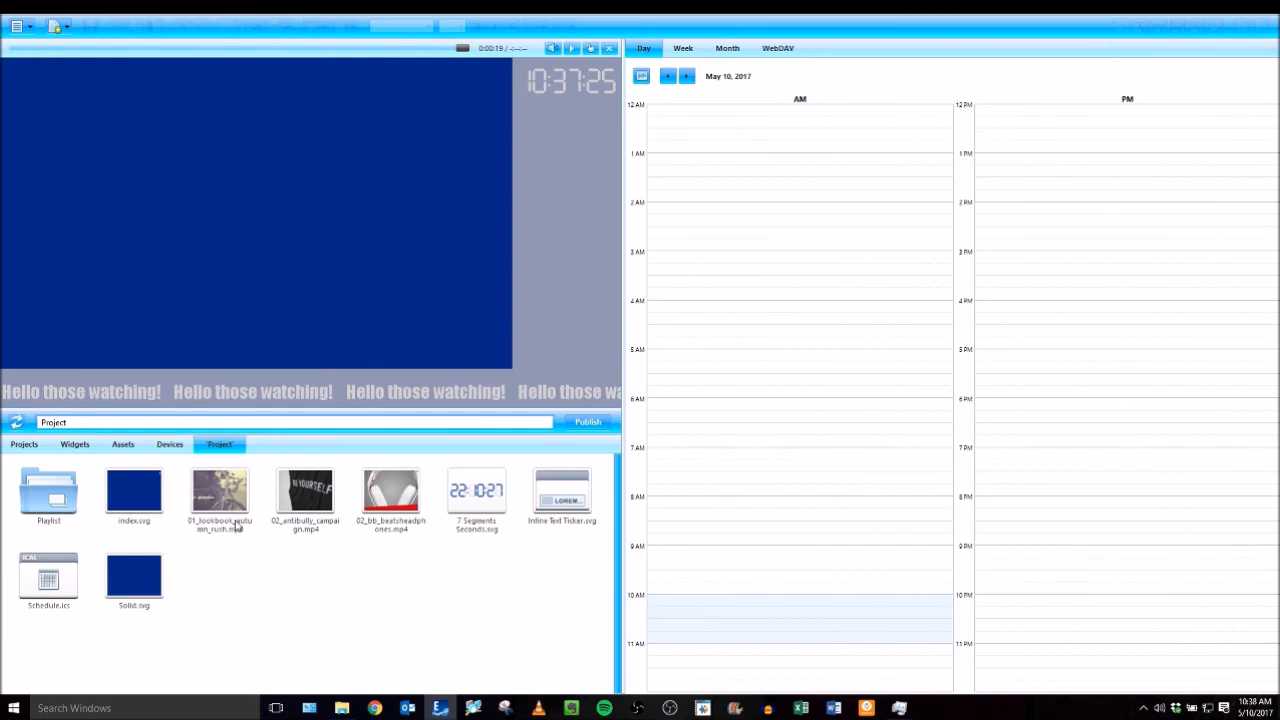
mouse_move(220, 500)
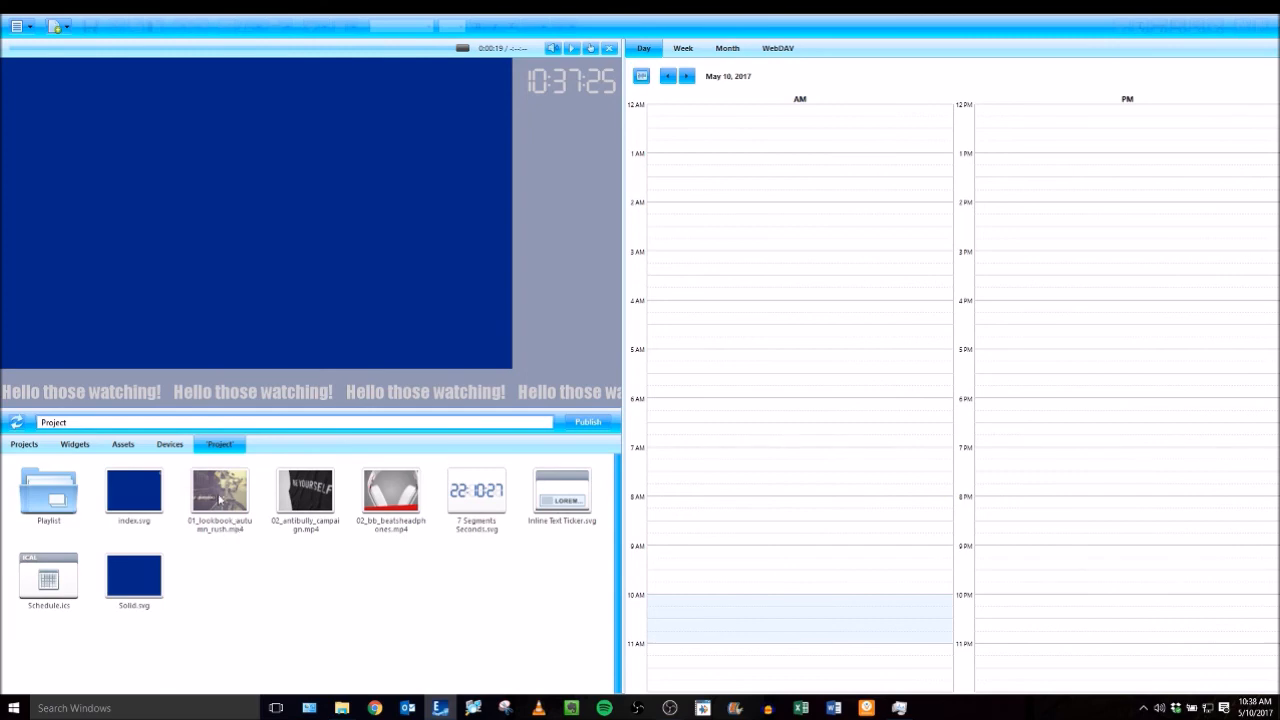
Place 01_lookbook_autumn_rush.mp4 in the 10 AM slot as a green, hourly recurring event
drag(219, 490, 725, 620)
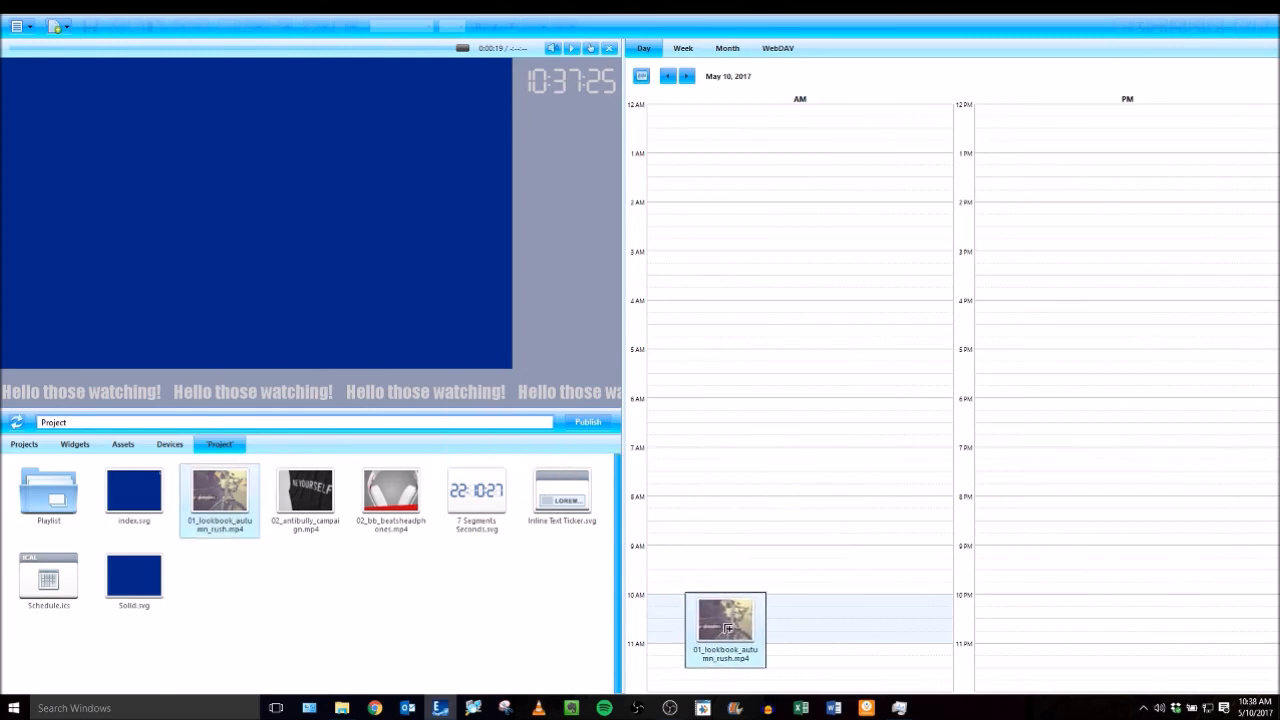
drag(725, 620, 800, 620)
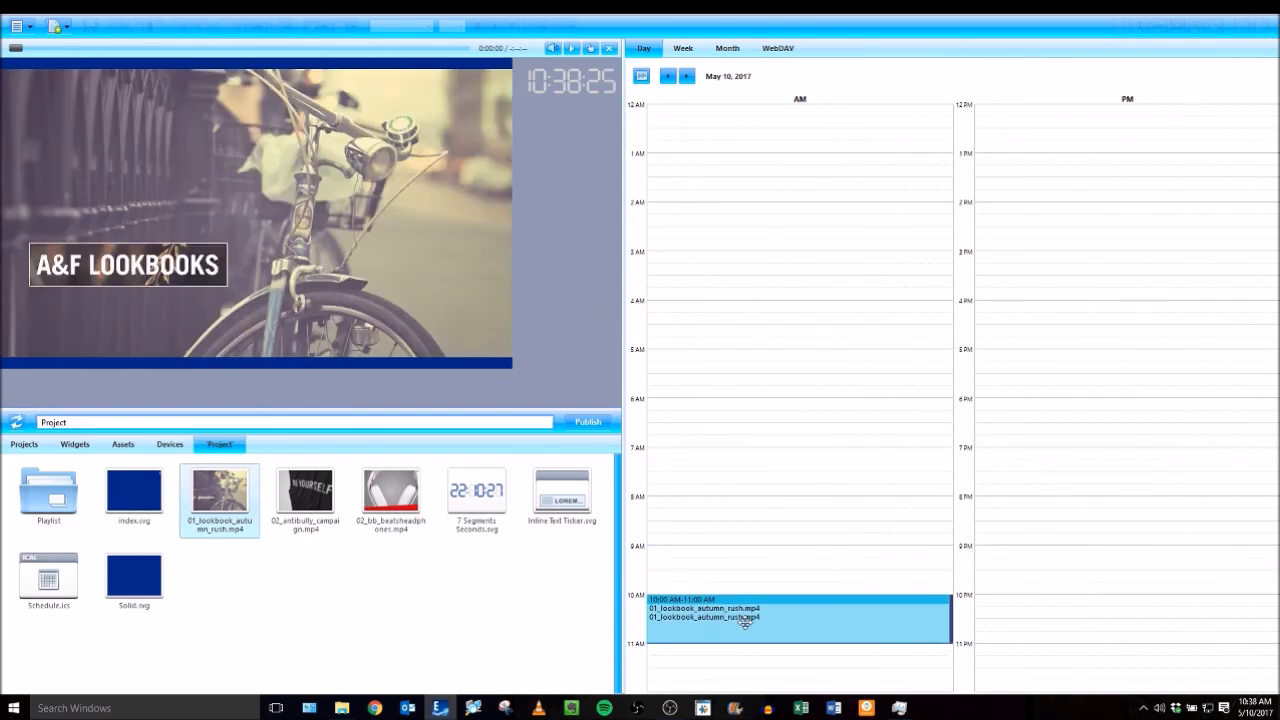
double_click(745, 617)
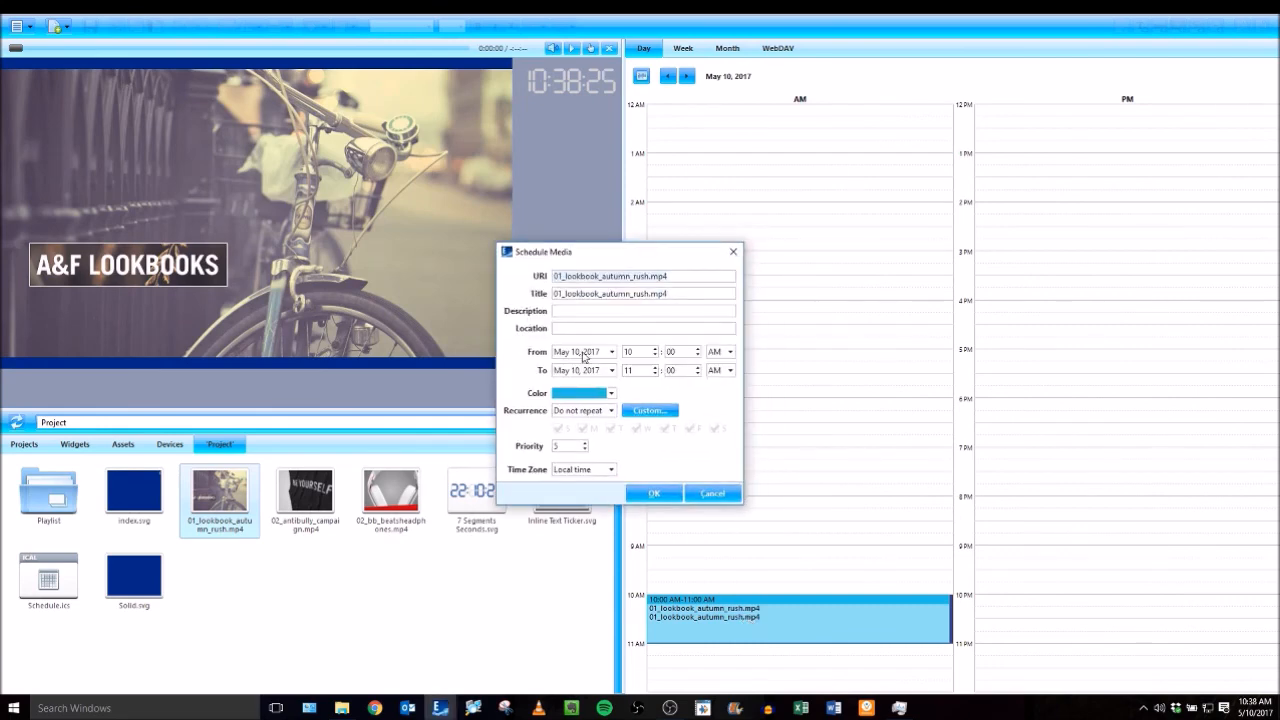
click(610, 392)
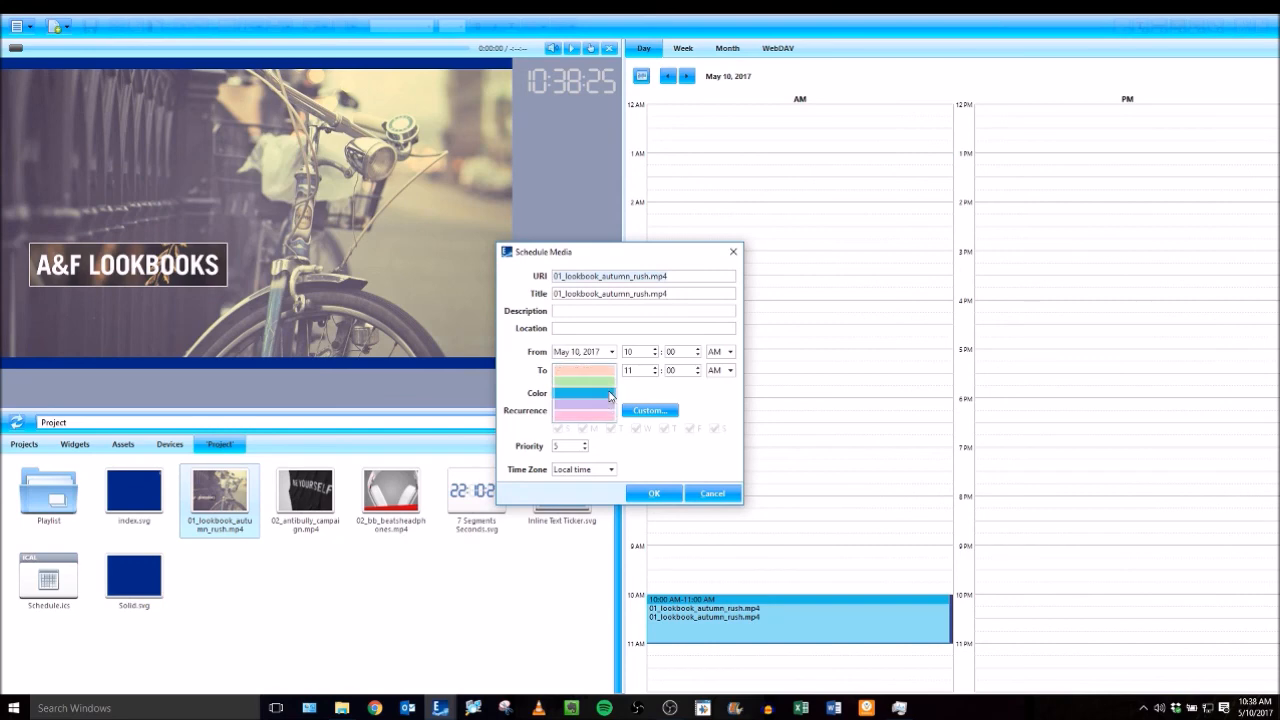
click(609, 393)
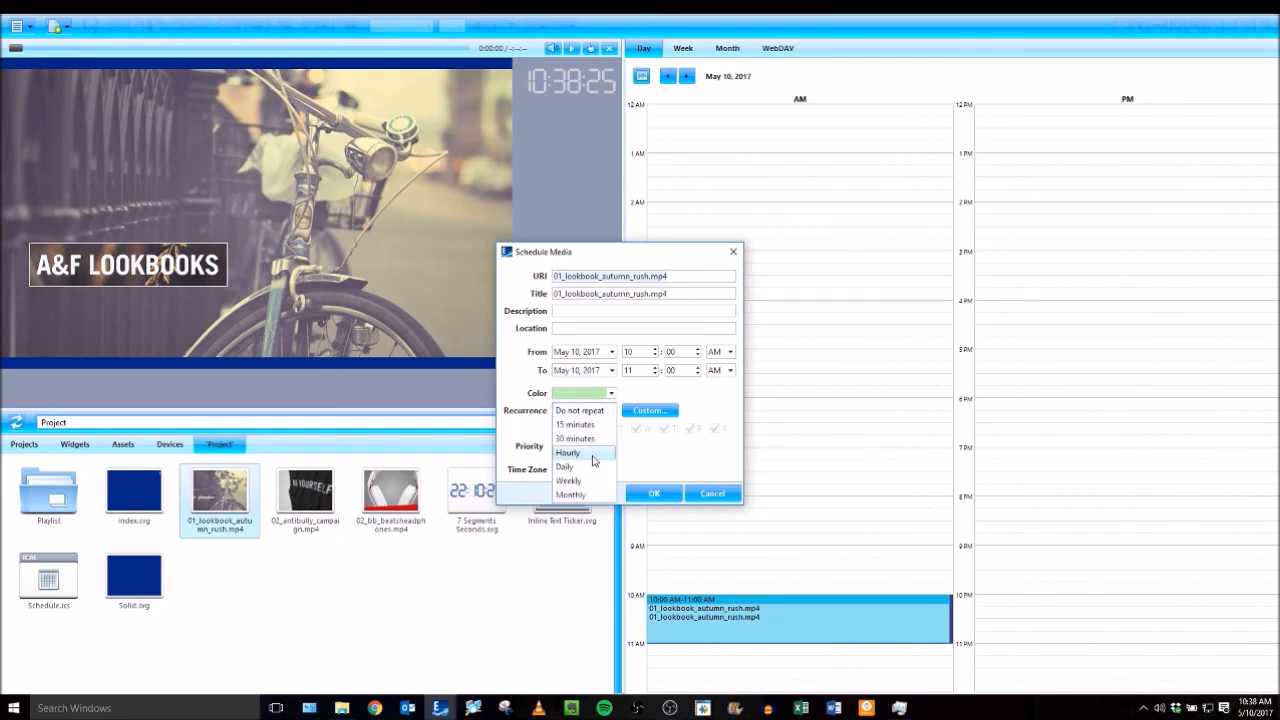
click(567, 452)
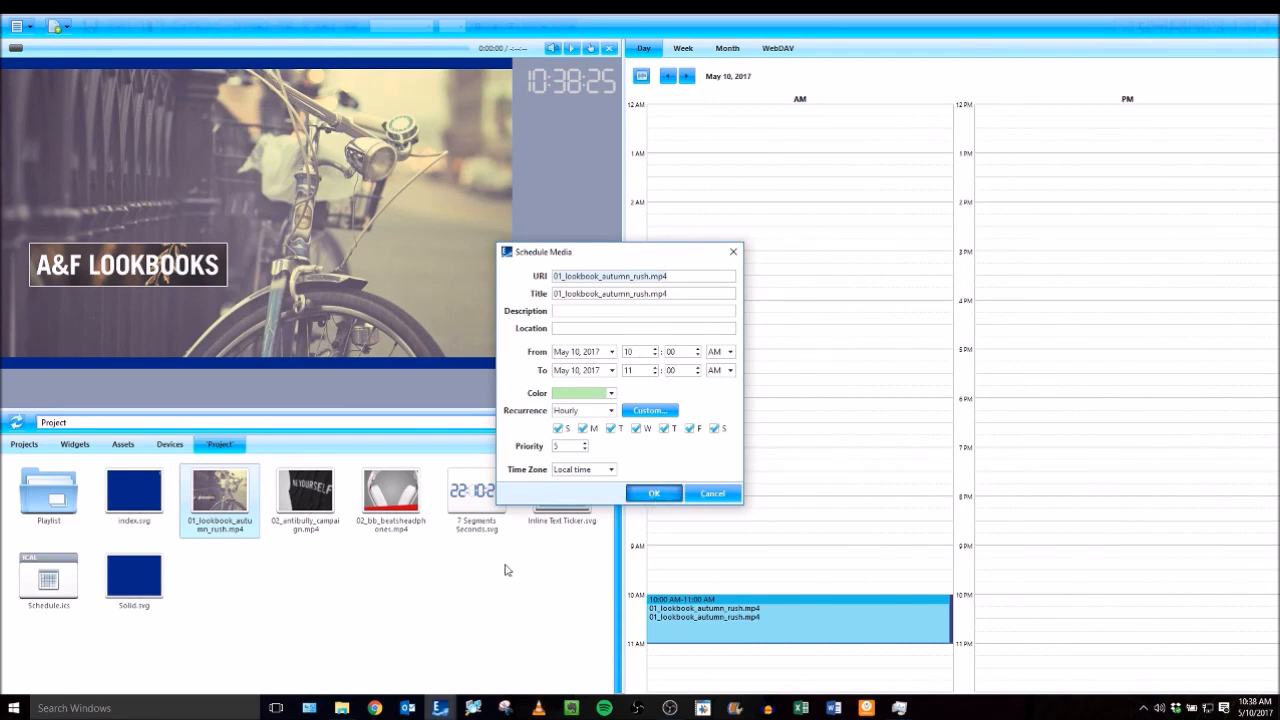
click(654, 493)
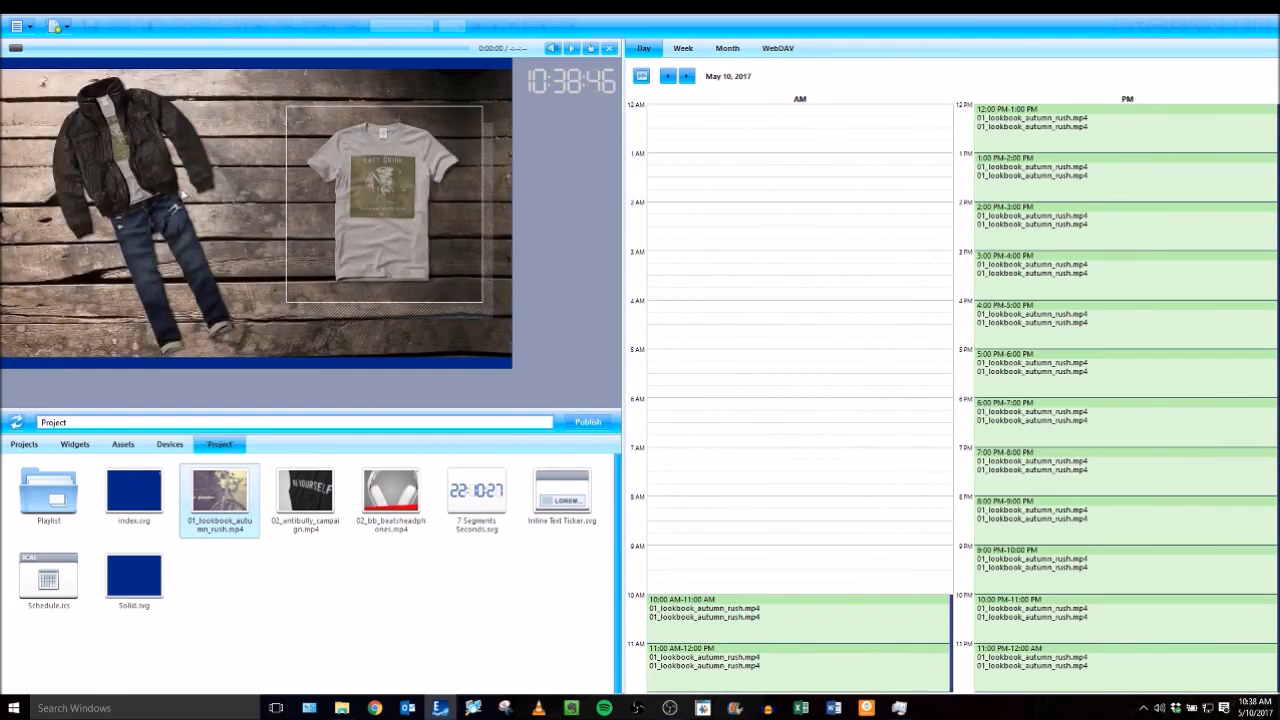
mouse_move(253, 188)
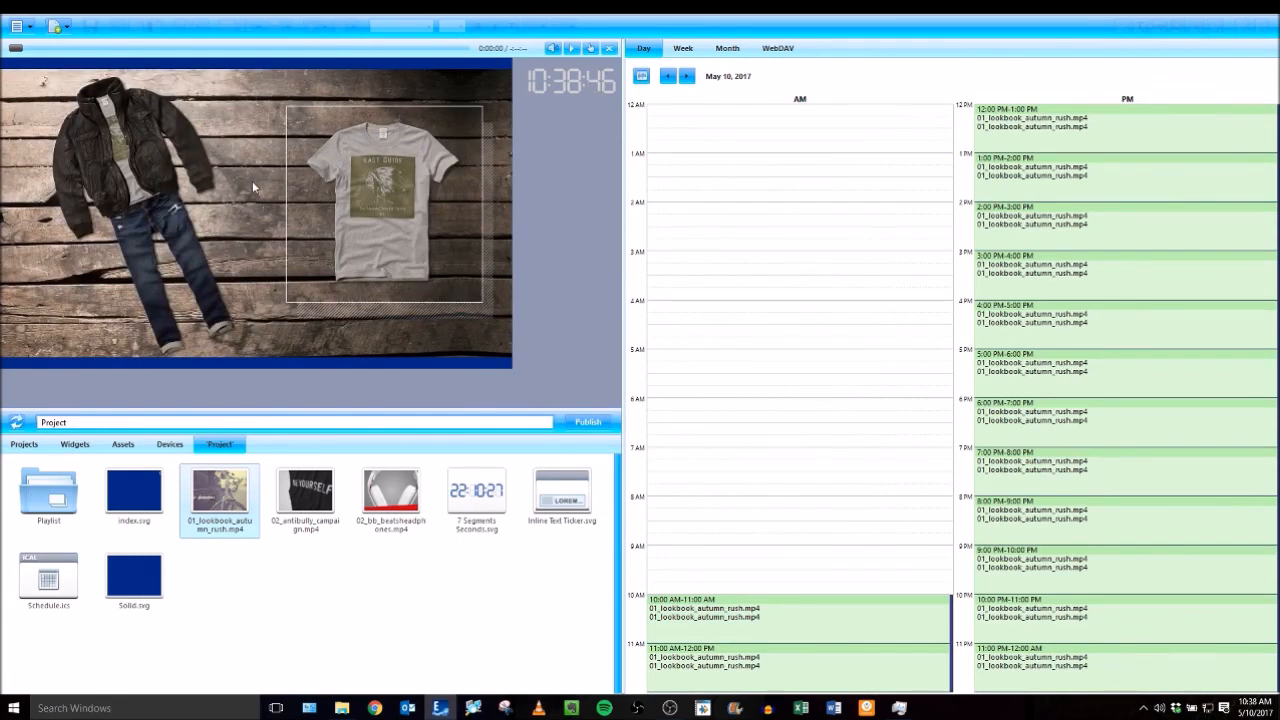
mouse_move(324, 290)
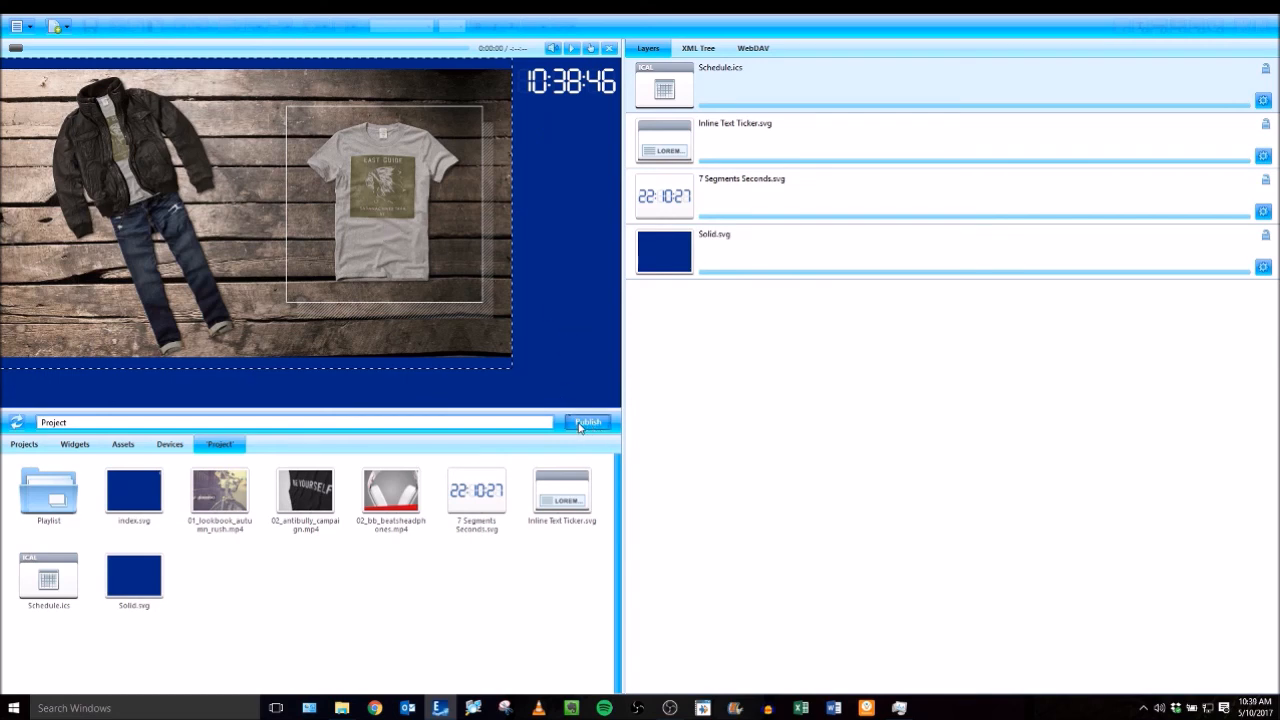
Save the modified project documents when starting to publish
click(587, 422)
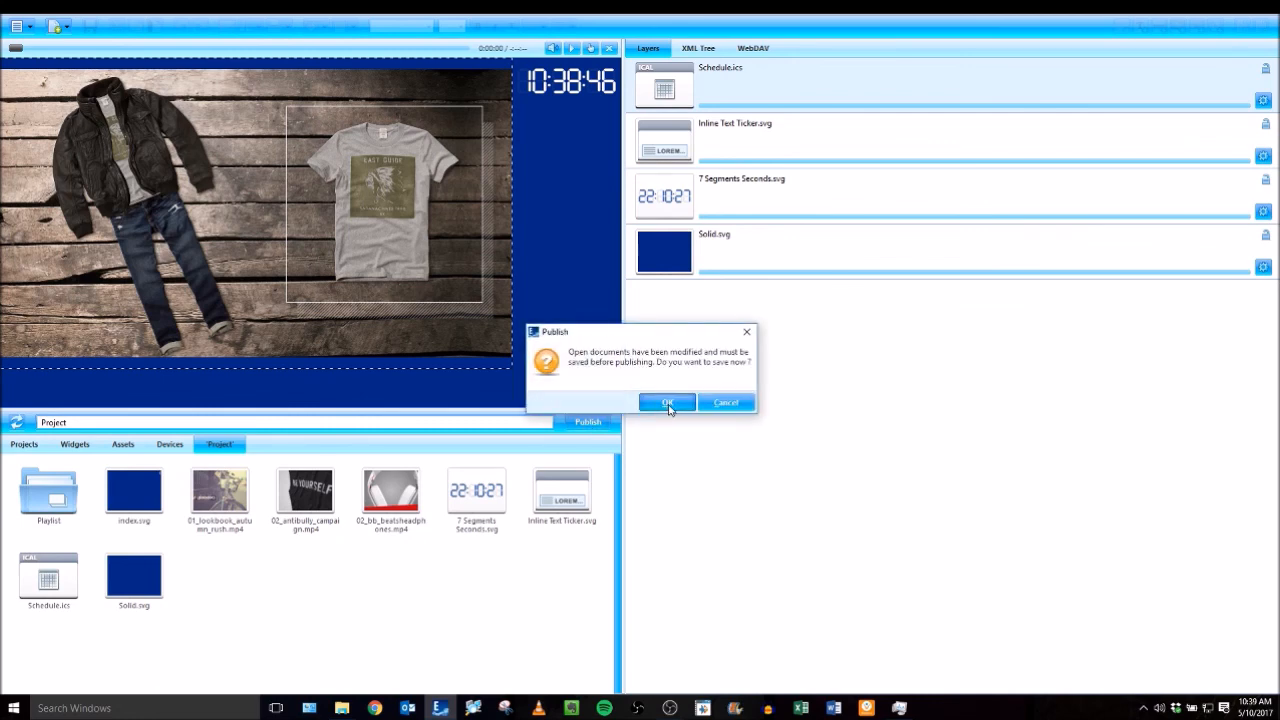
click(667, 402)
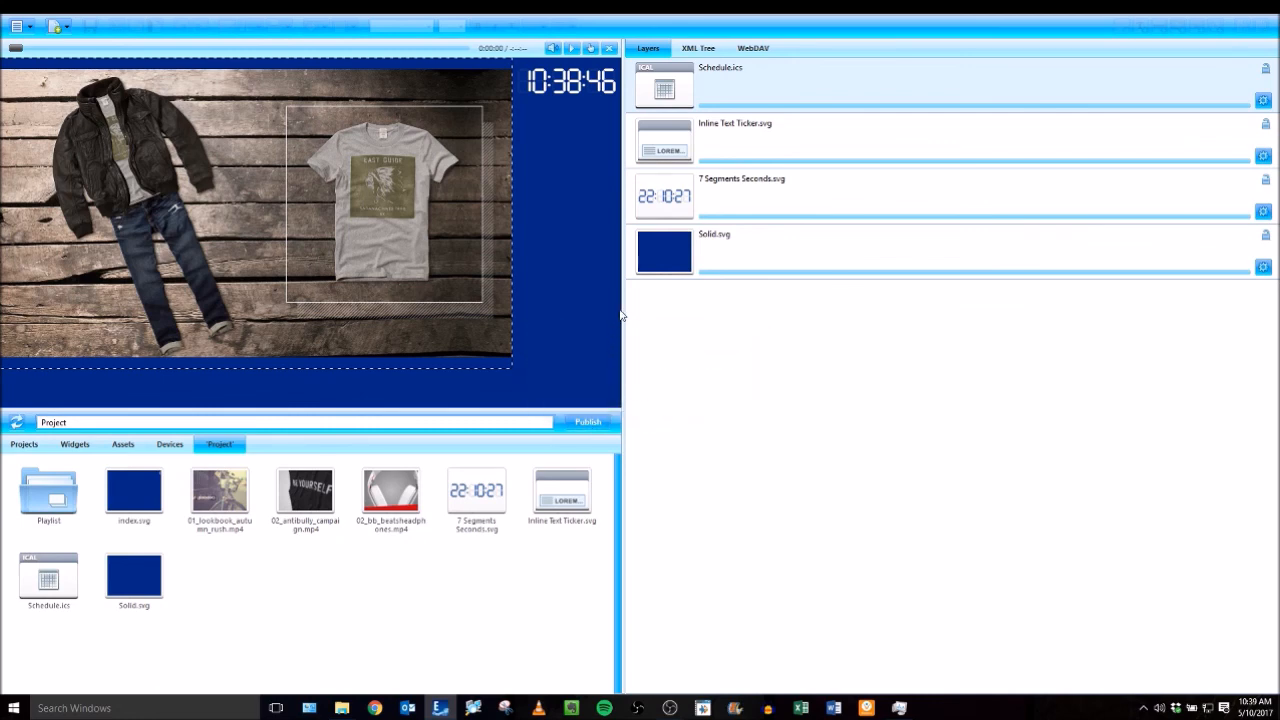
click(587, 421)
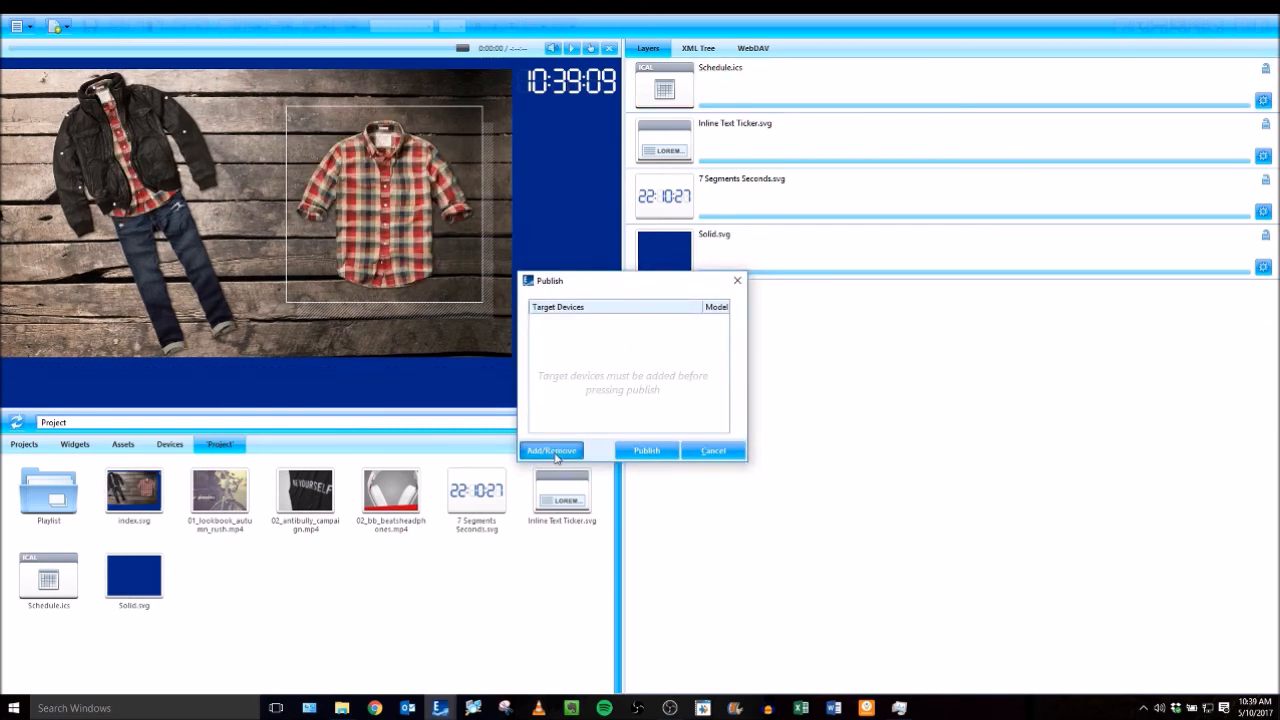
Add the JasonHMP350 player, sign in and publish the project to it
click(551, 450)
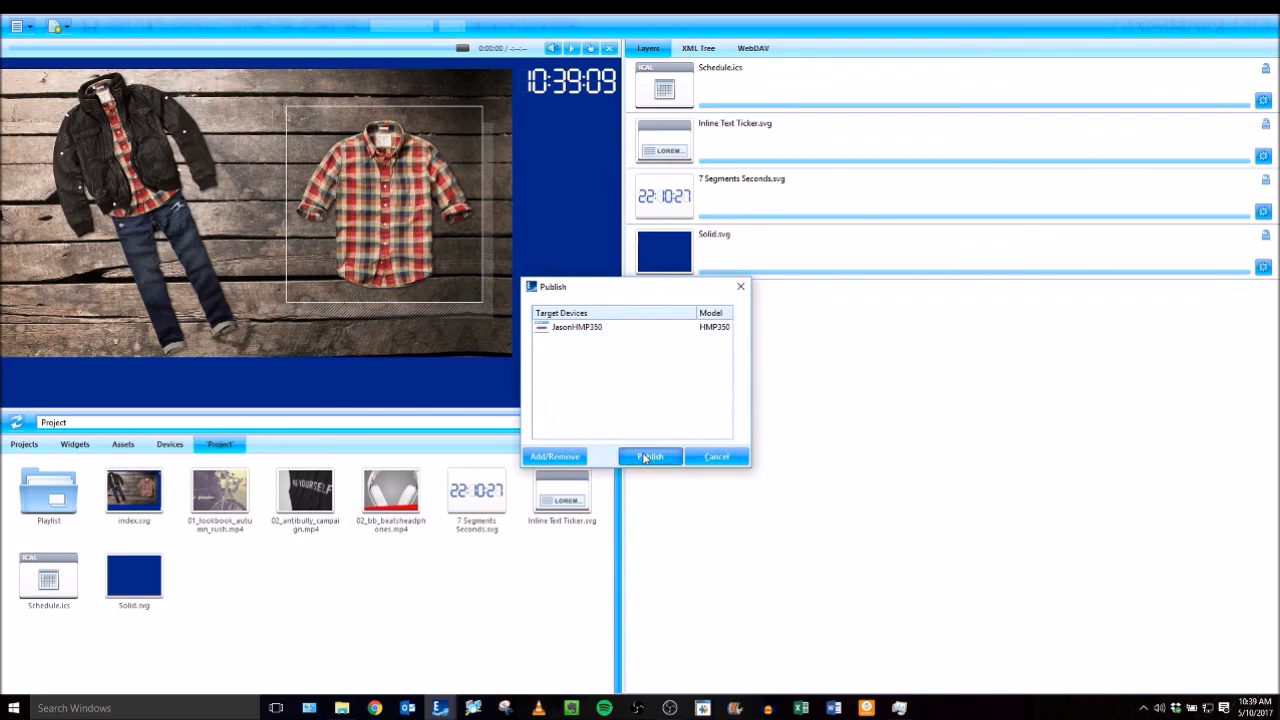
click(650, 457)
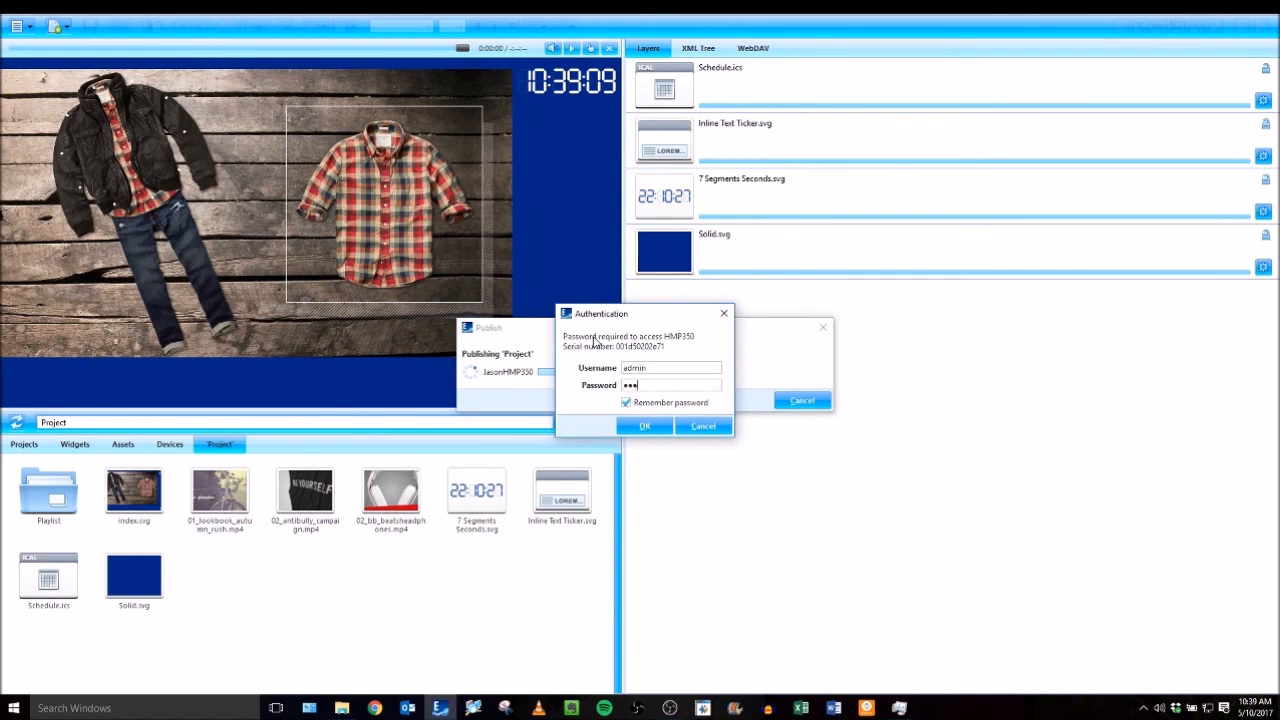
click(644, 425)
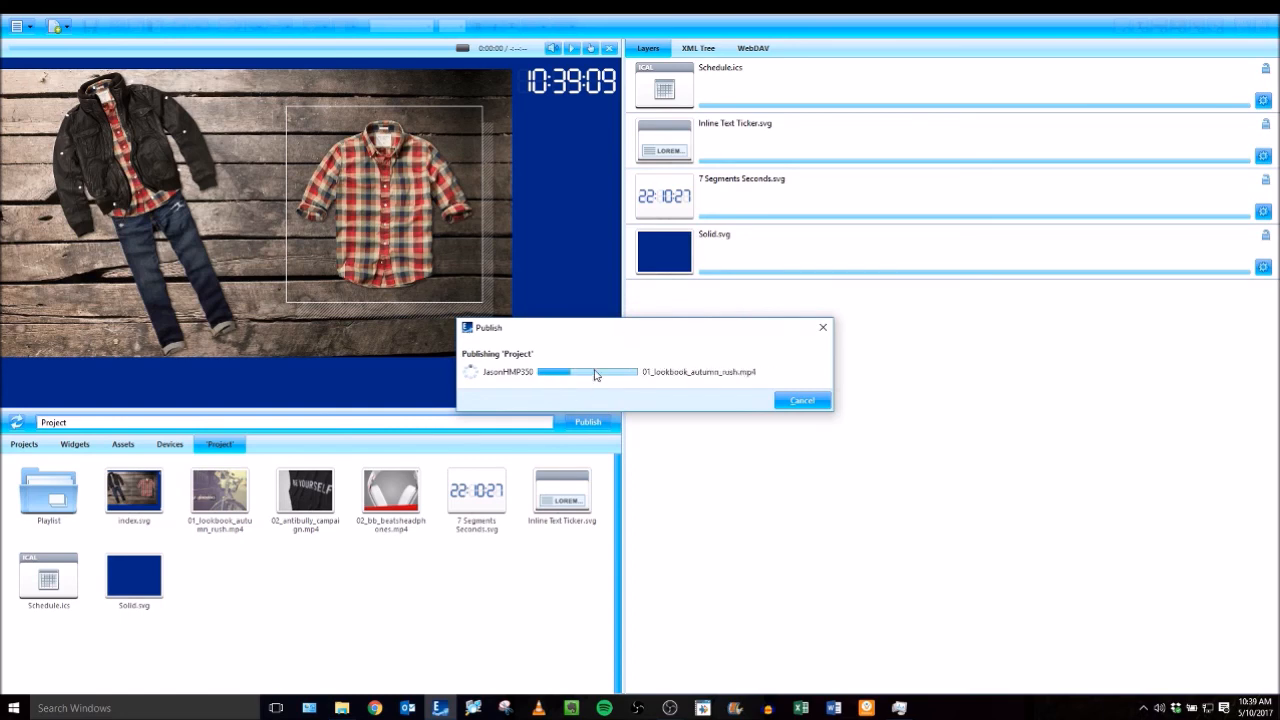
mouse_move(625, 350)
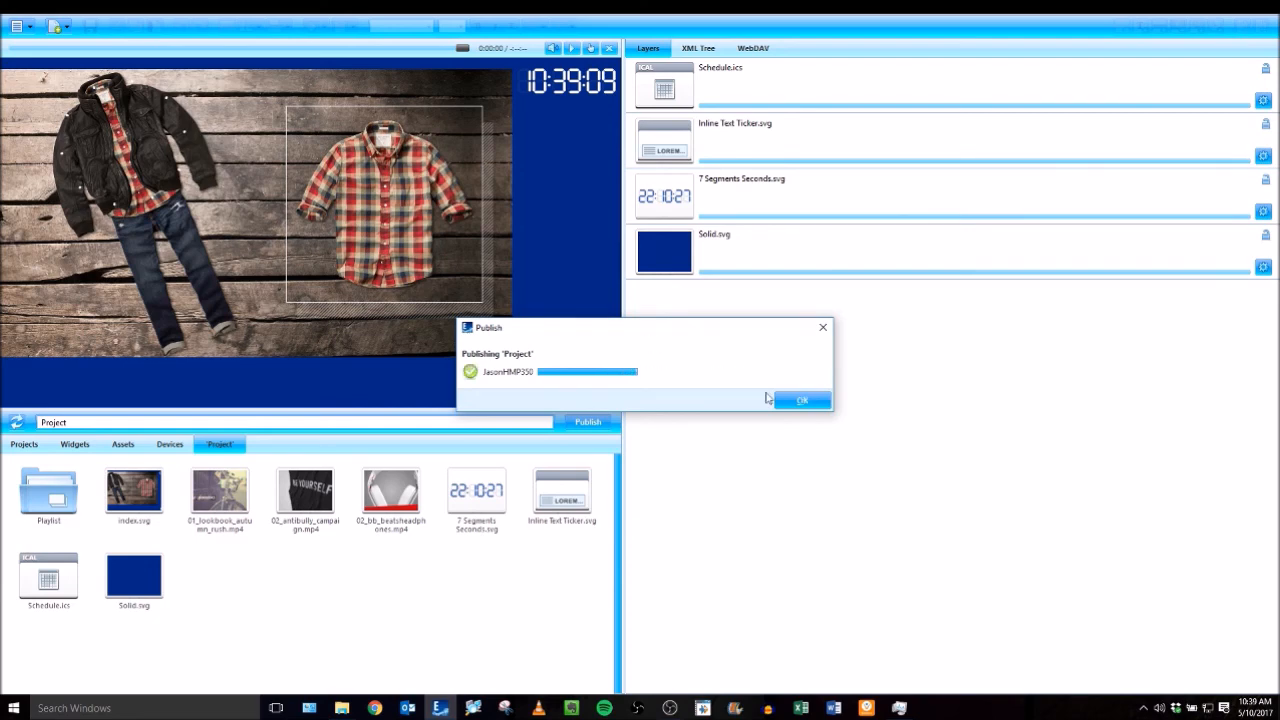
click(802, 400)
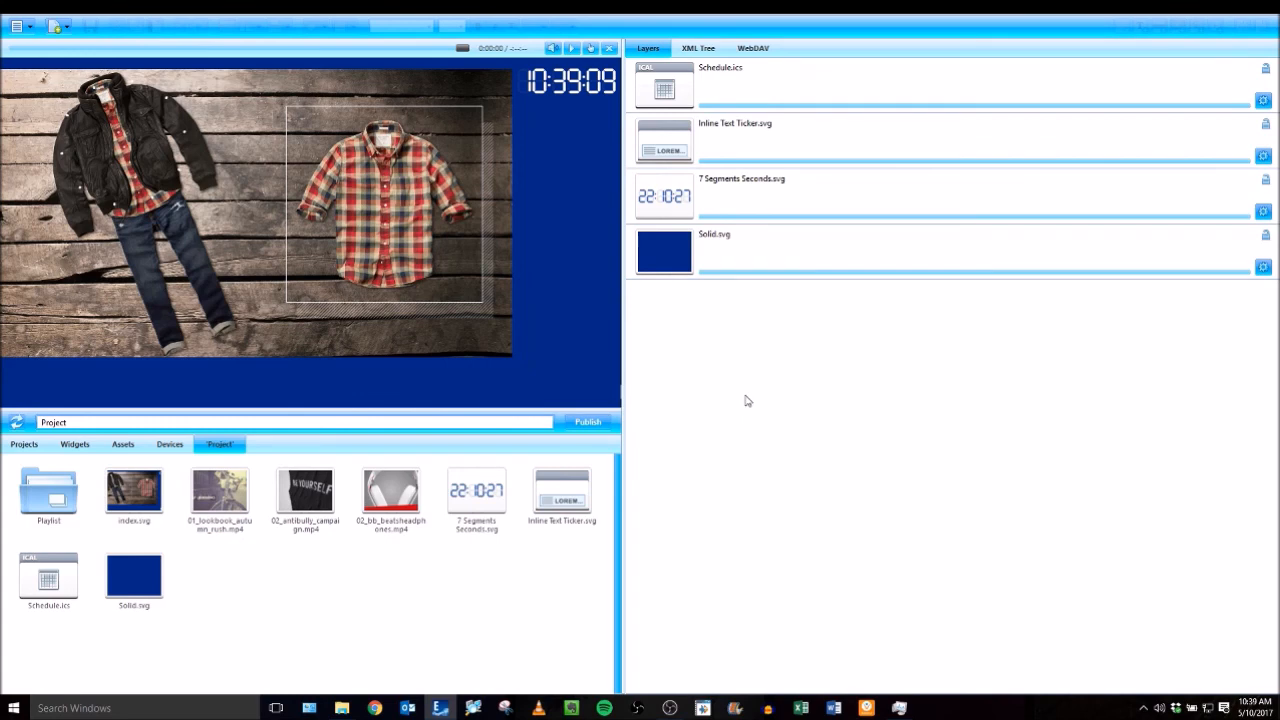